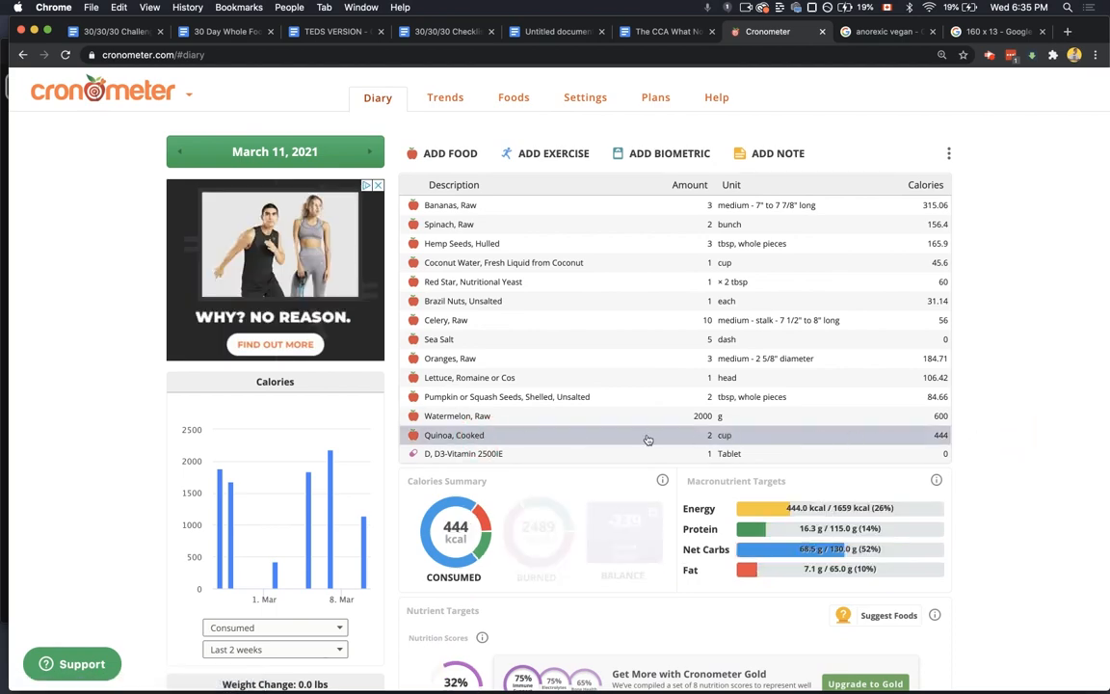
- Skim the Cronometer page and switch between the open browser tabs
scroll(down, 3)
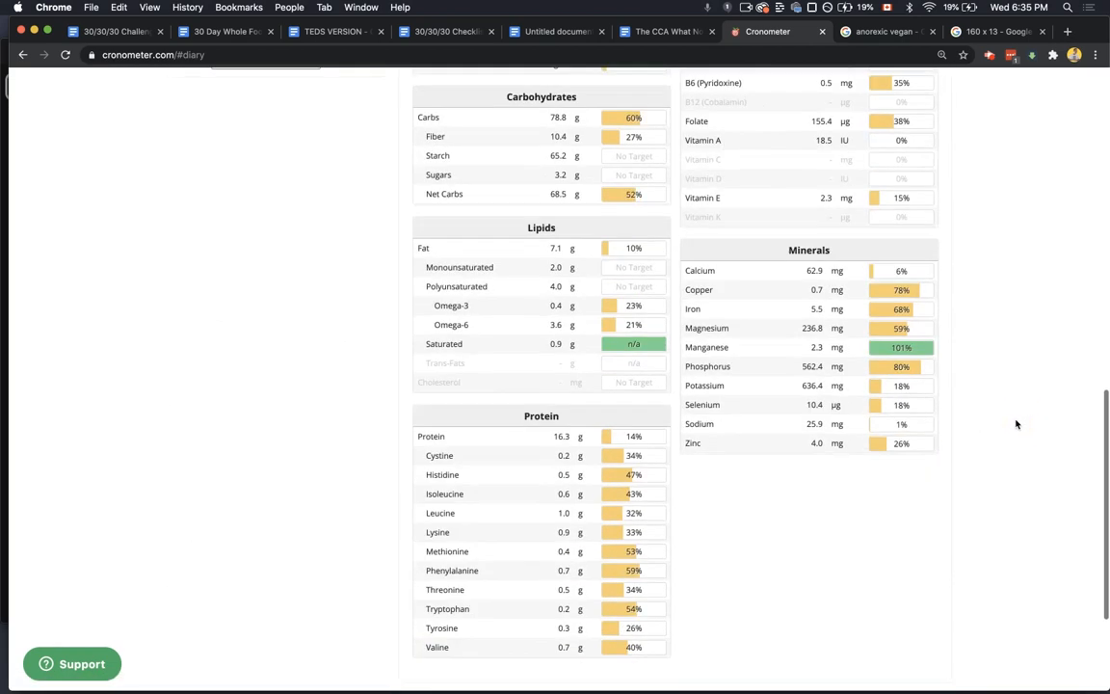
scroll(up, 3)
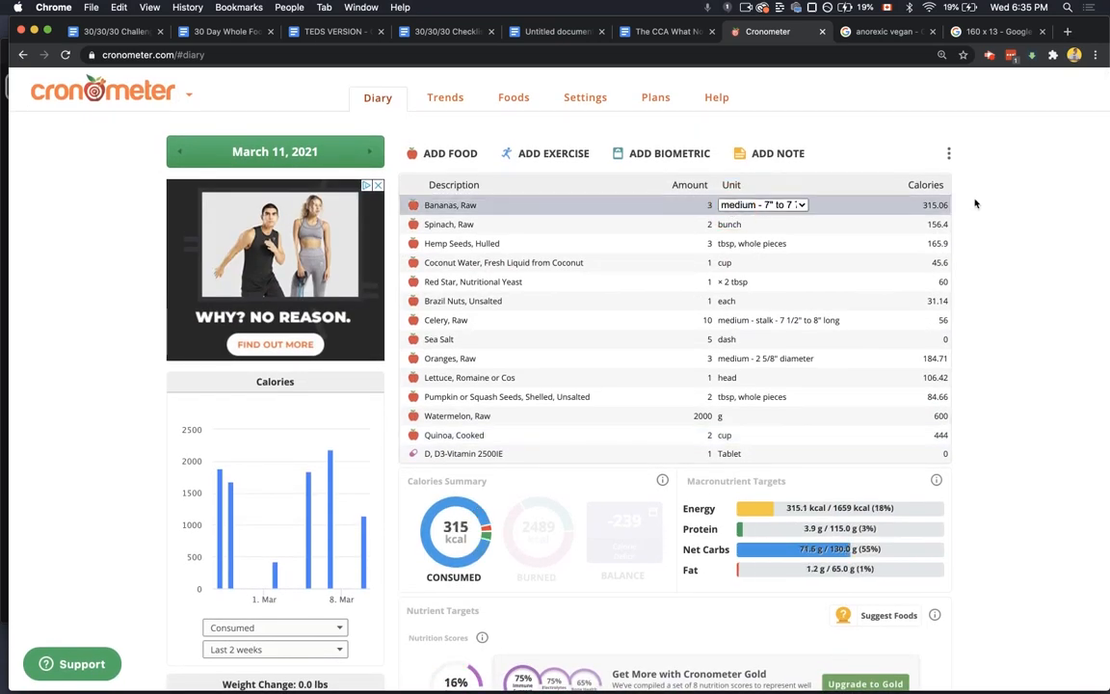
scroll(down, 3)
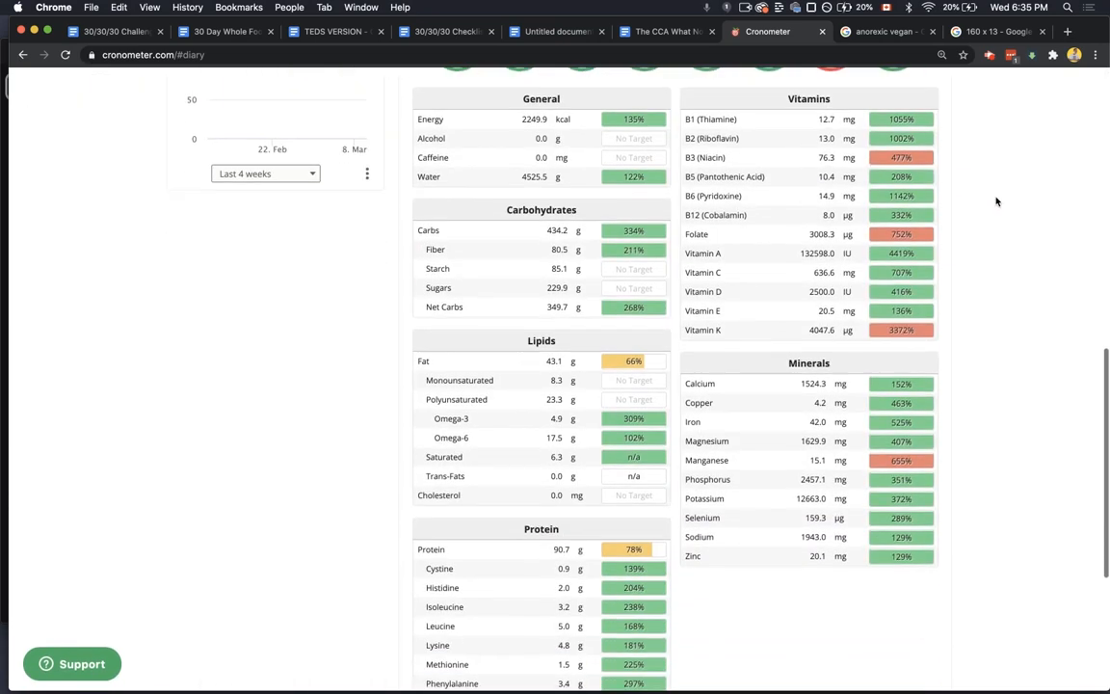
scroll(up, 3)
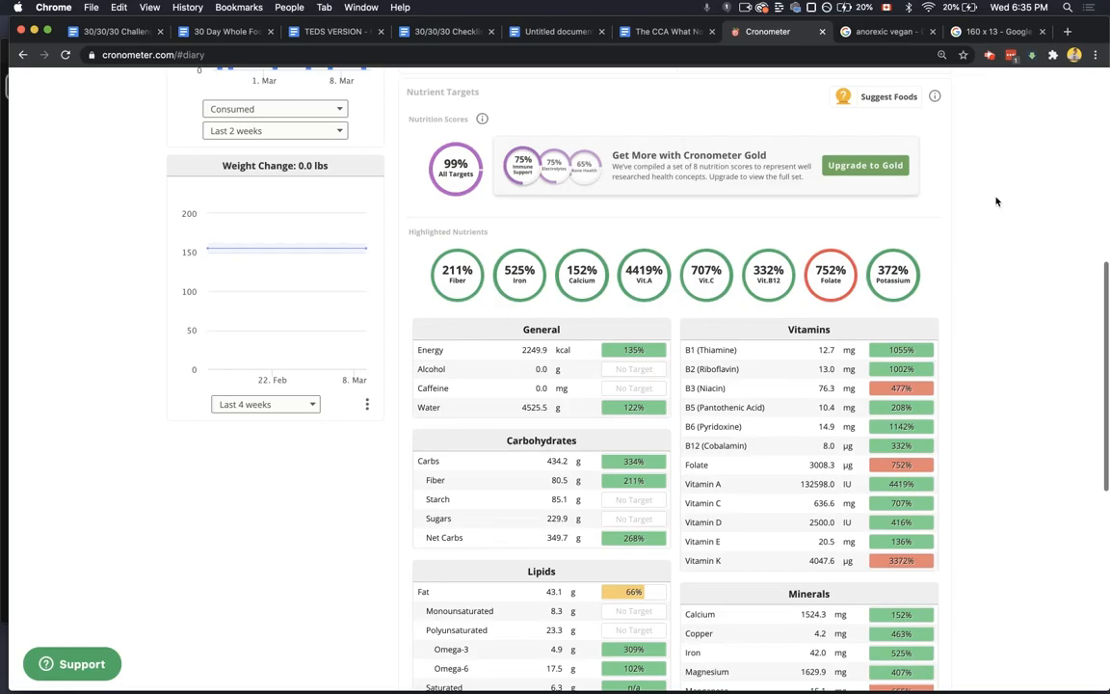
click(882, 31)
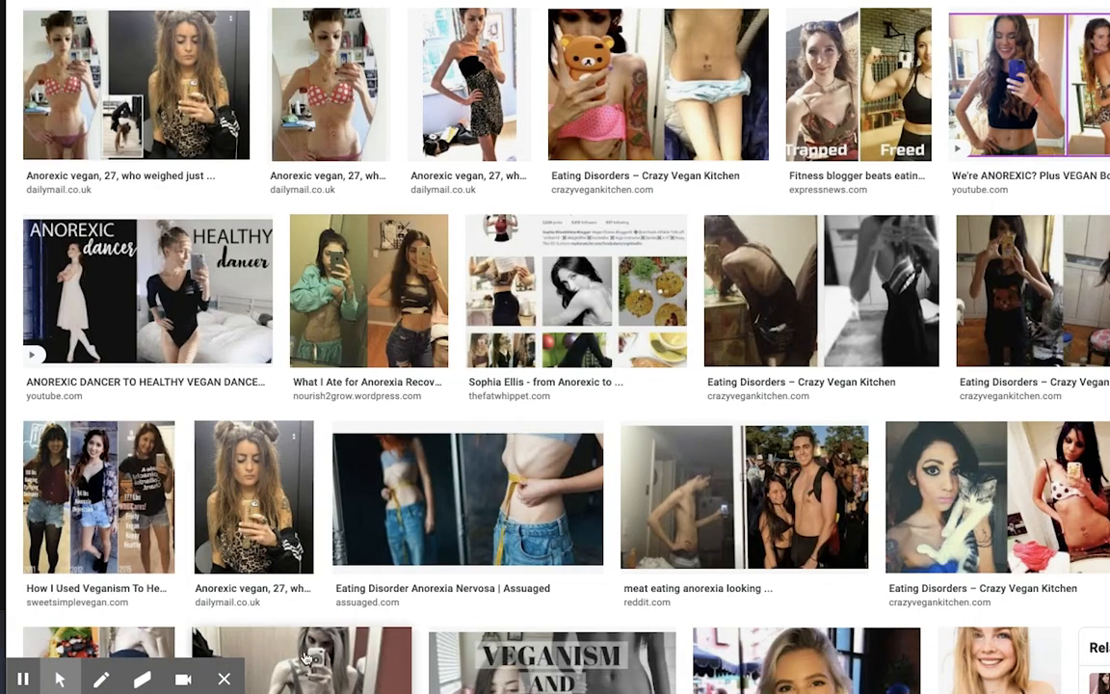
mouse_move(605, 408)
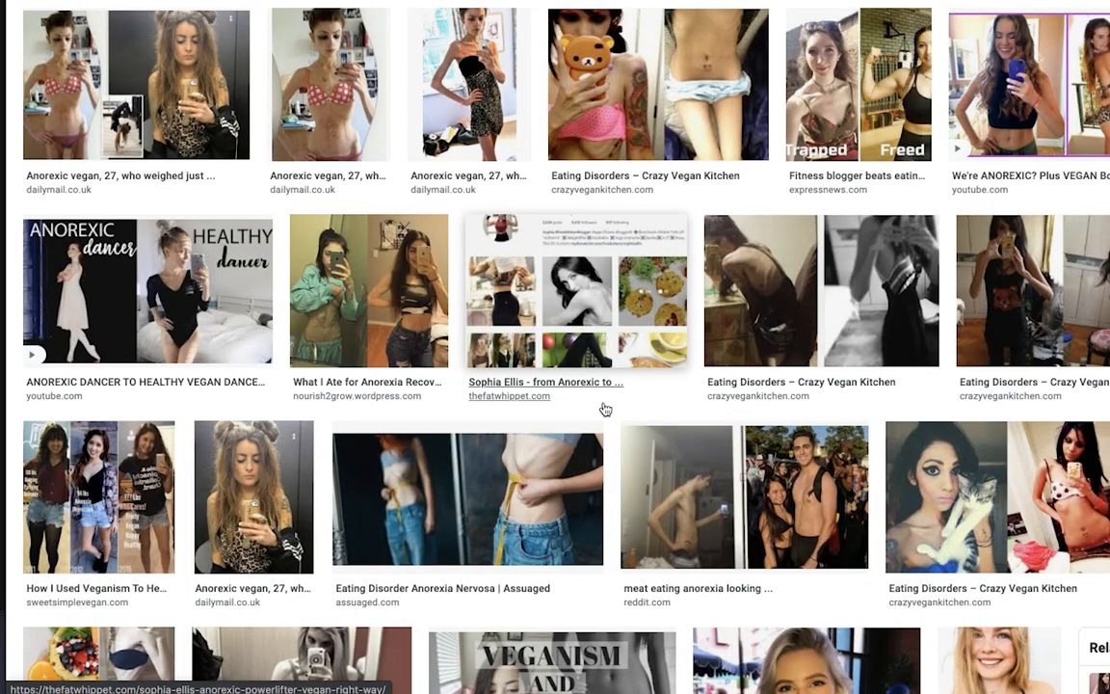
mouse_move(608, 416)
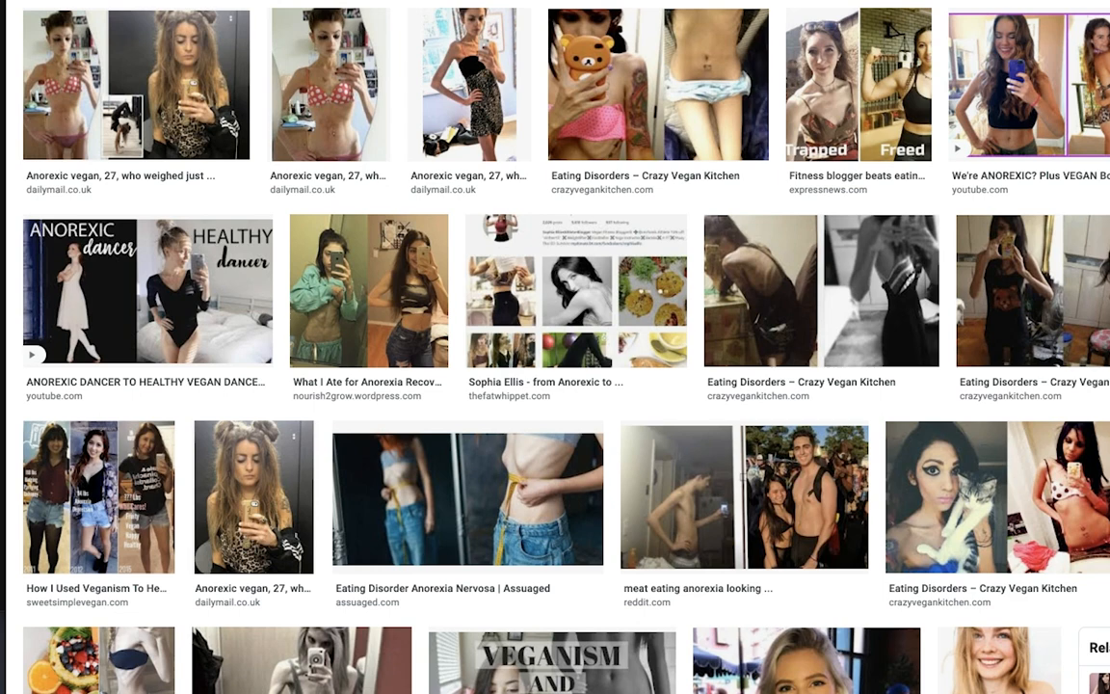
click(850, 30)
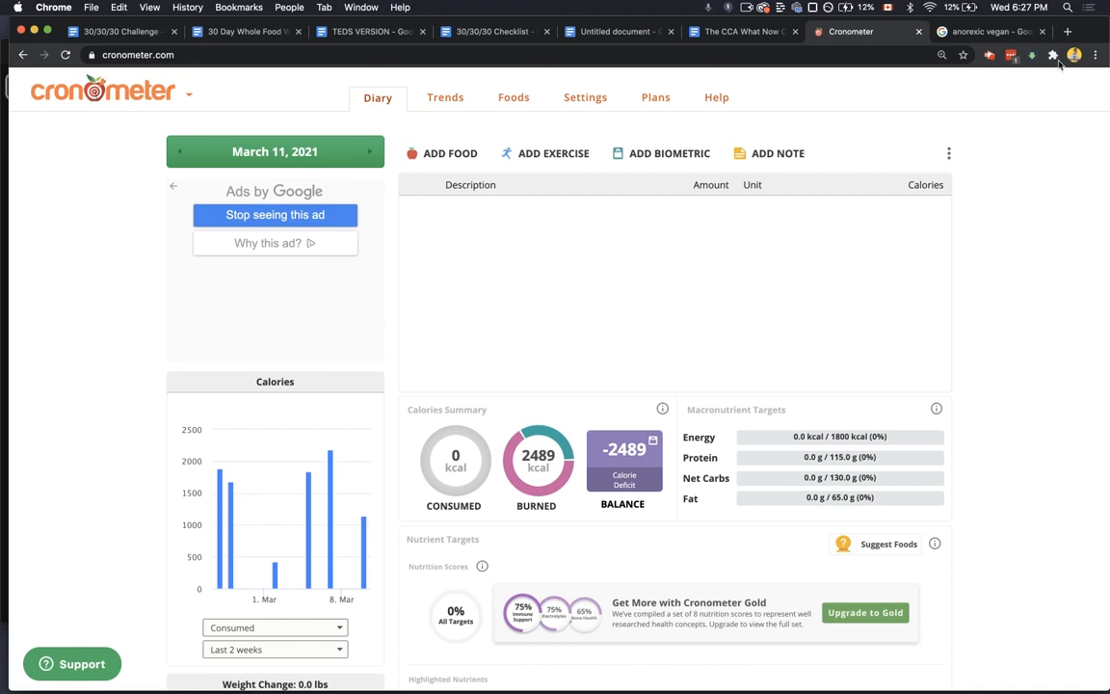
- In a new tab on google.ca, enter a '160 x' multiplication query
click(1067, 31)
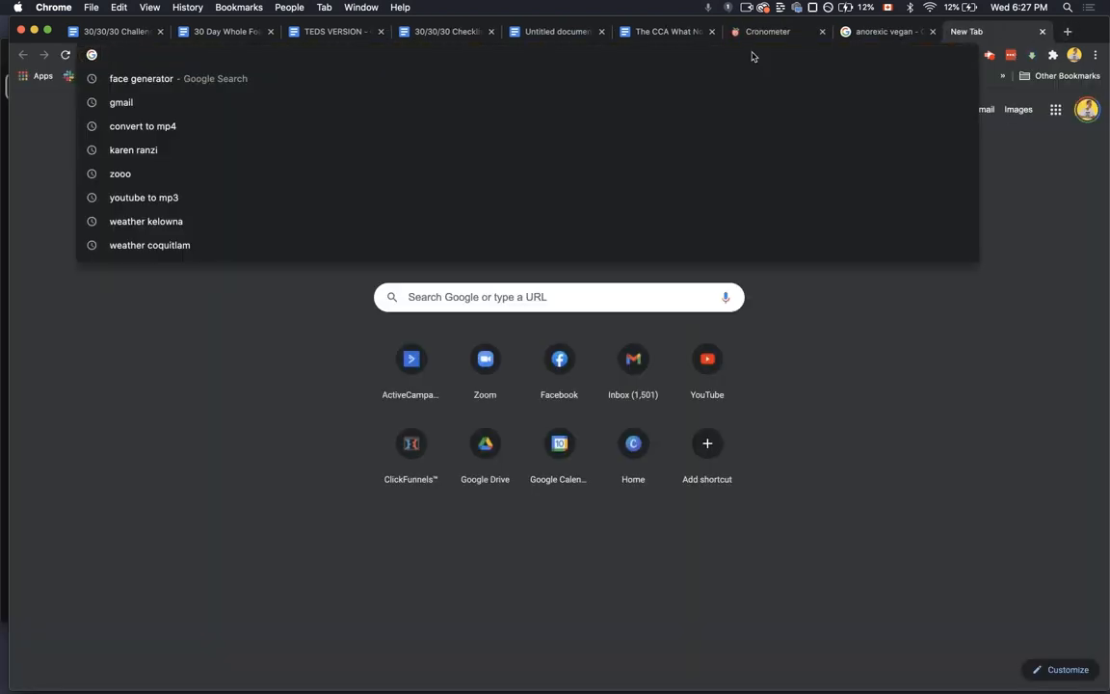
text(google.ca)
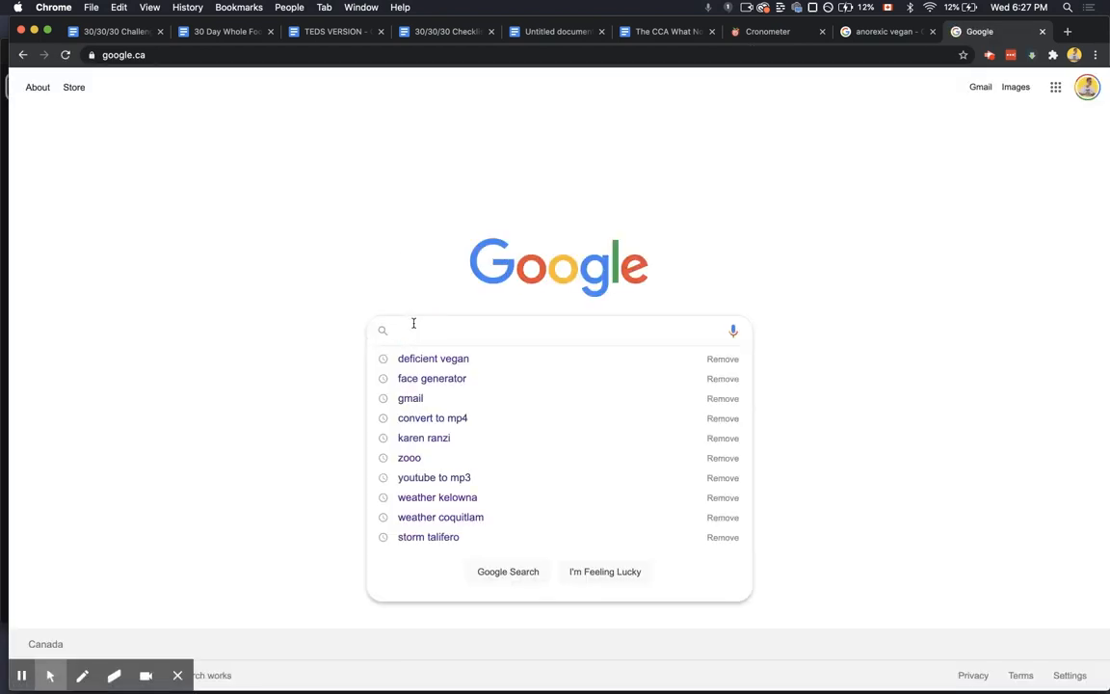
text(160 x)
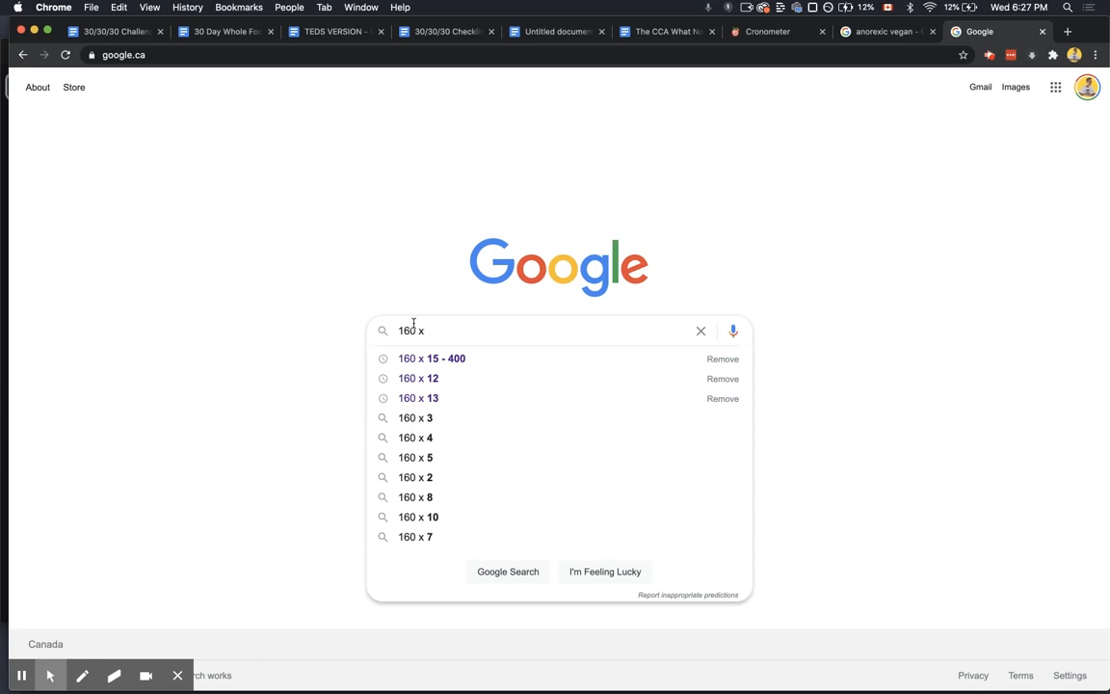
text(has)
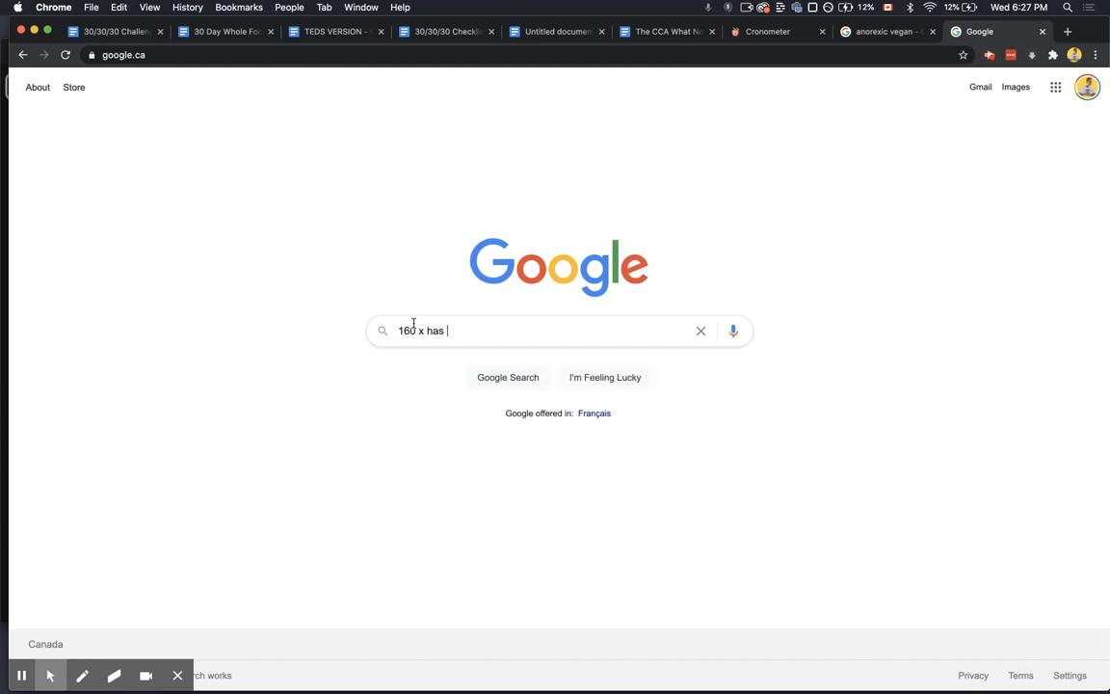
key(backspace)
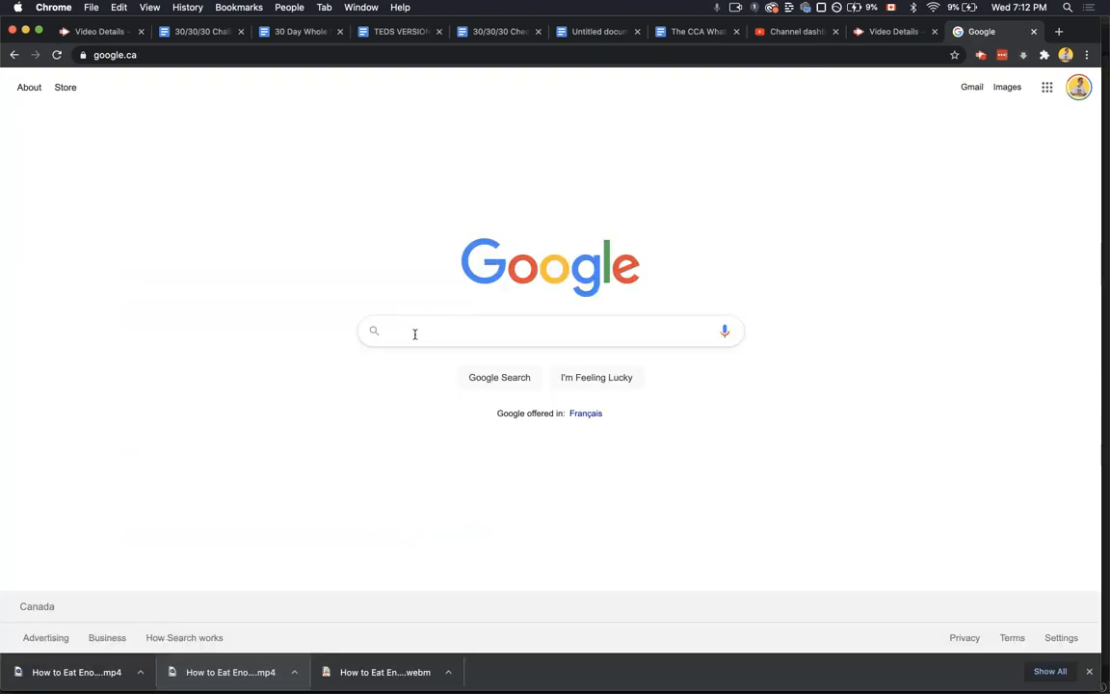
text(1)
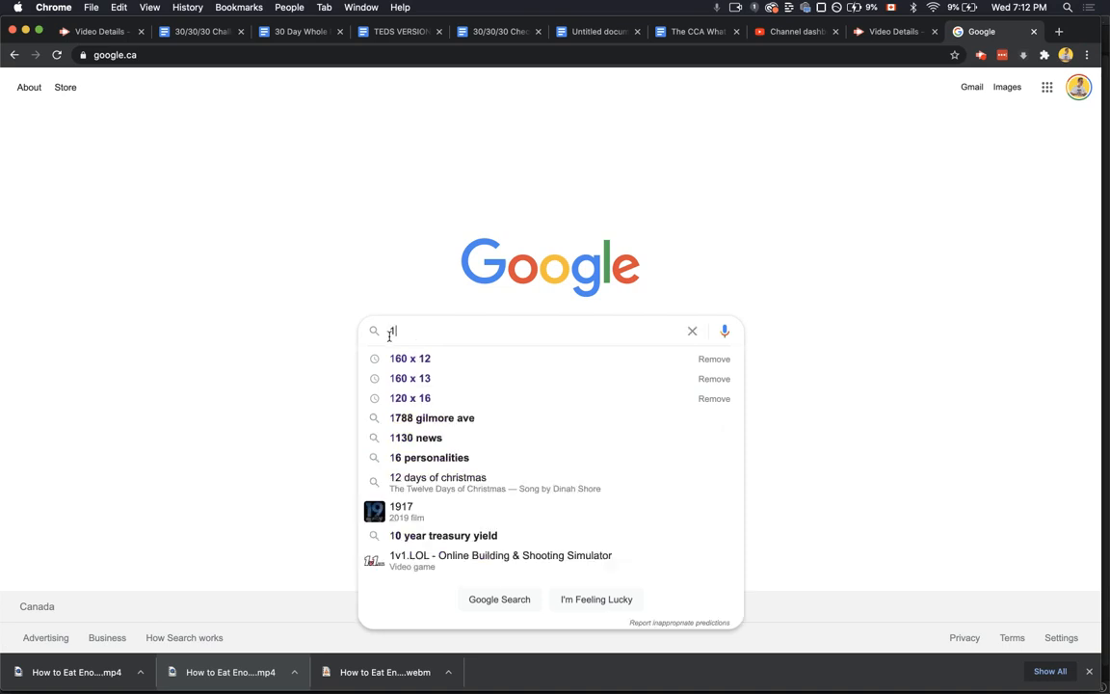
text(60 x 20)
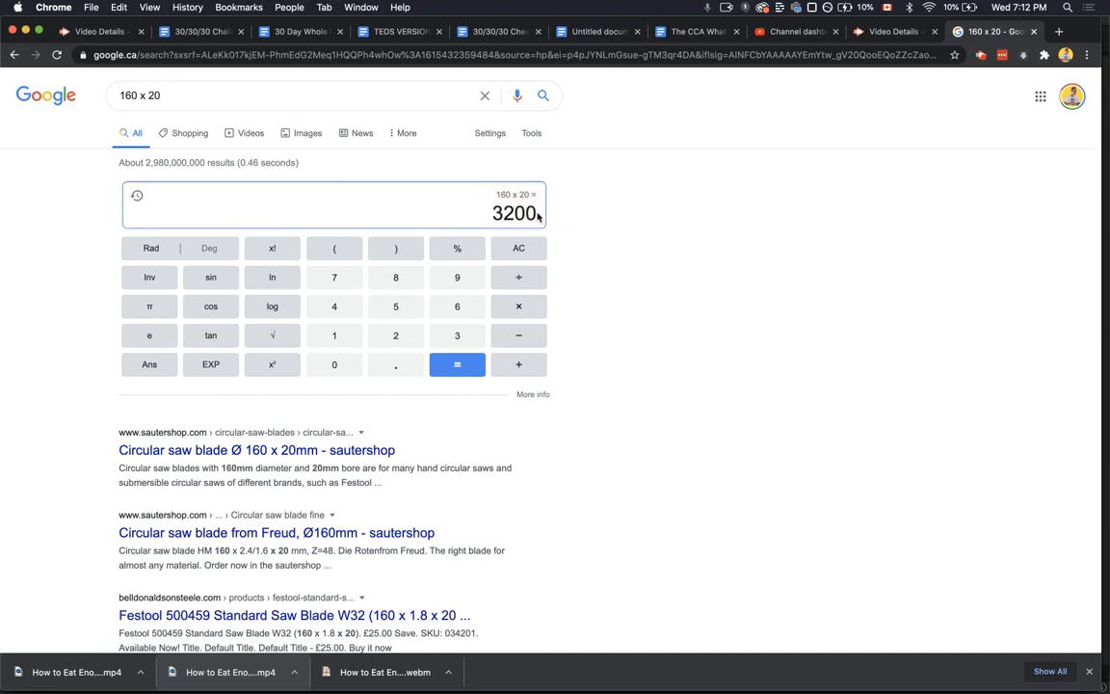
mouse_move(486, 221)
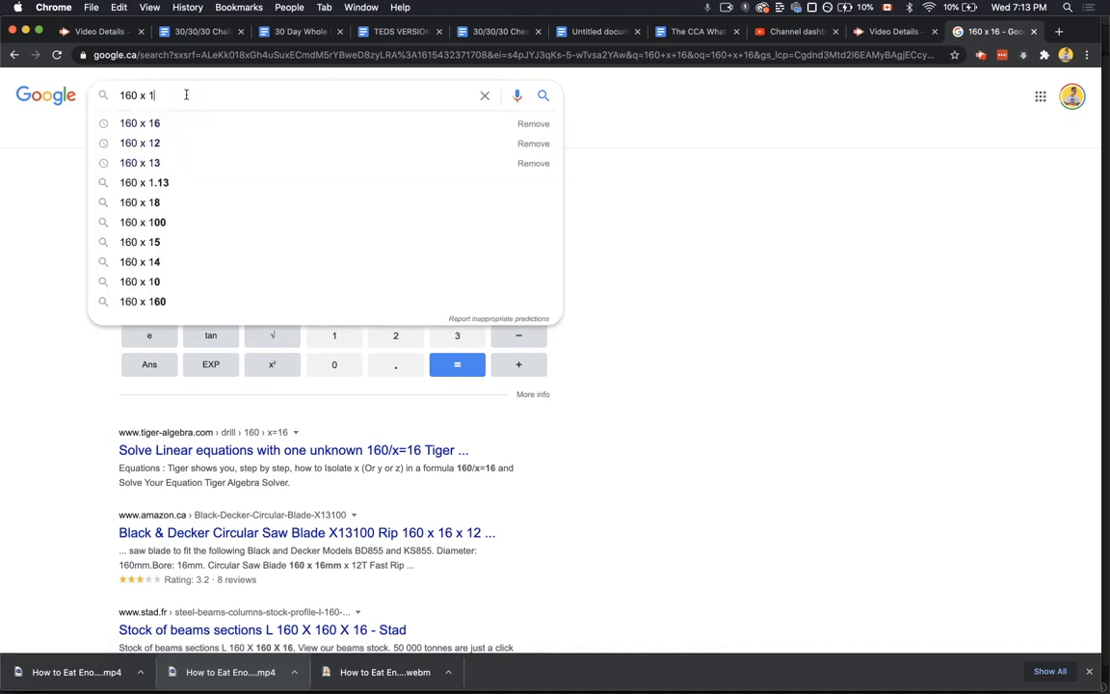
- Run Google calculator results for 160 x 12, 160 x 20 and 160 x 25 (= 4000)
click(139, 162)
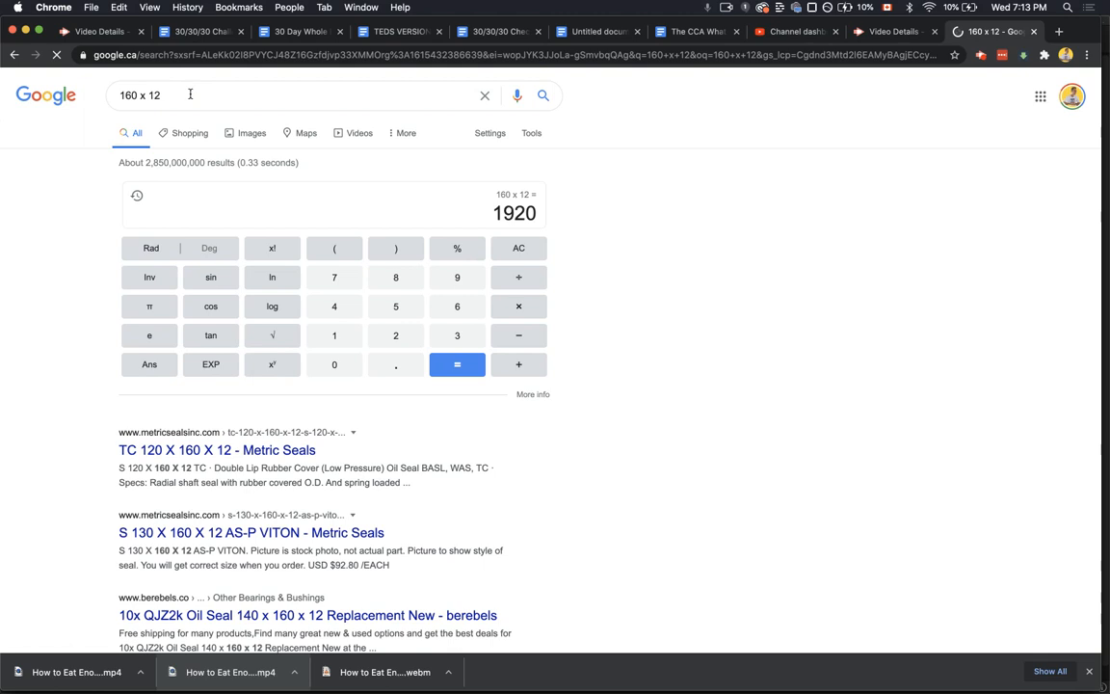
click(232, 94)
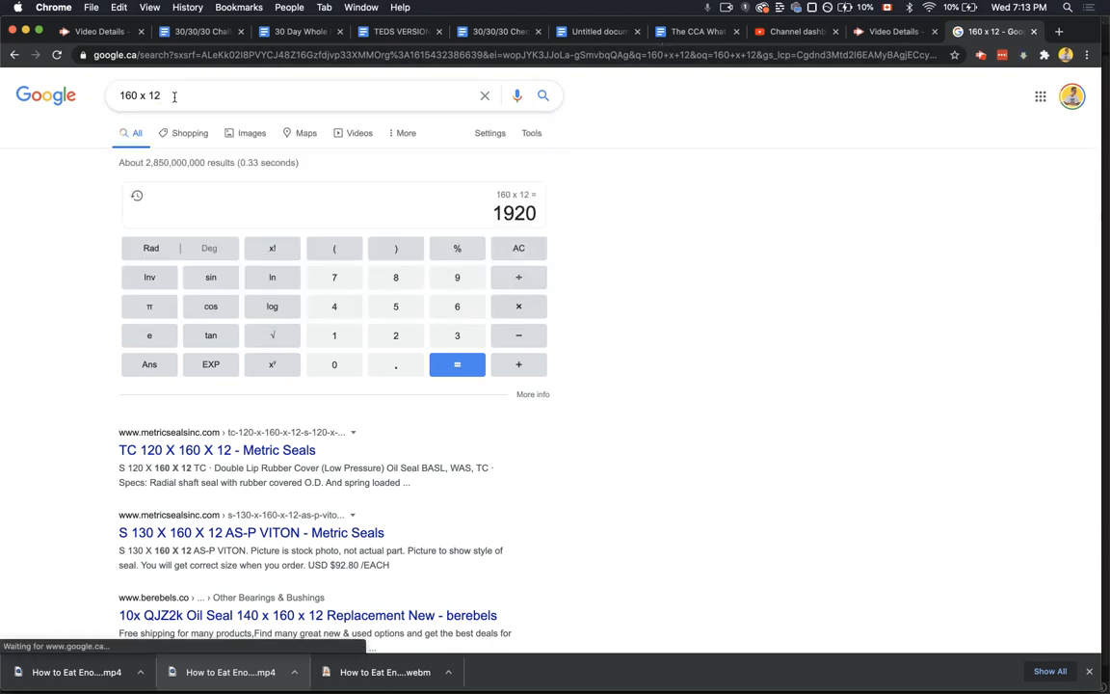
key(Backspace)
text(6)
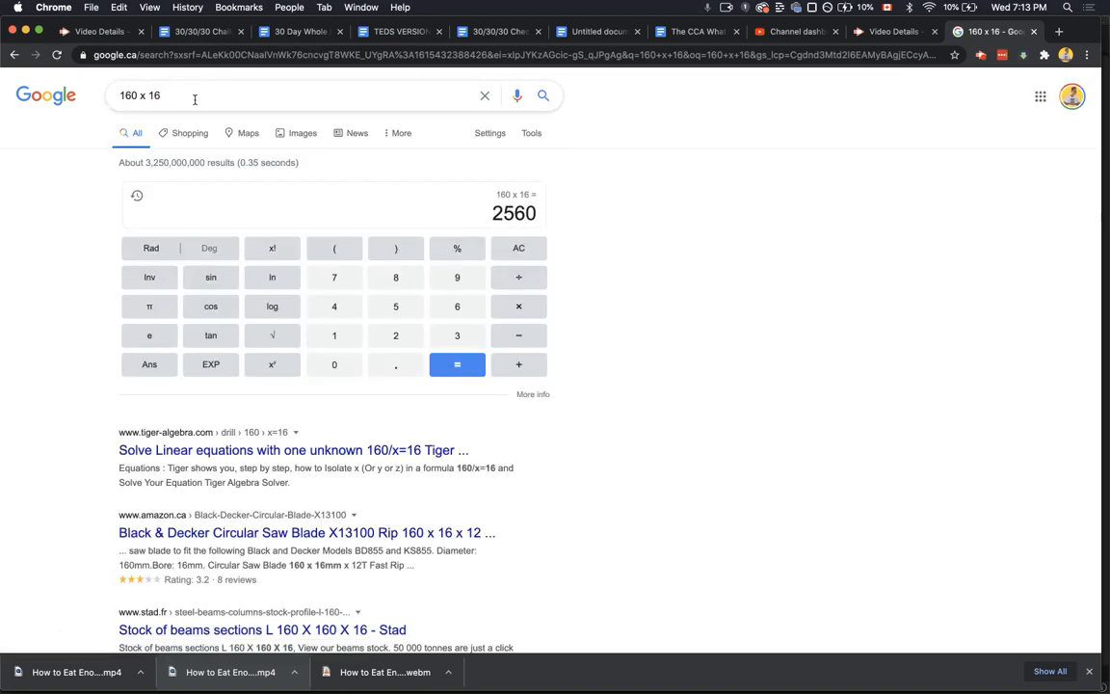
key(backspace)
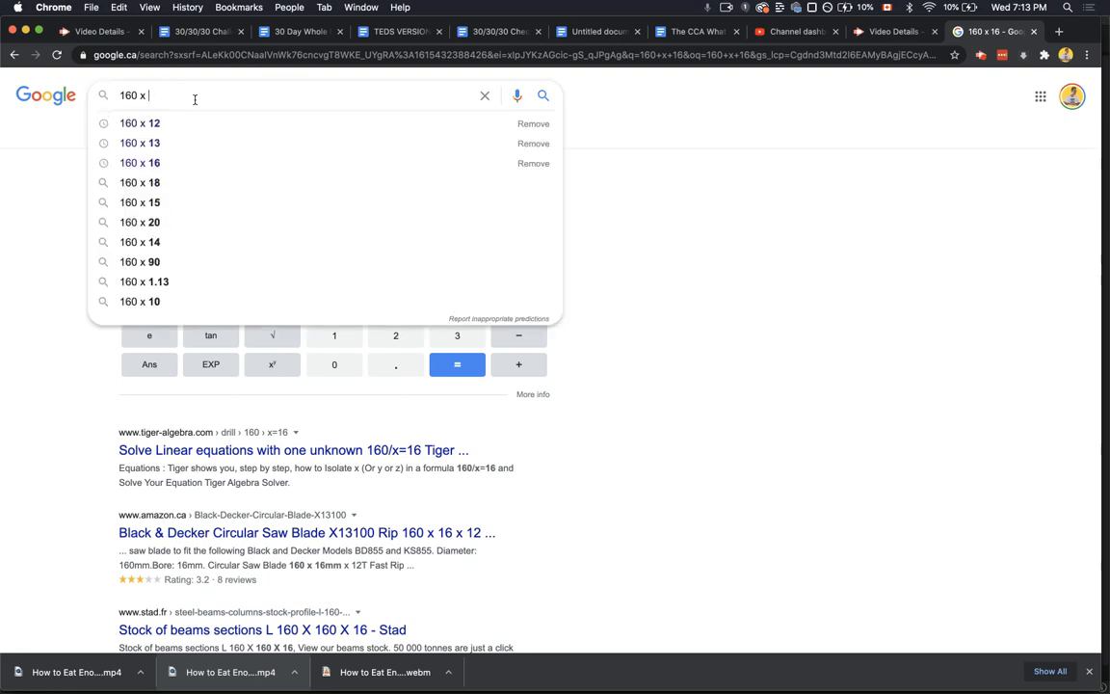
click(140, 222)
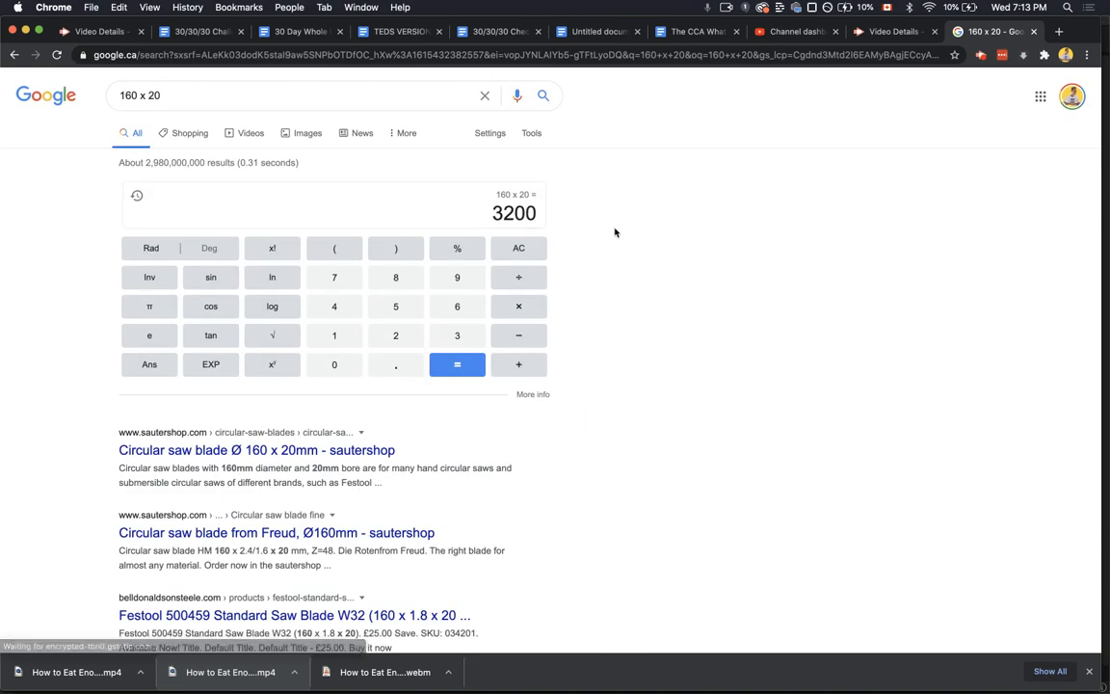
click(211, 95)
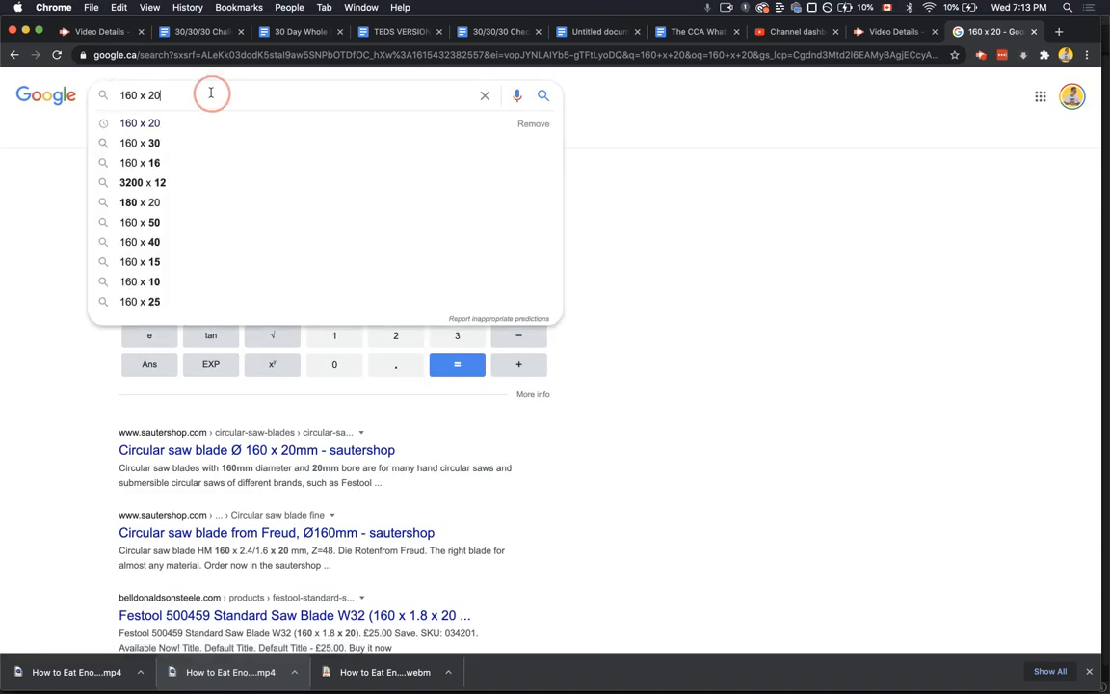
key(backspace)
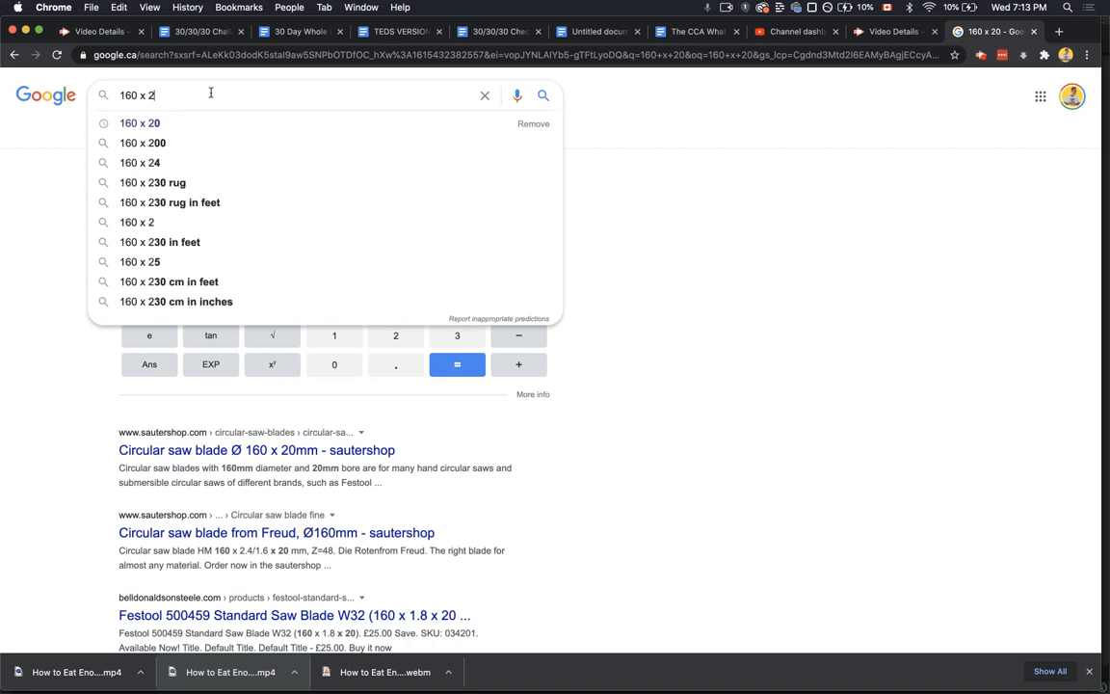
click(139, 261)
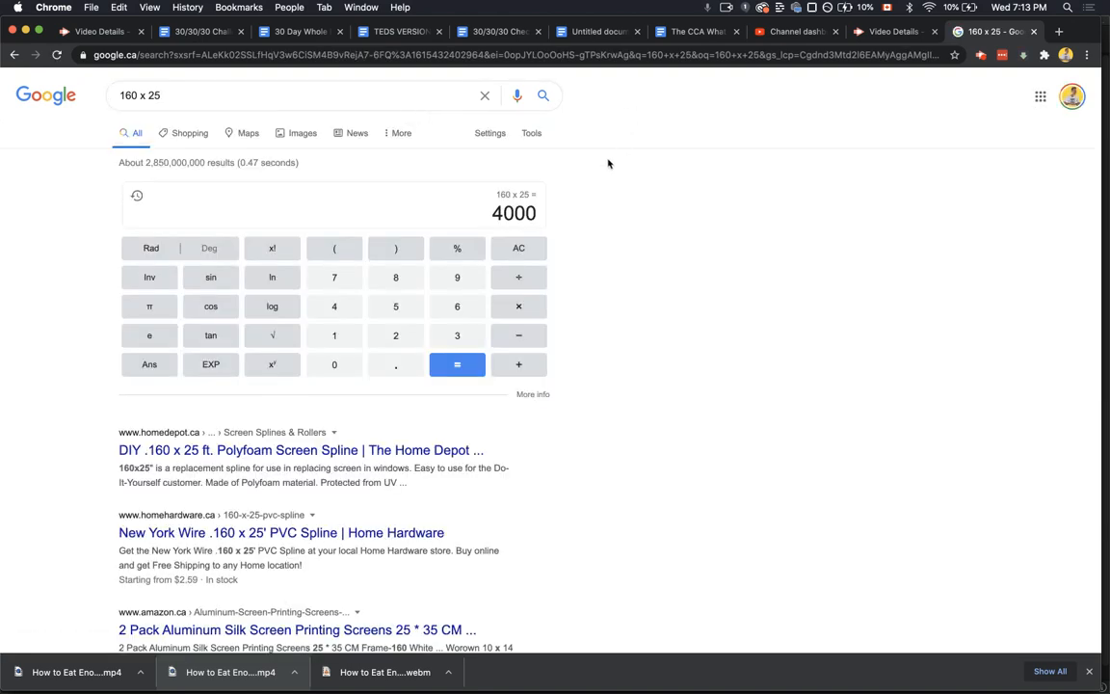
mouse_move(593, 196)
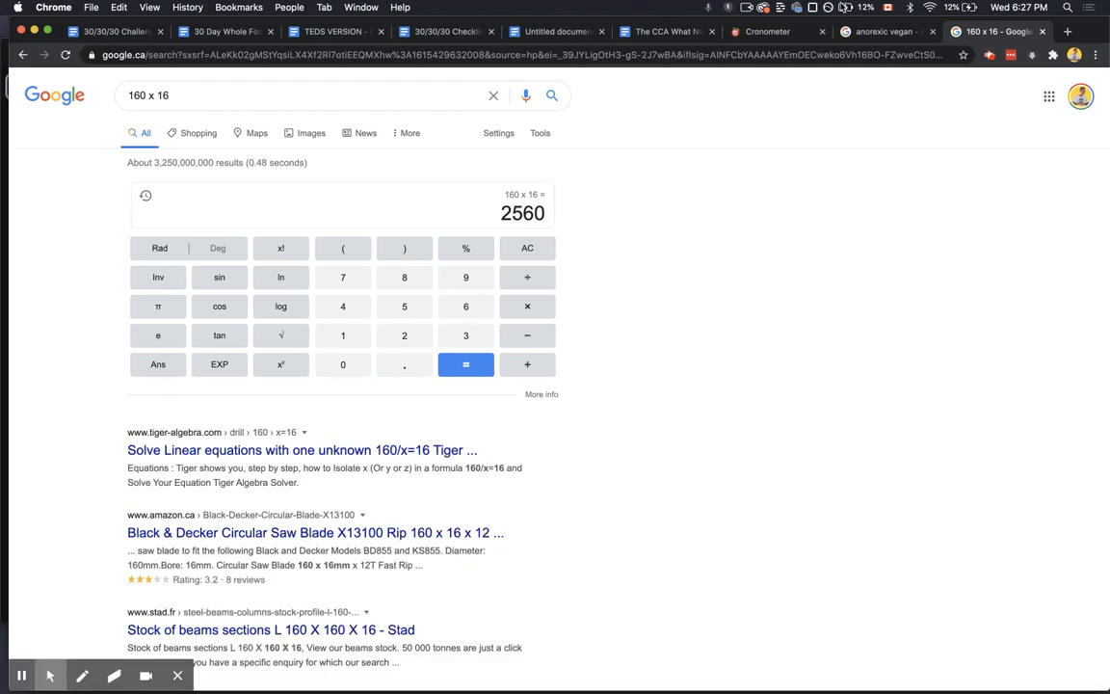
- Back in Cronometer, add one medium raw banana to the March 11 diary
click(768, 31)
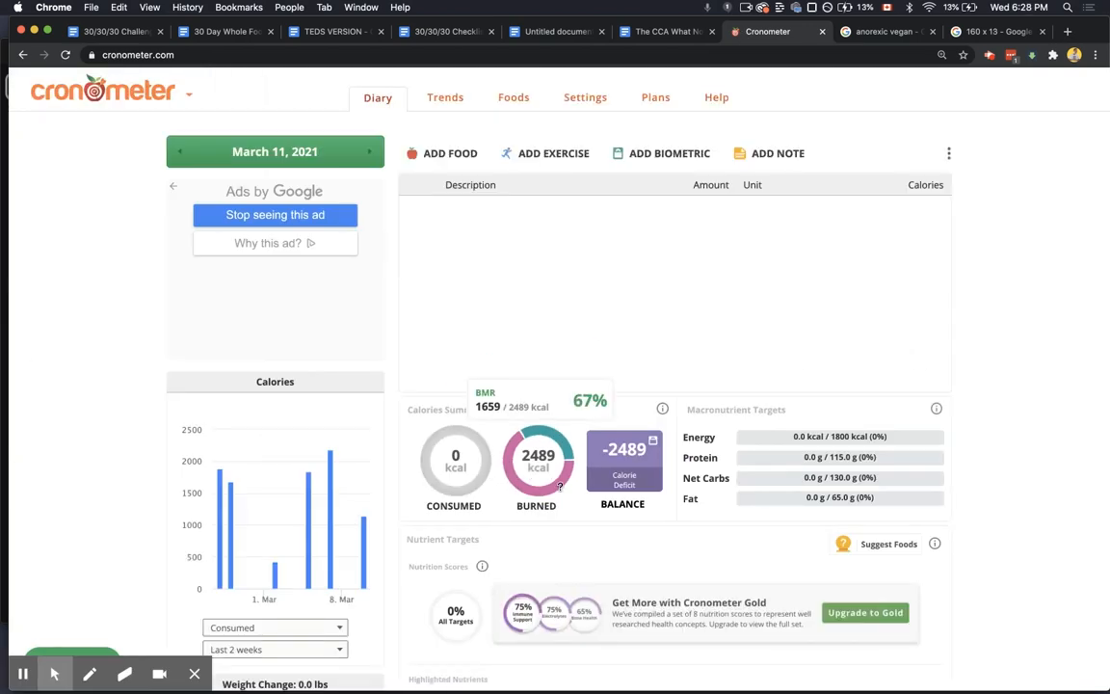
click(441, 153)
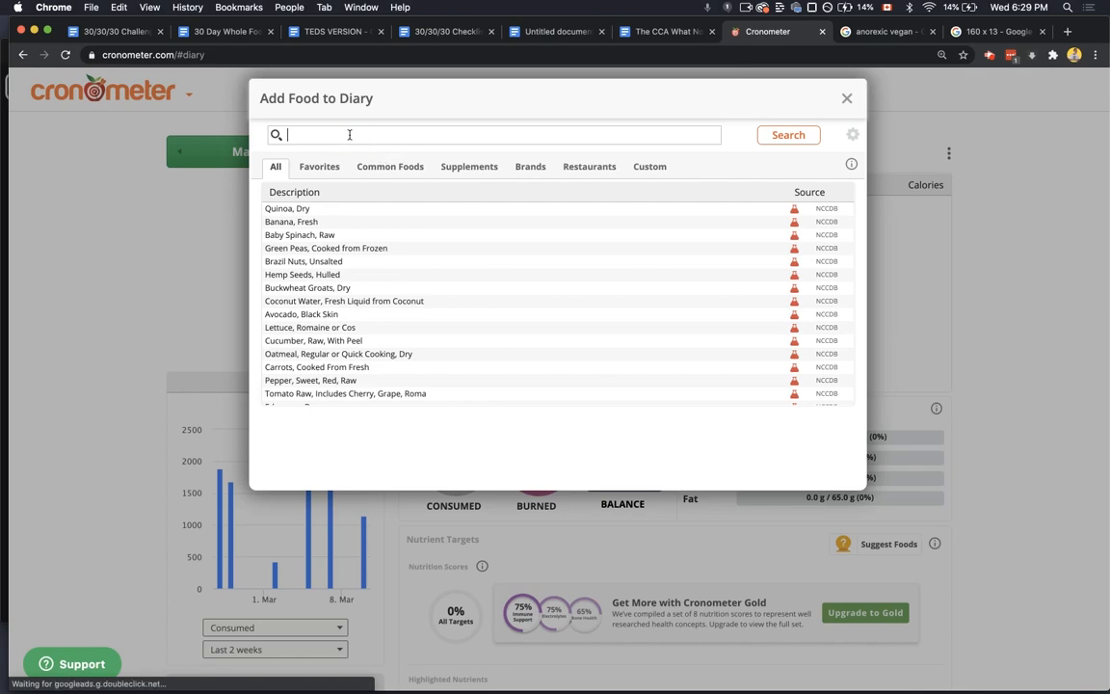
mouse_move(713, 122)
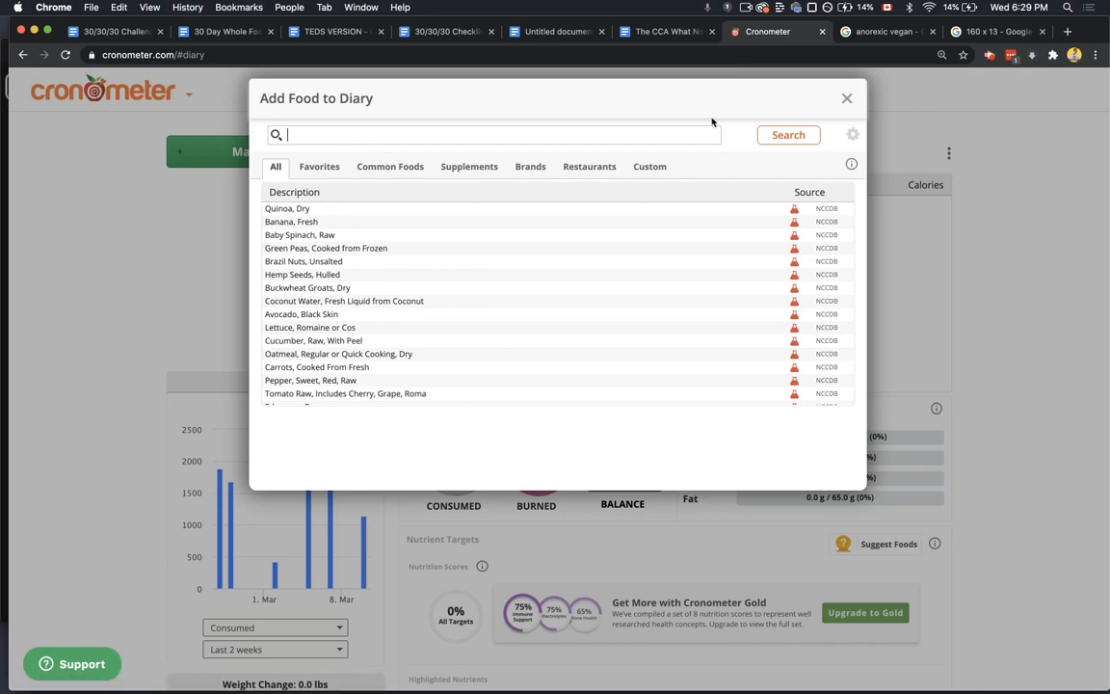
click(847, 97)
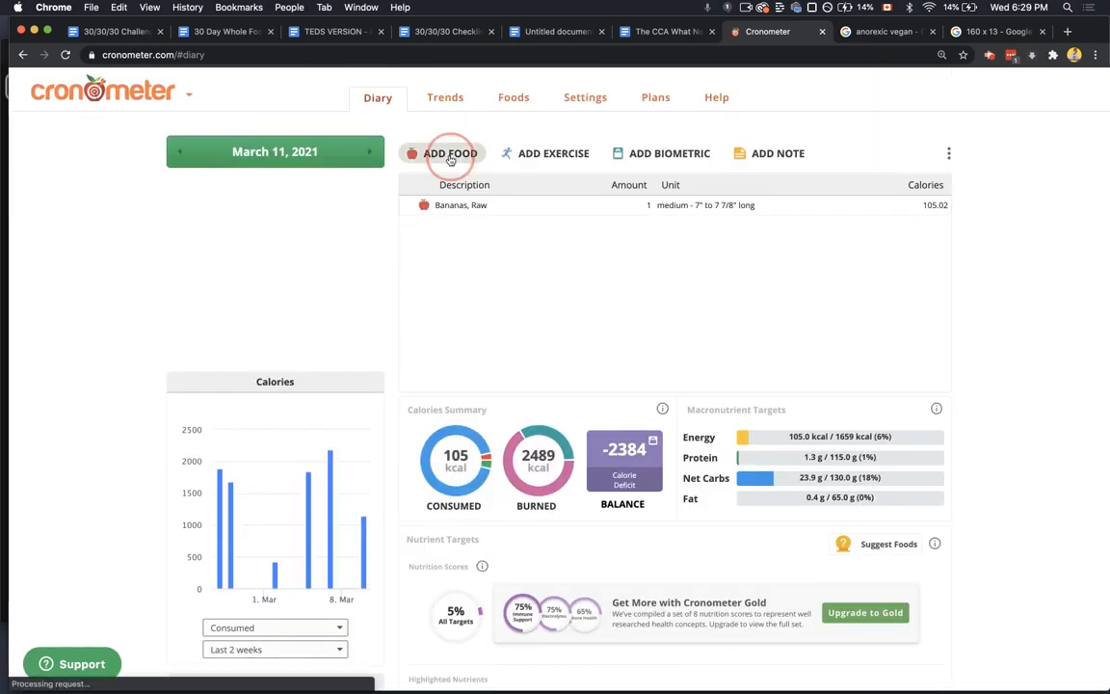
- Log raw spinach measured as 2 bunches in the diary
click(449, 153)
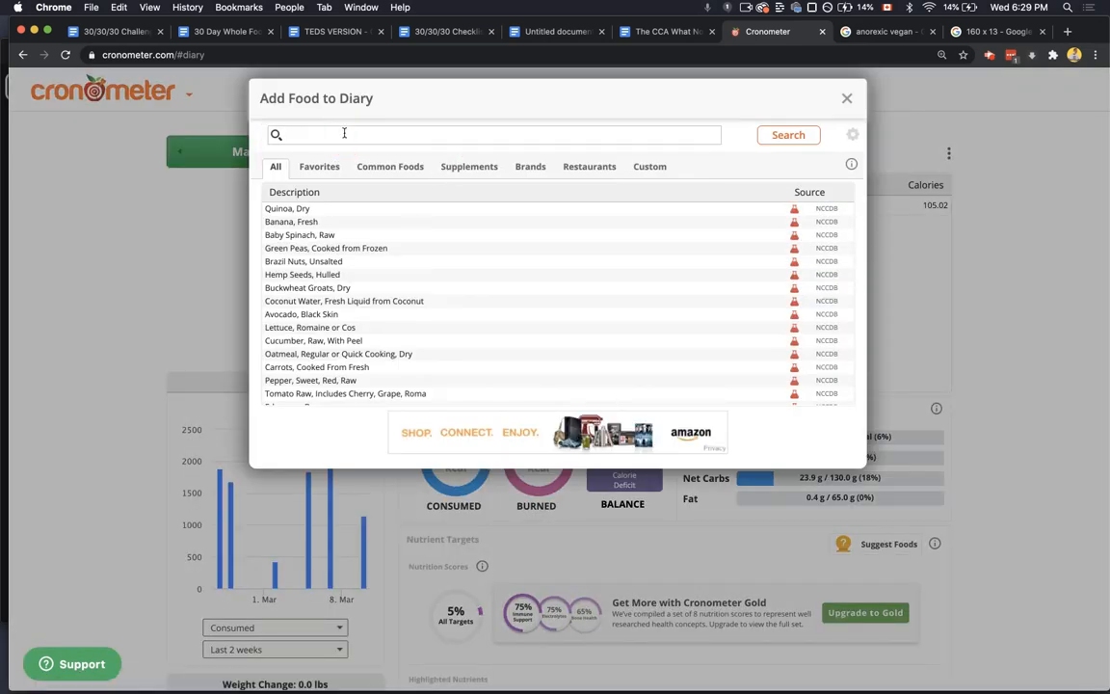
text(spinahc)
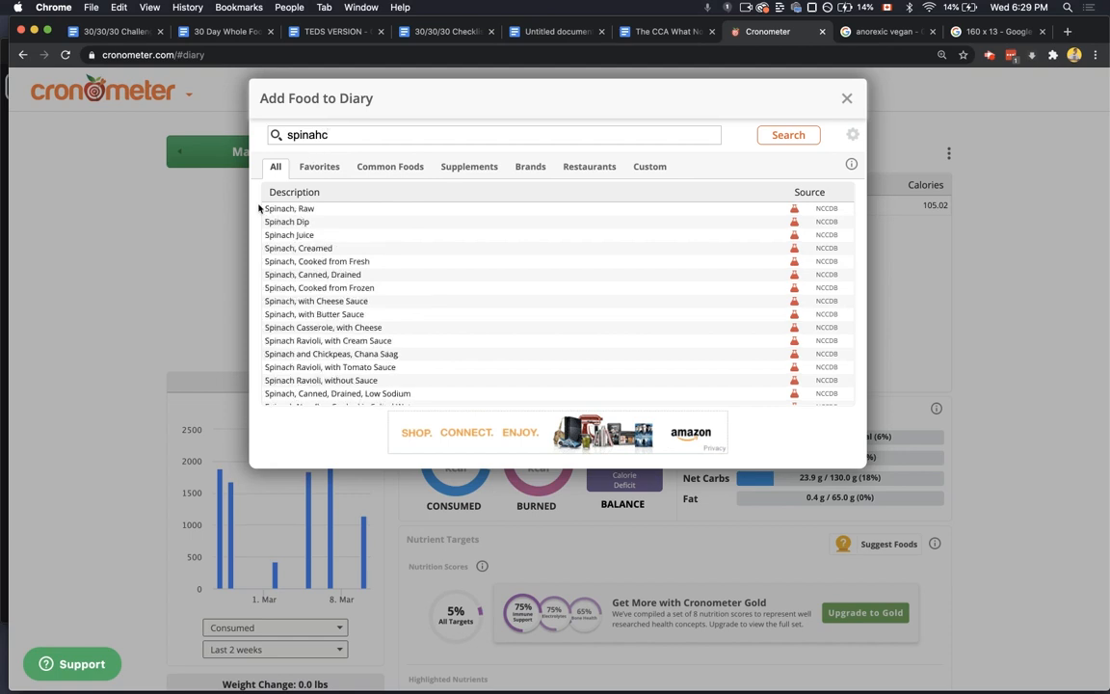
click(289, 208)
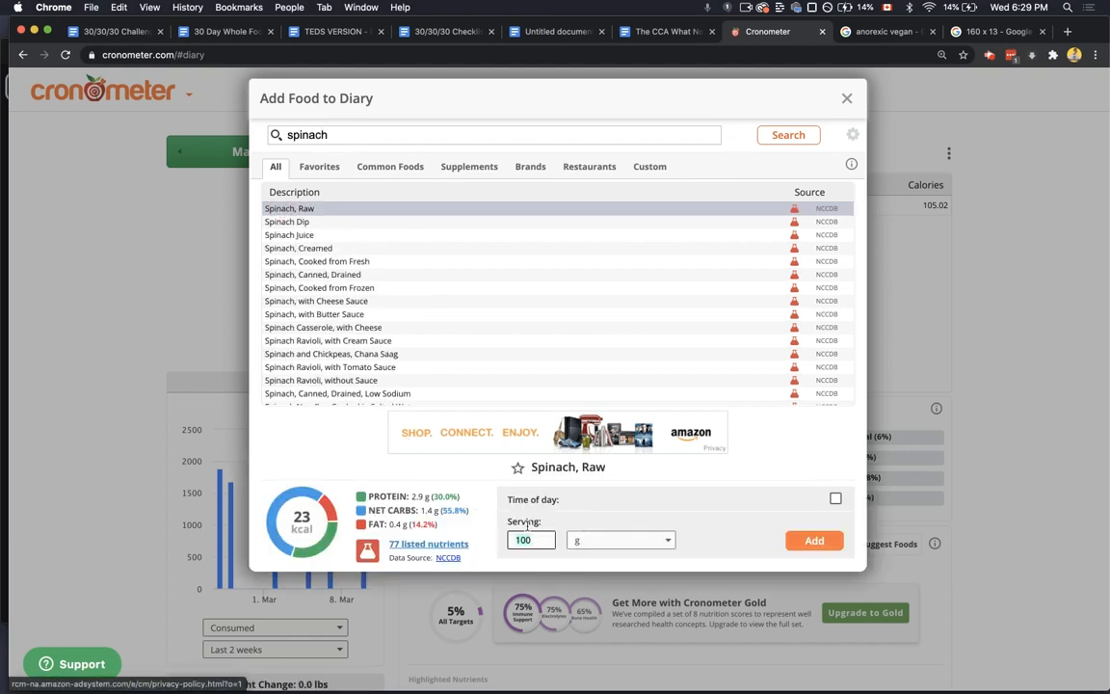
click(621, 540)
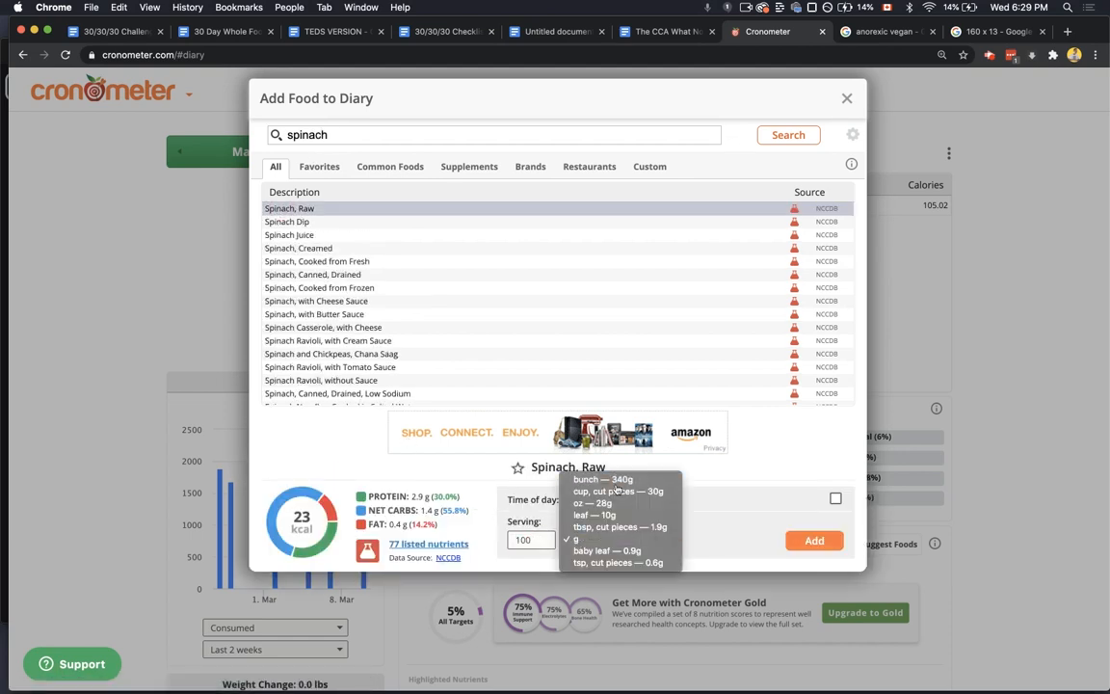
click(603, 479)
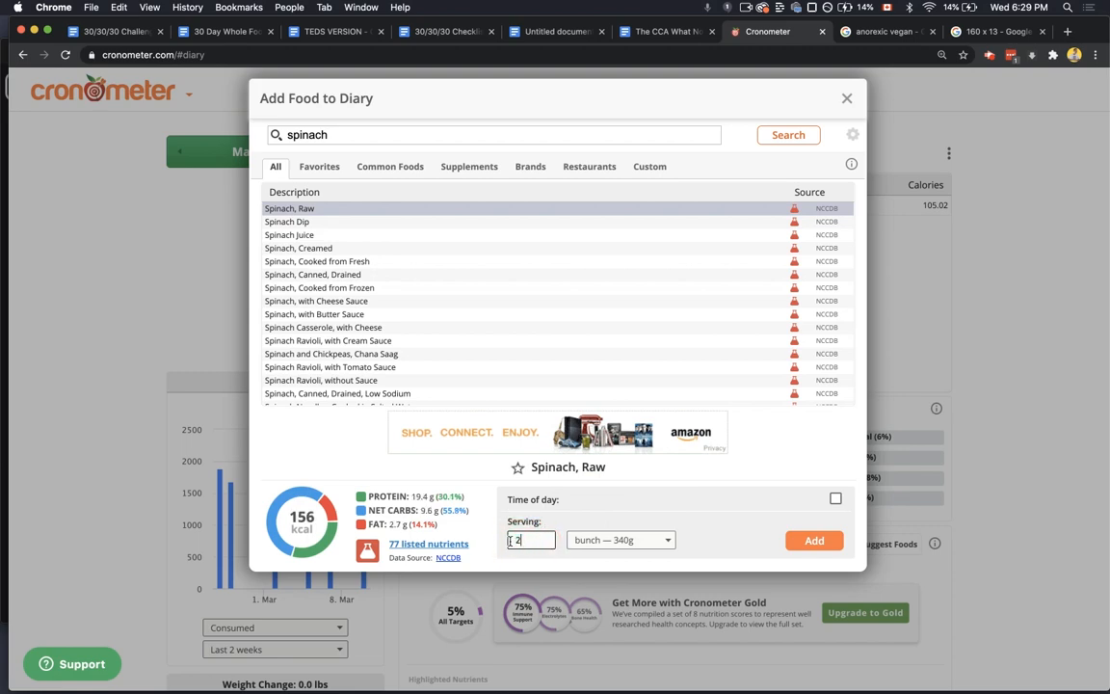
click(814, 540)
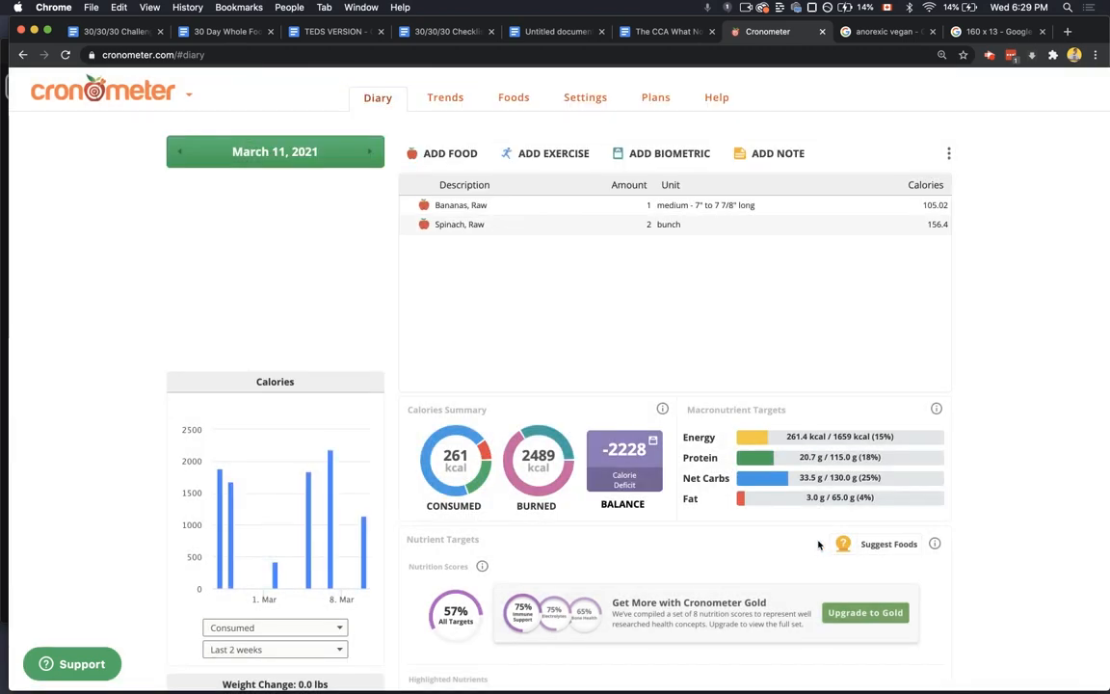
- Raise bananas to 3, then add 3 tbsp hulled hemp seeds and 1 cup coconut water
click(628, 204)
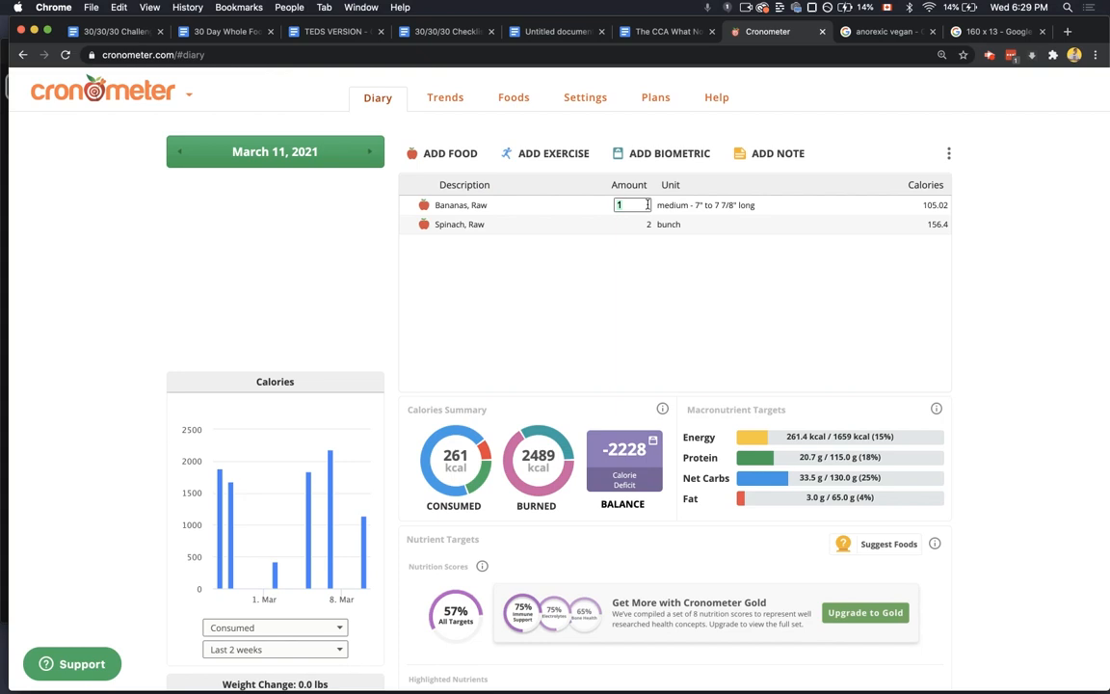
text(3)
text(hemp s)
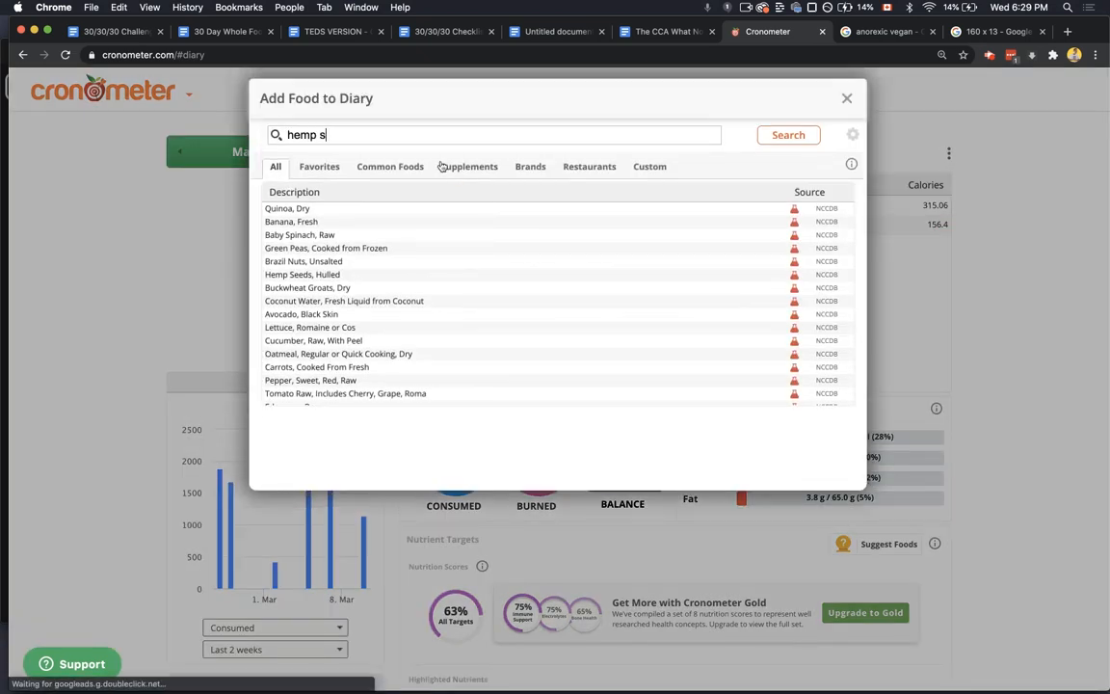
click(301, 208)
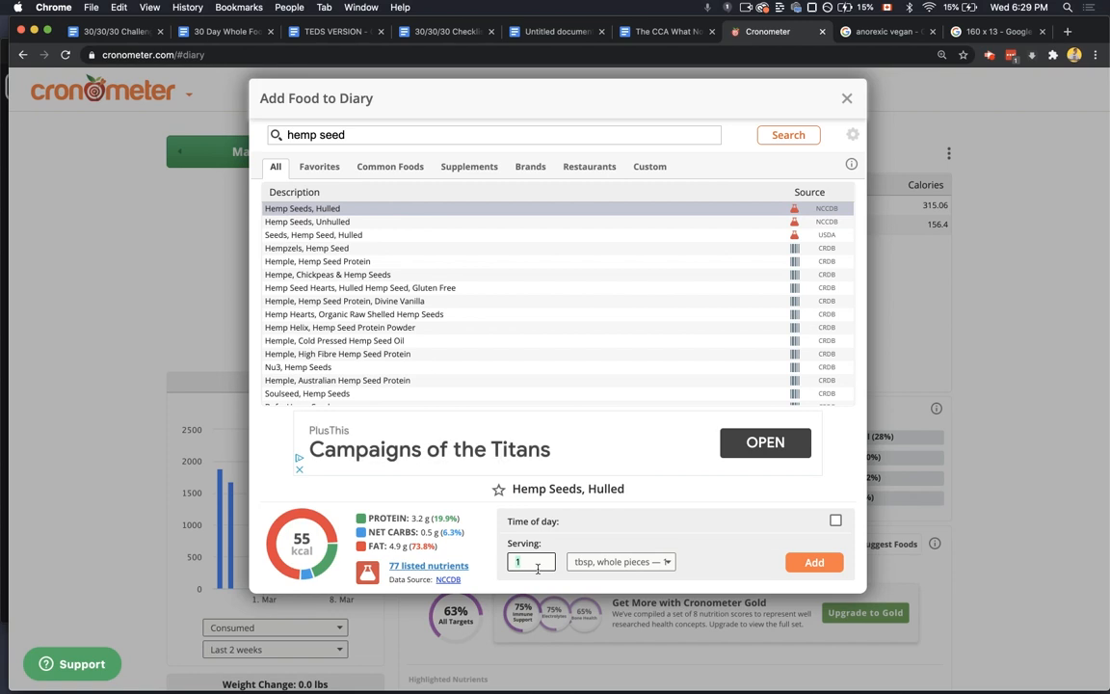
click(814, 562)
text(coconut water)
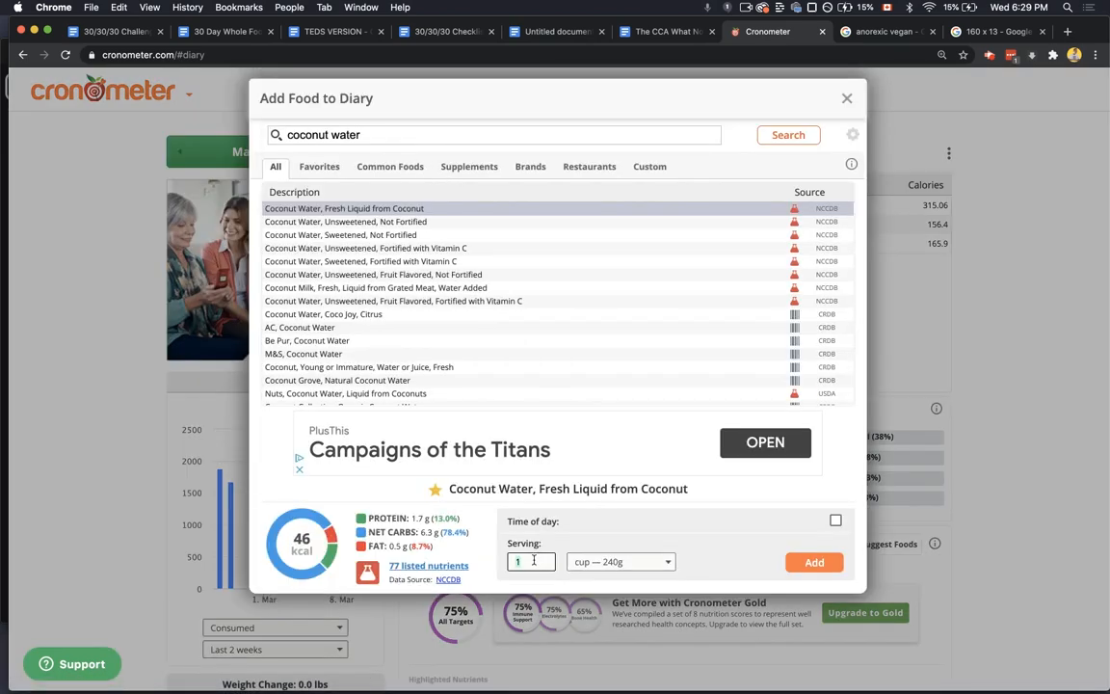
click(815, 562)
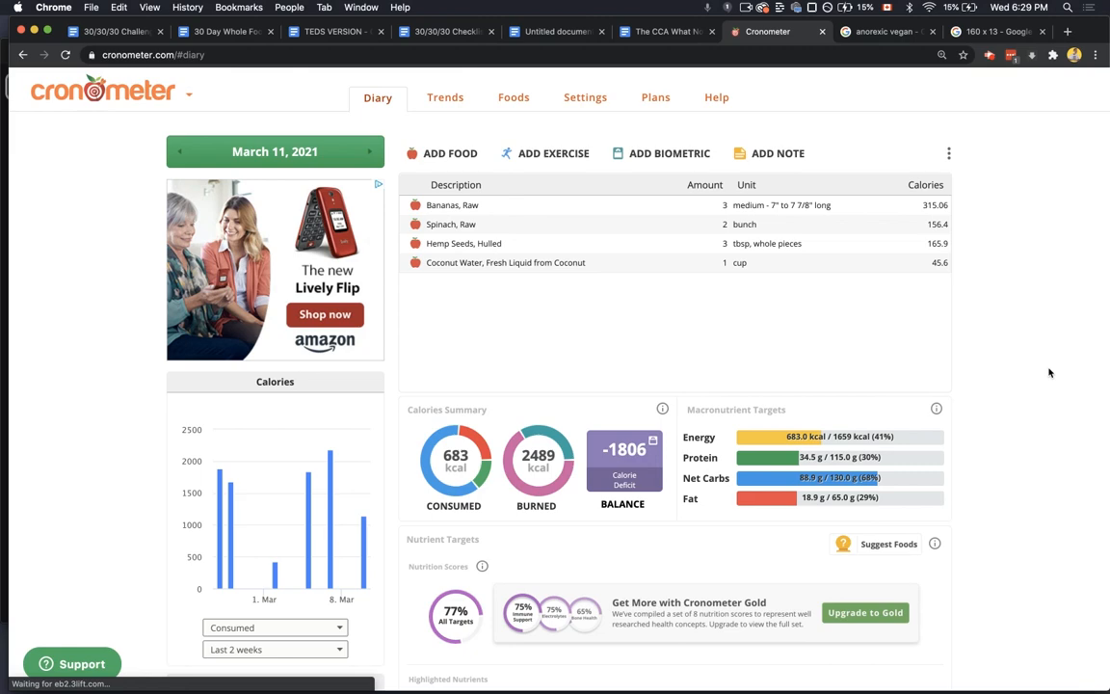
- Scroll through the vitamin, mineral and macronutrient target tables and back to the top
scroll(down, 3)
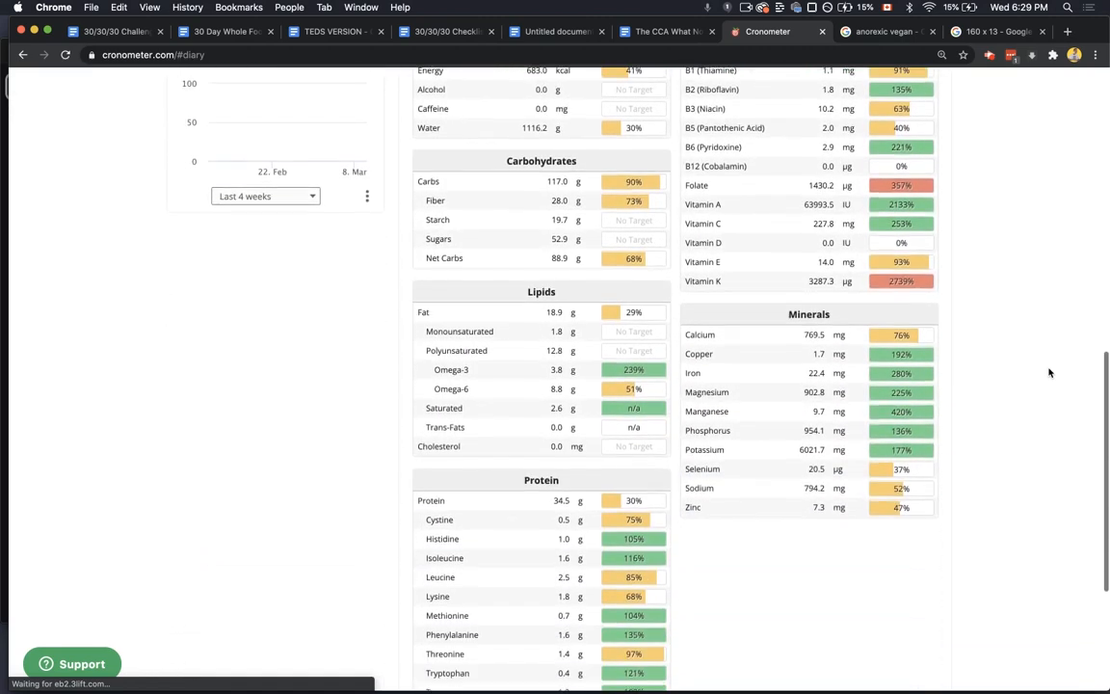
scroll(down, 3)
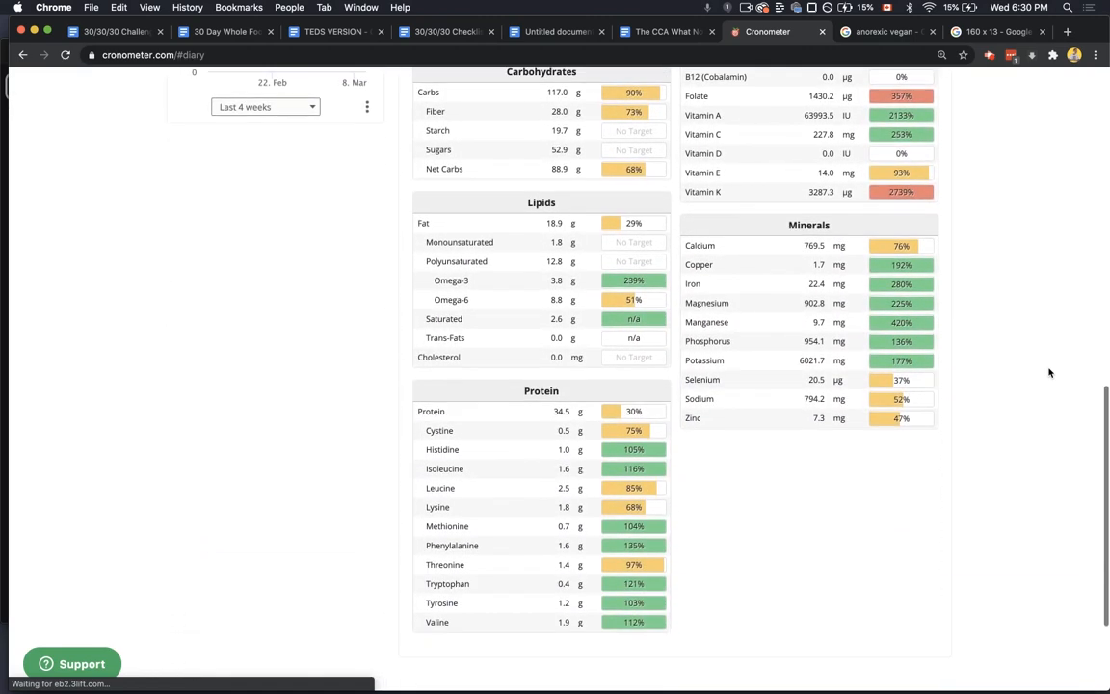
scroll(up, 3)
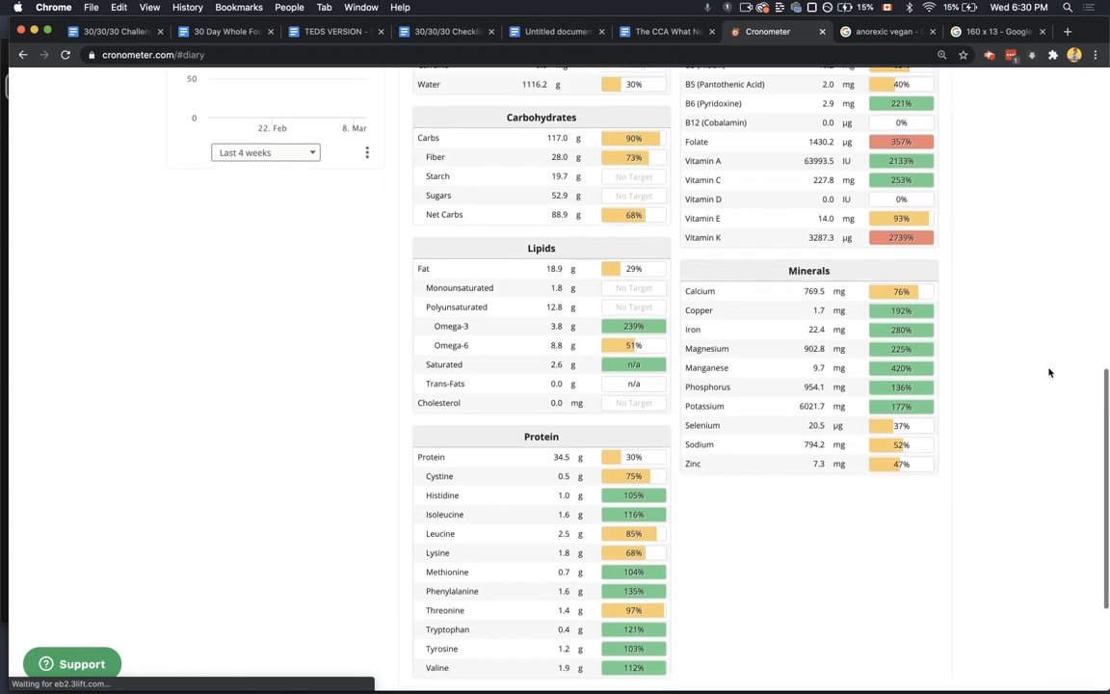
scroll(up, 3)
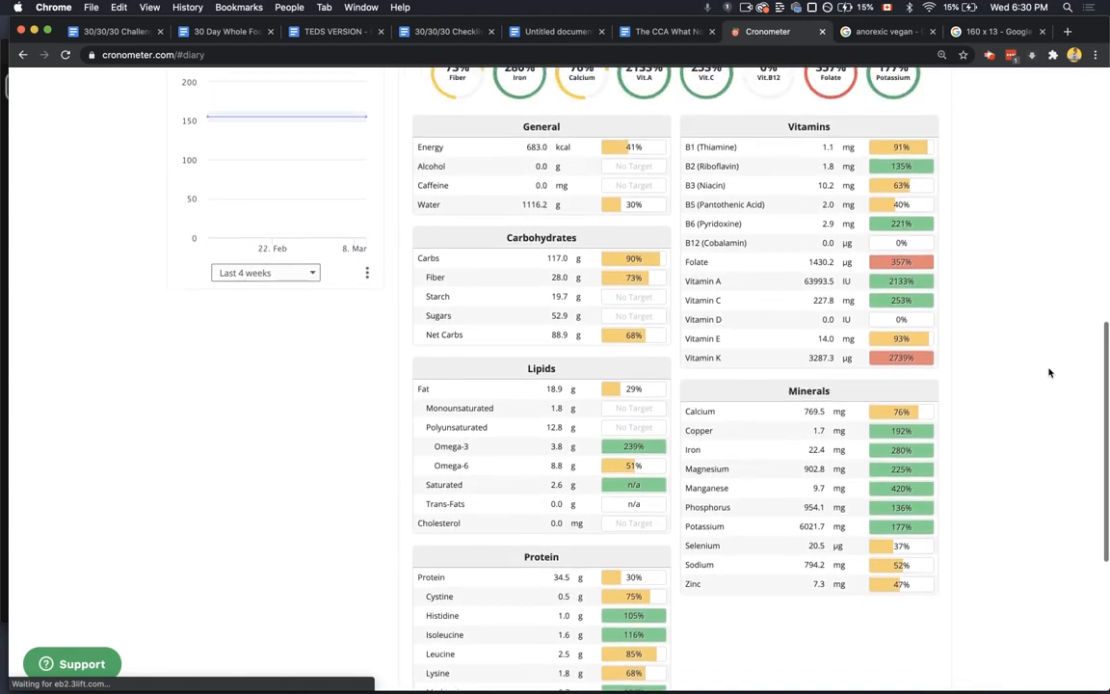
scroll(up, 3)
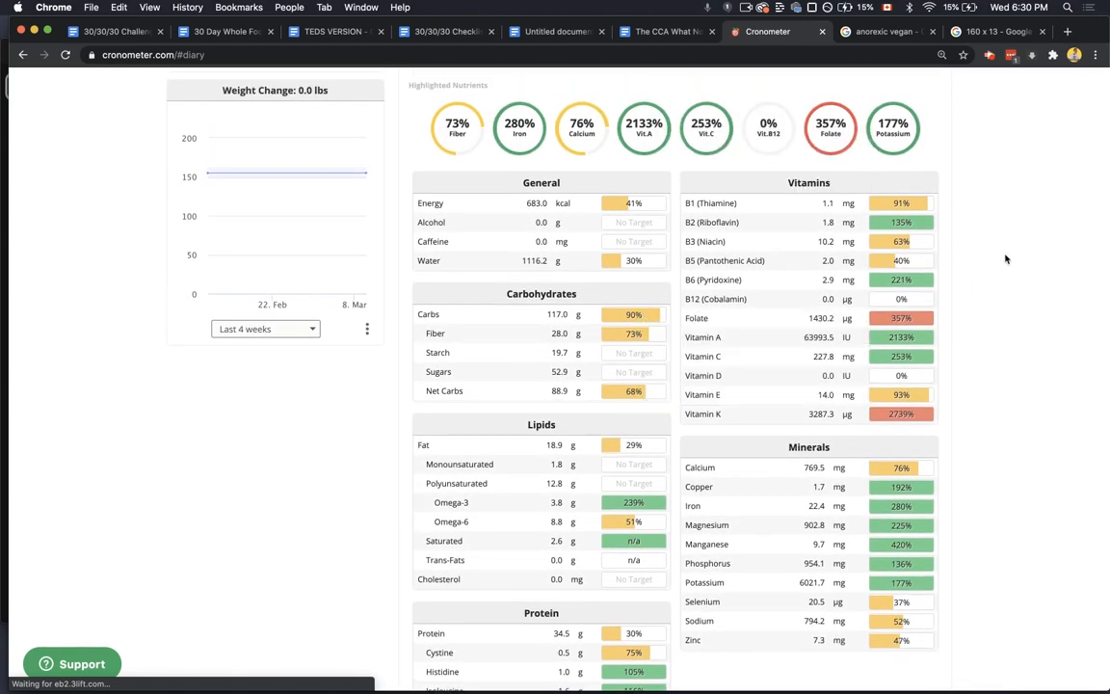
scroll(up, 3)
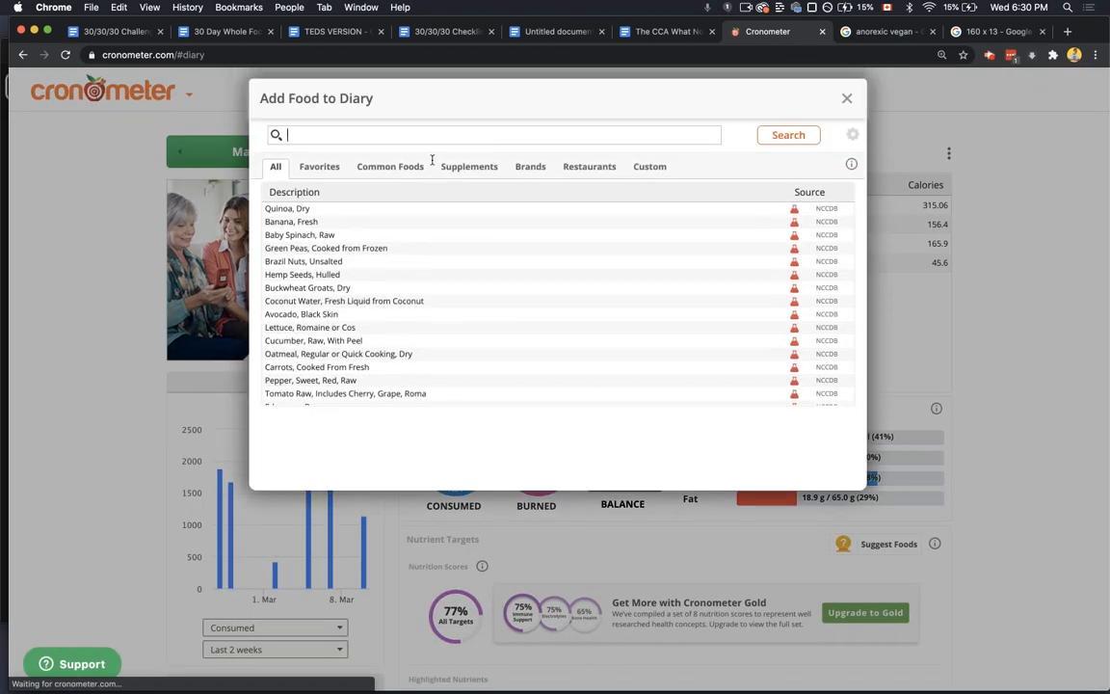
- Add Red Star nutritional yeast and one unsalted Brazil nut, then check the nutrient targets
text(nutritional yeast)
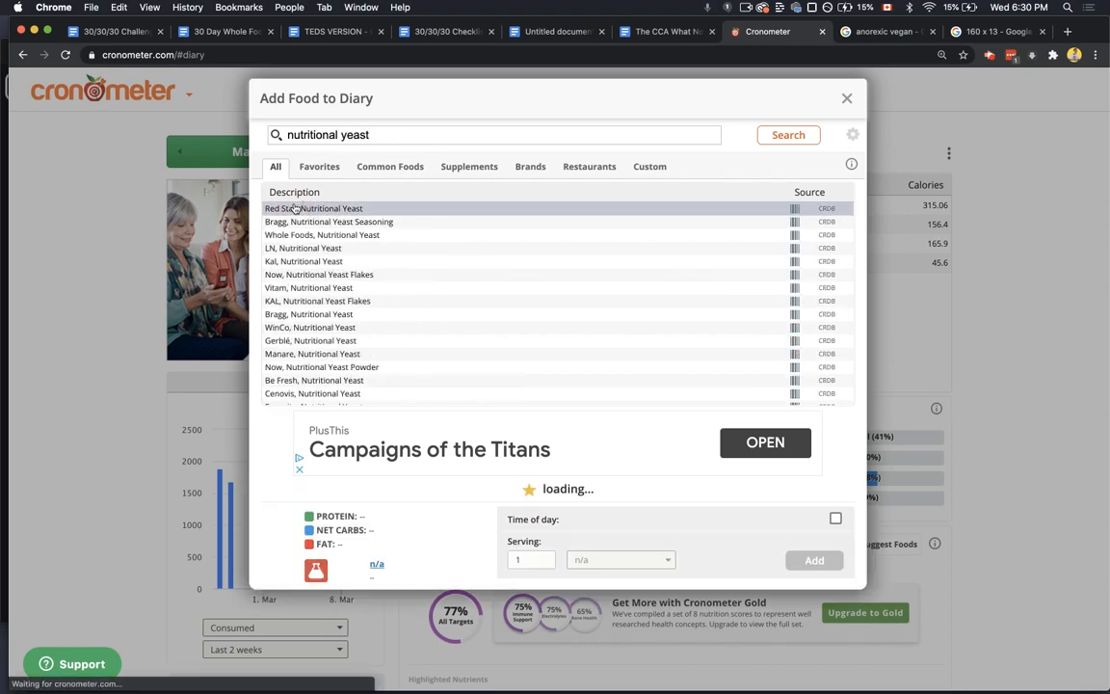
click(847, 97)
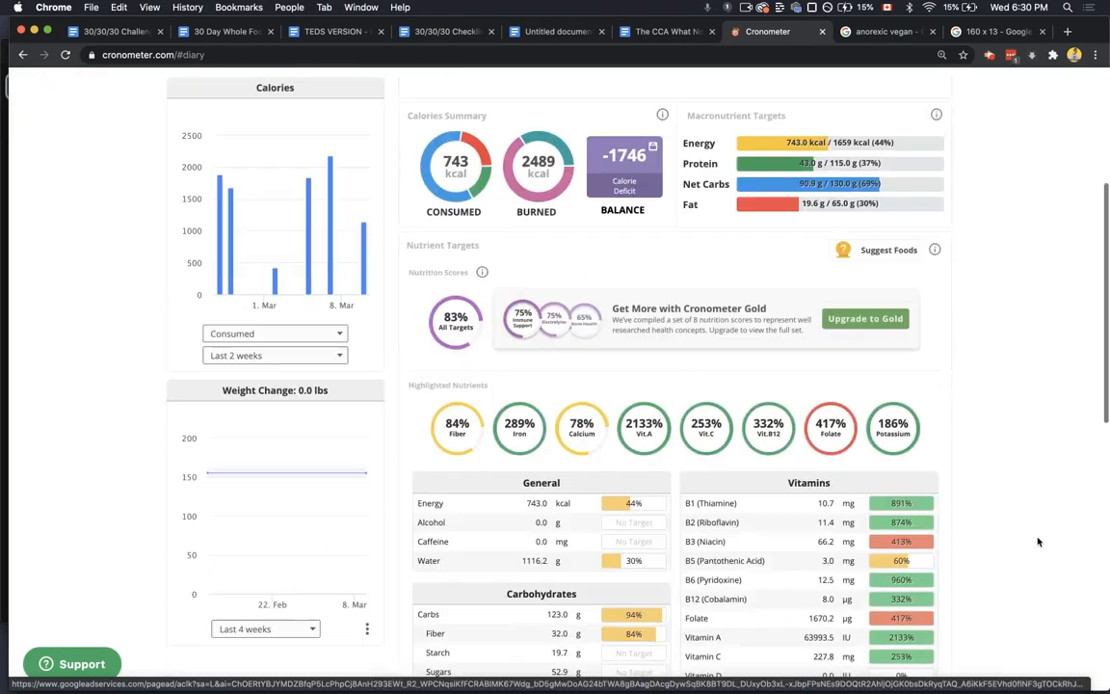
scroll(down, 3)
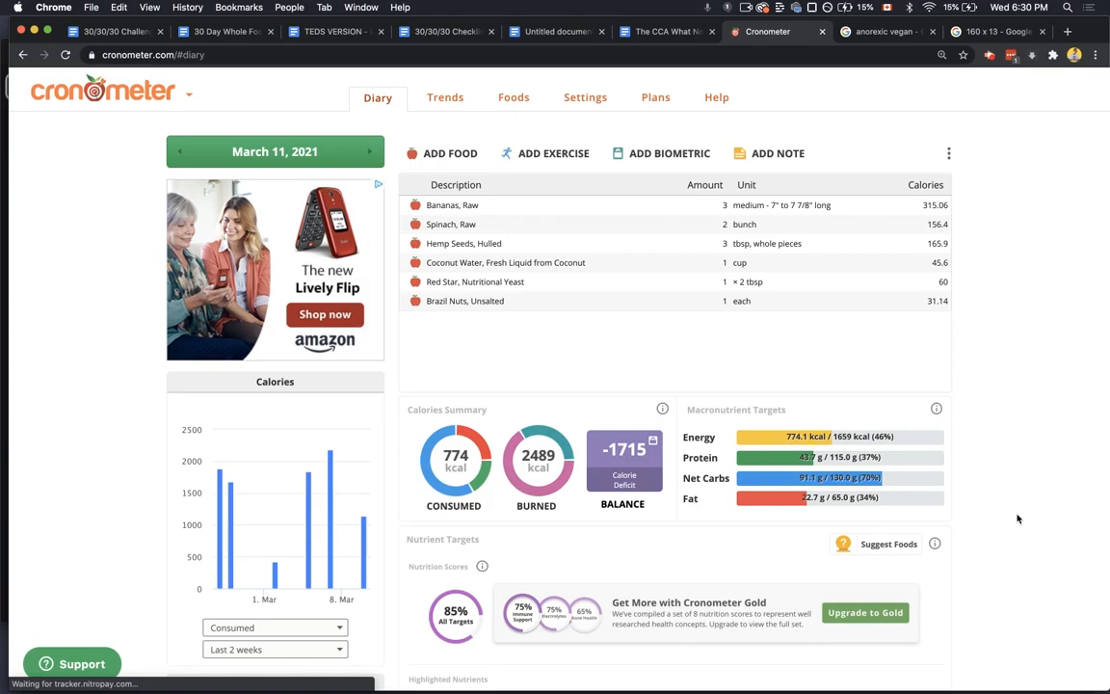
scroll(down, 3)
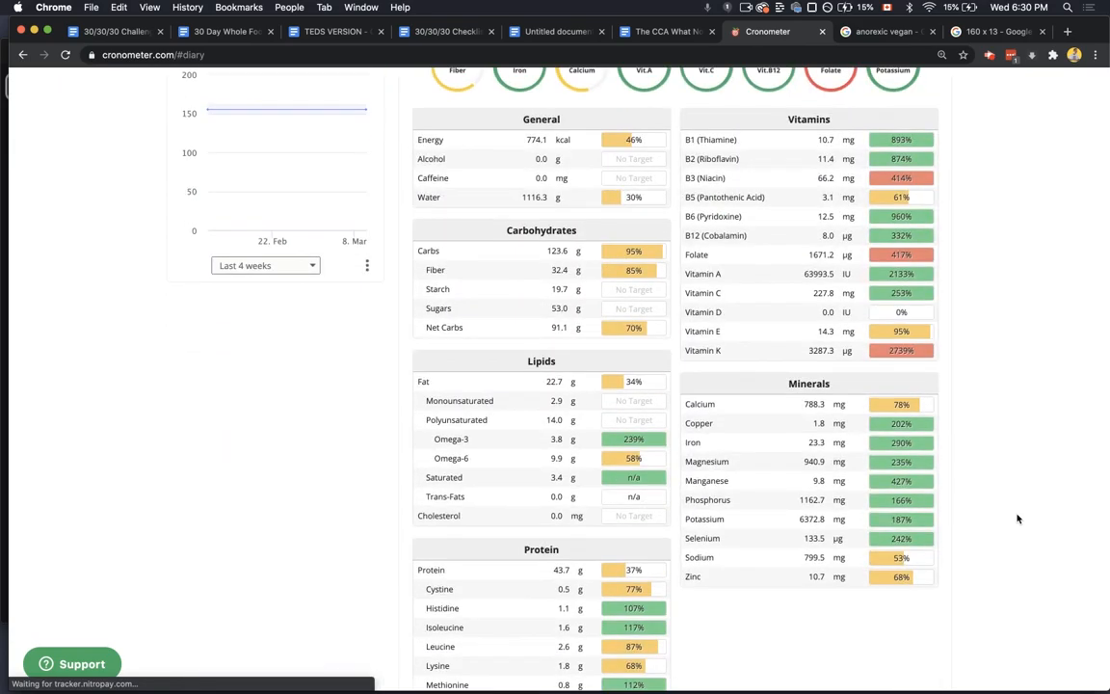
scroll(down, 3)
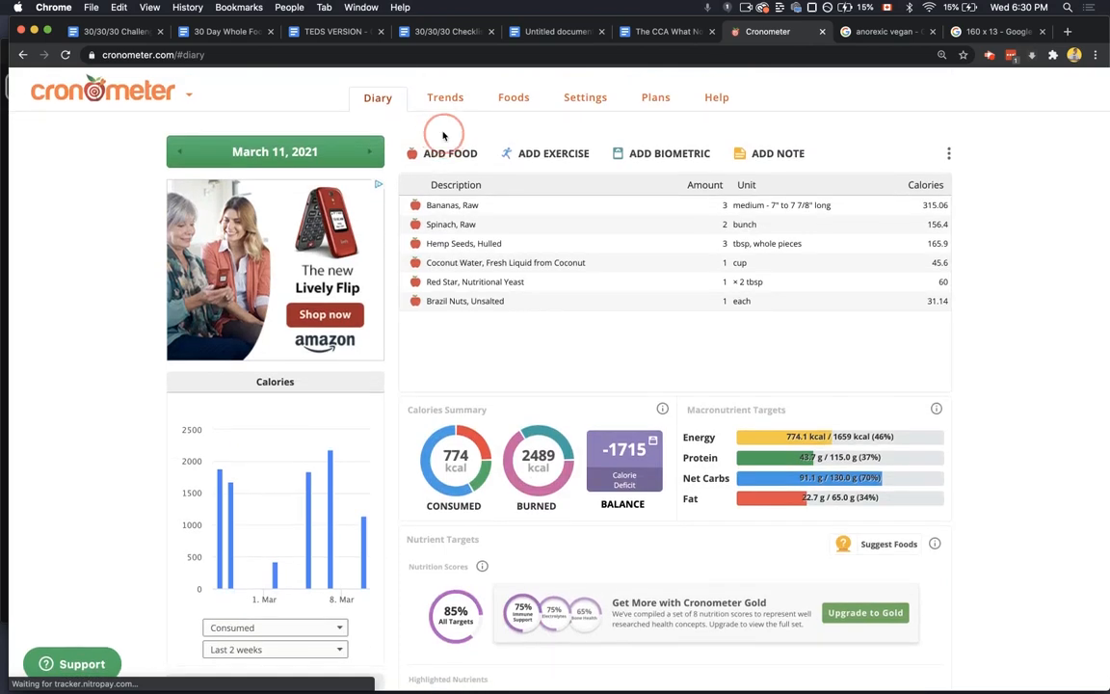
- Log raw celery and 5 dashes of sea salt in the March 11 diary
click(449, 152)
text(celery)
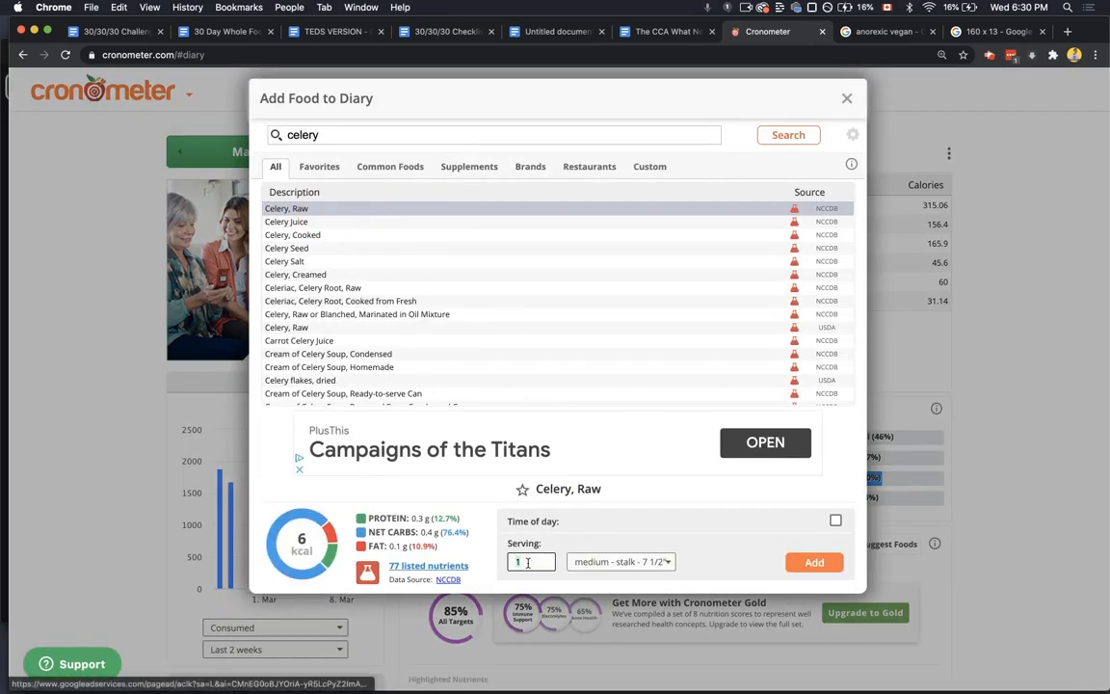
click(847, 97)
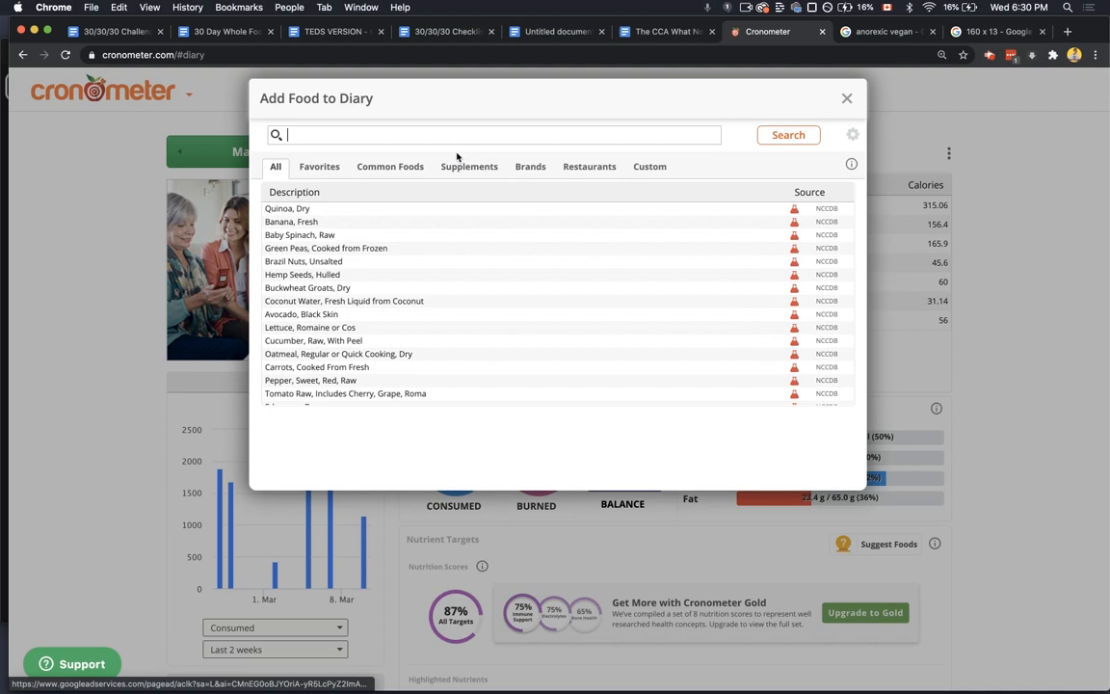
text(salt)
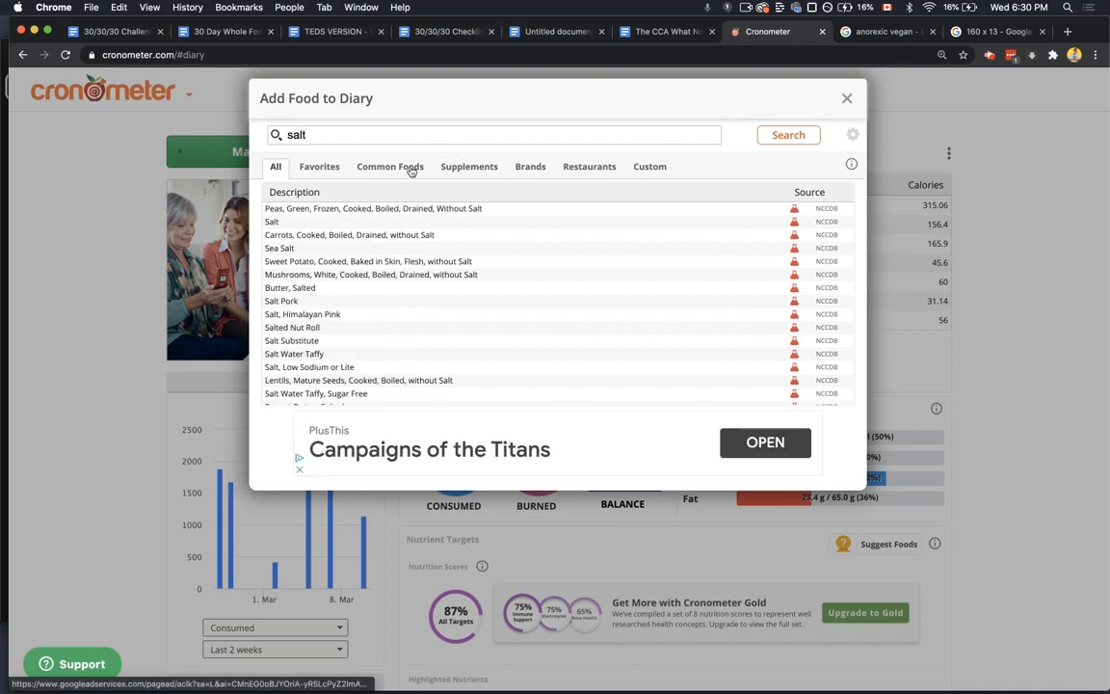
click(279, 248)
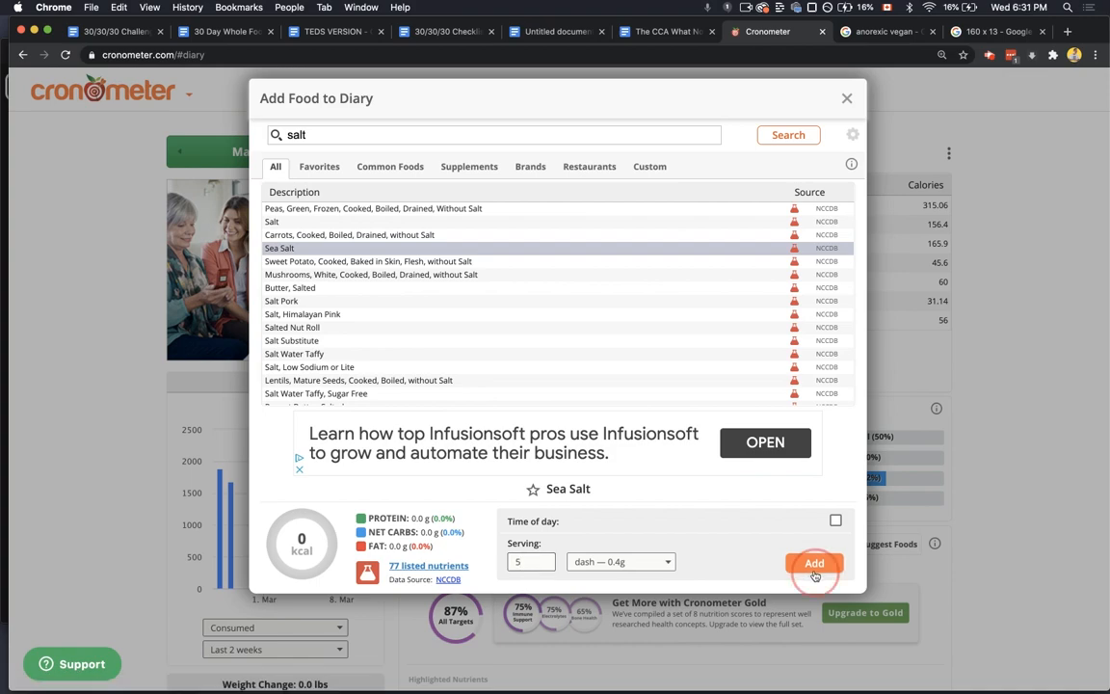
click(814, 563)
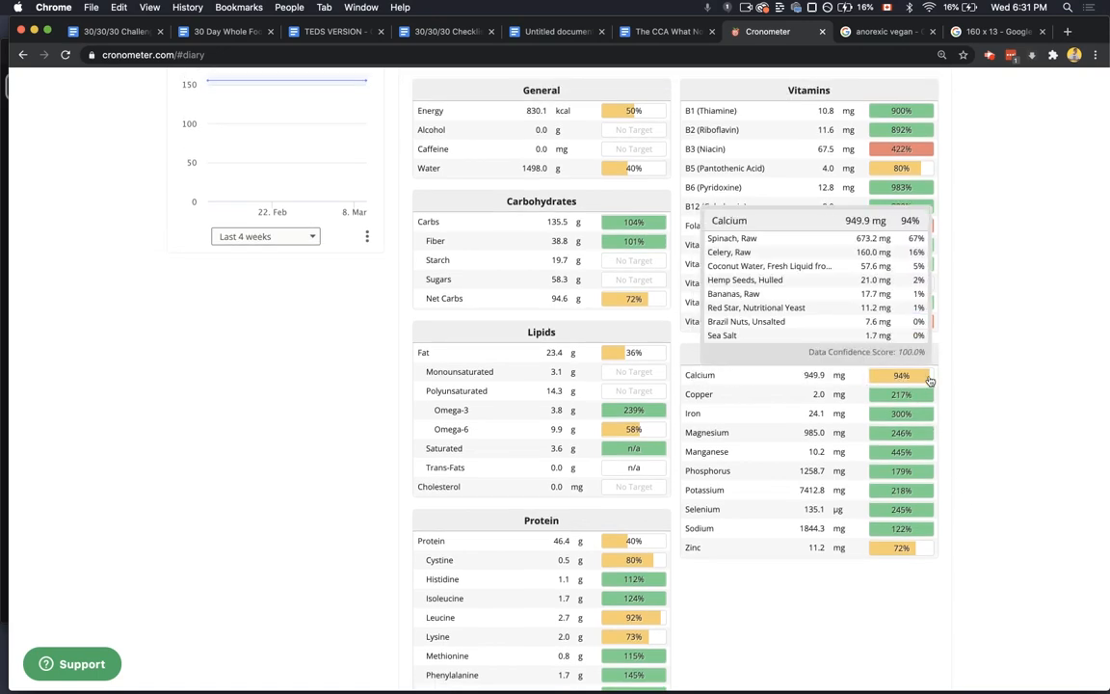
- Log 3 medium raw oranges and review the updated nutrient targets
scroll(up, 3)
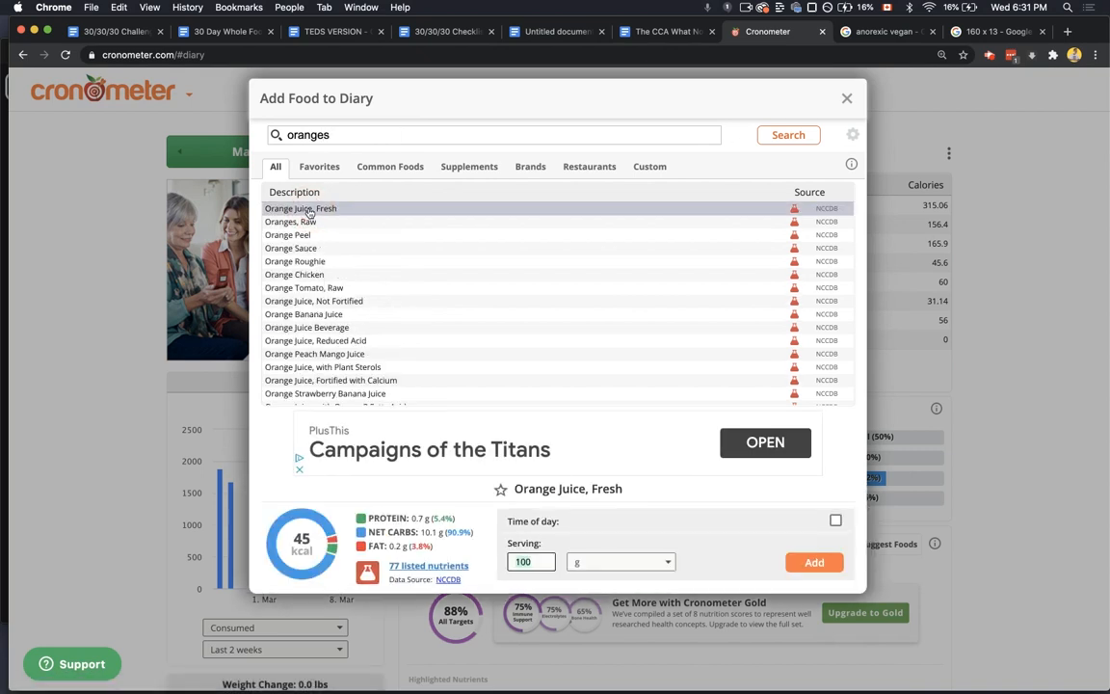
mouse_move(694, 536)
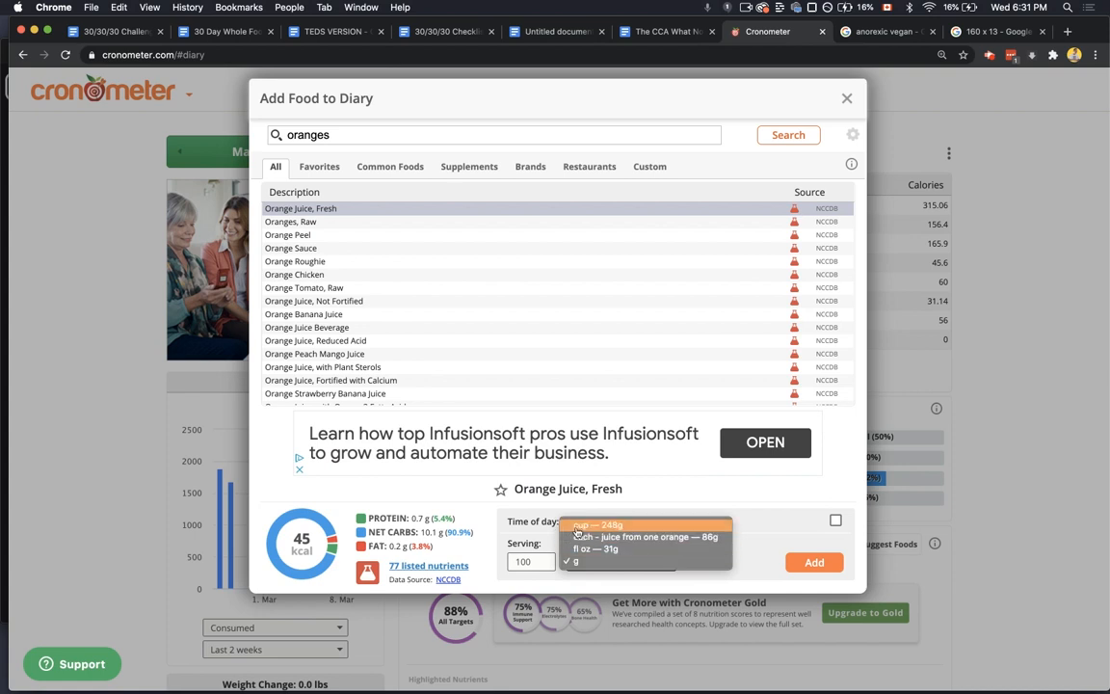
click(290, 222)
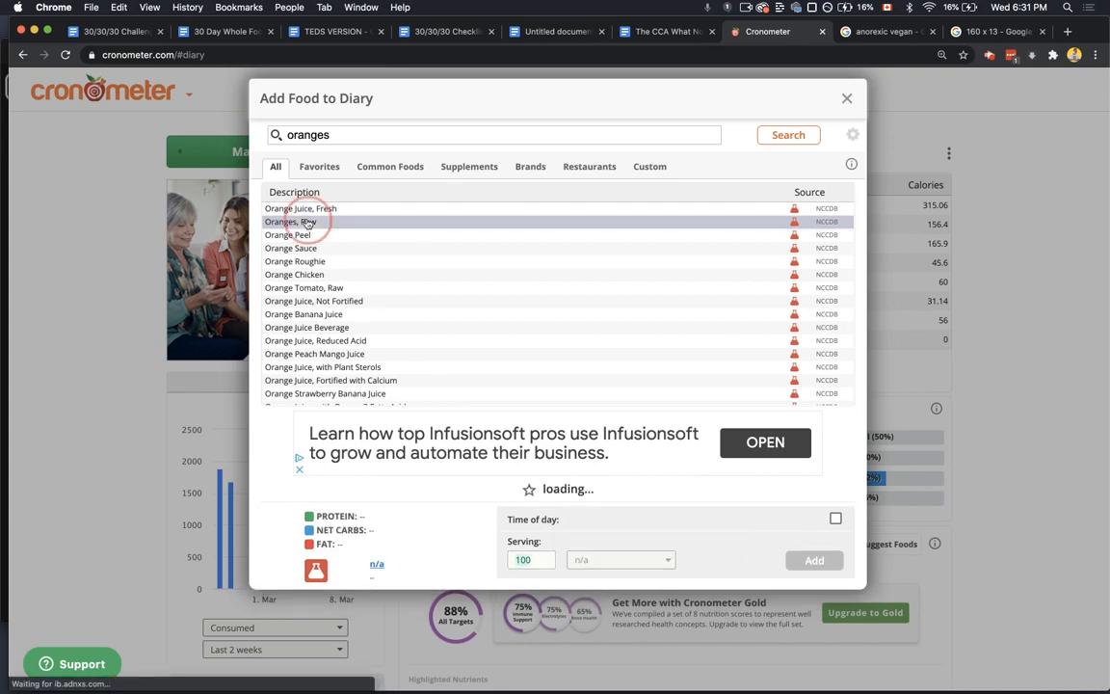
click(290, 221)
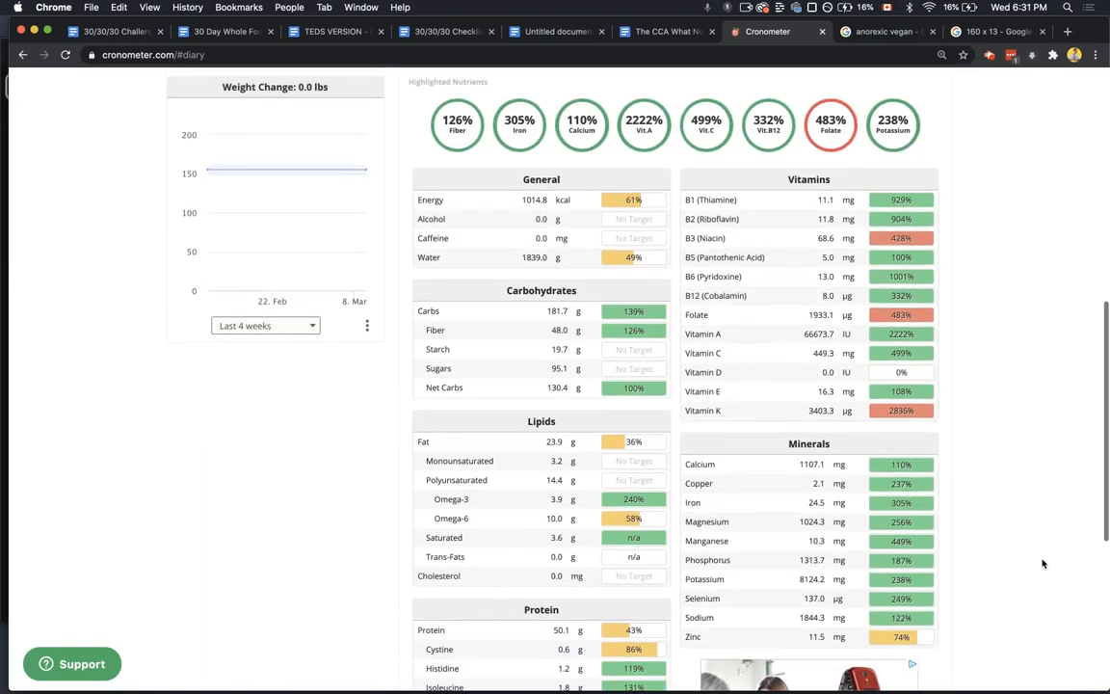
scroll(down, 3)
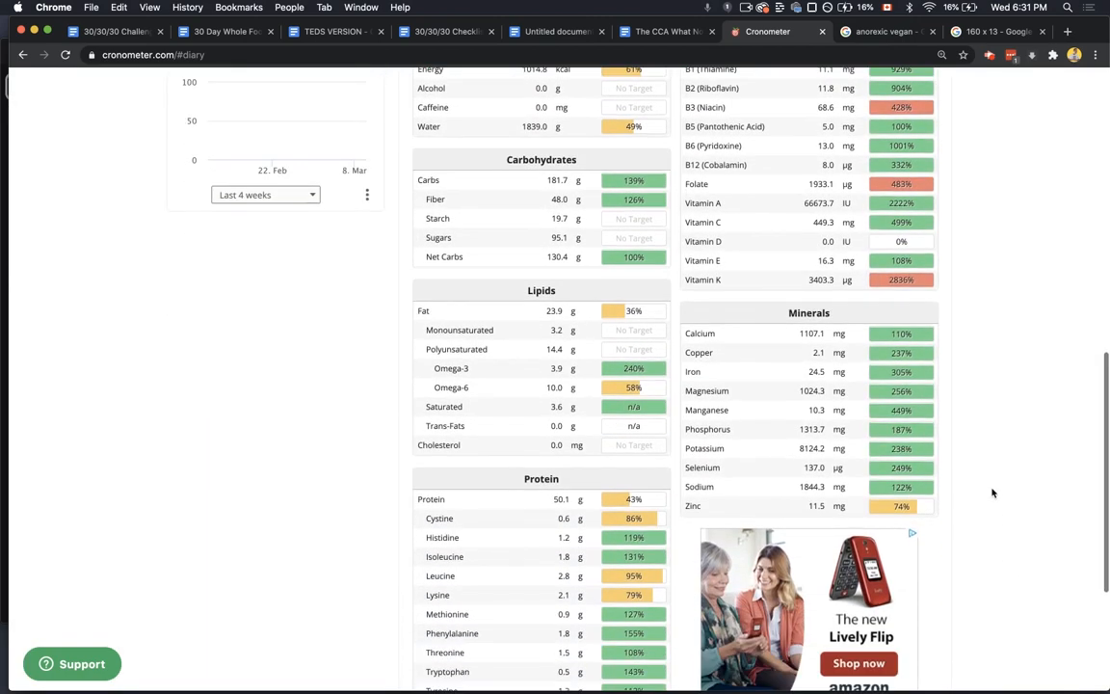
scroll(down, 3)
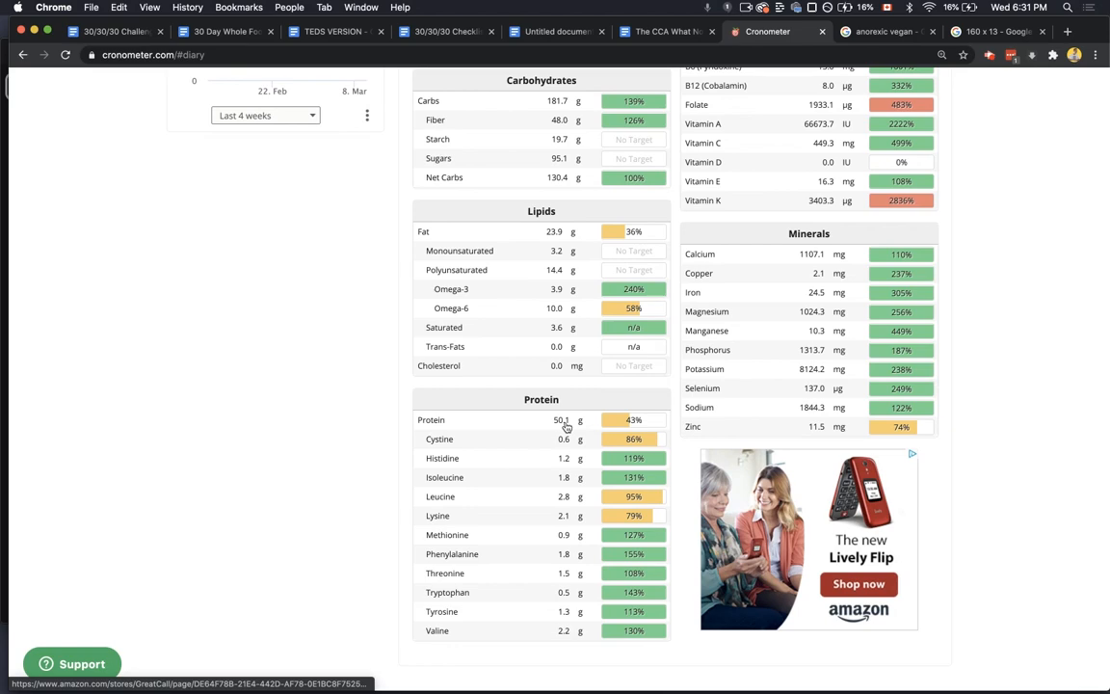
scroll(up, 3)
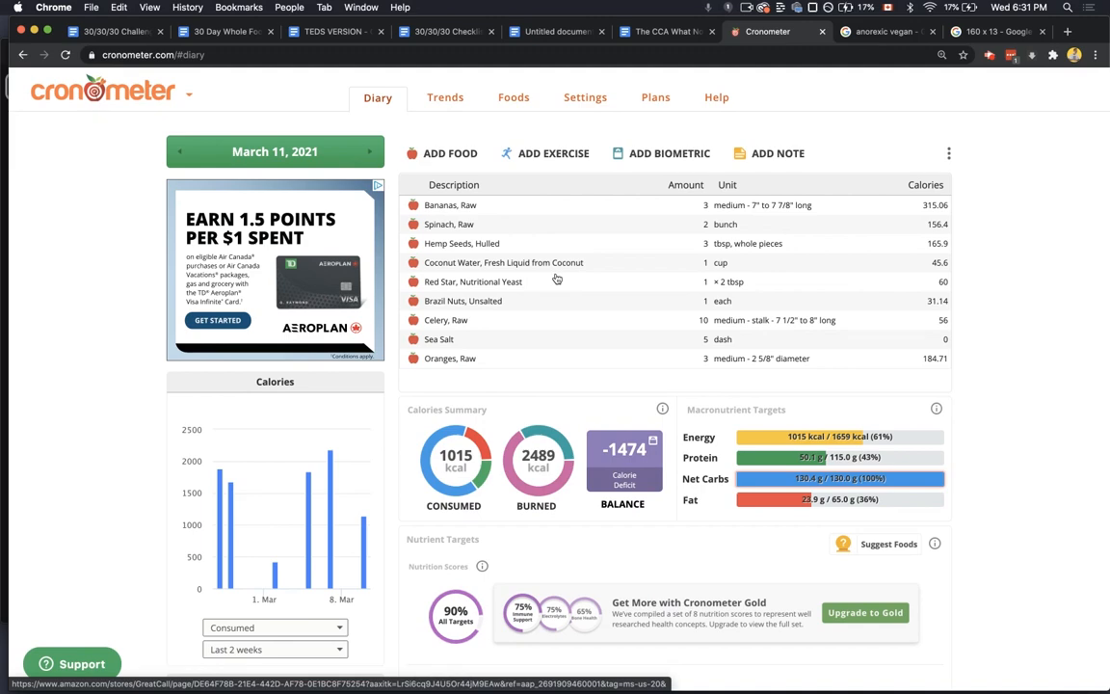
- Add 1 head of romaine lettuce, then reopen and dismiss the food search
click(449, 153)
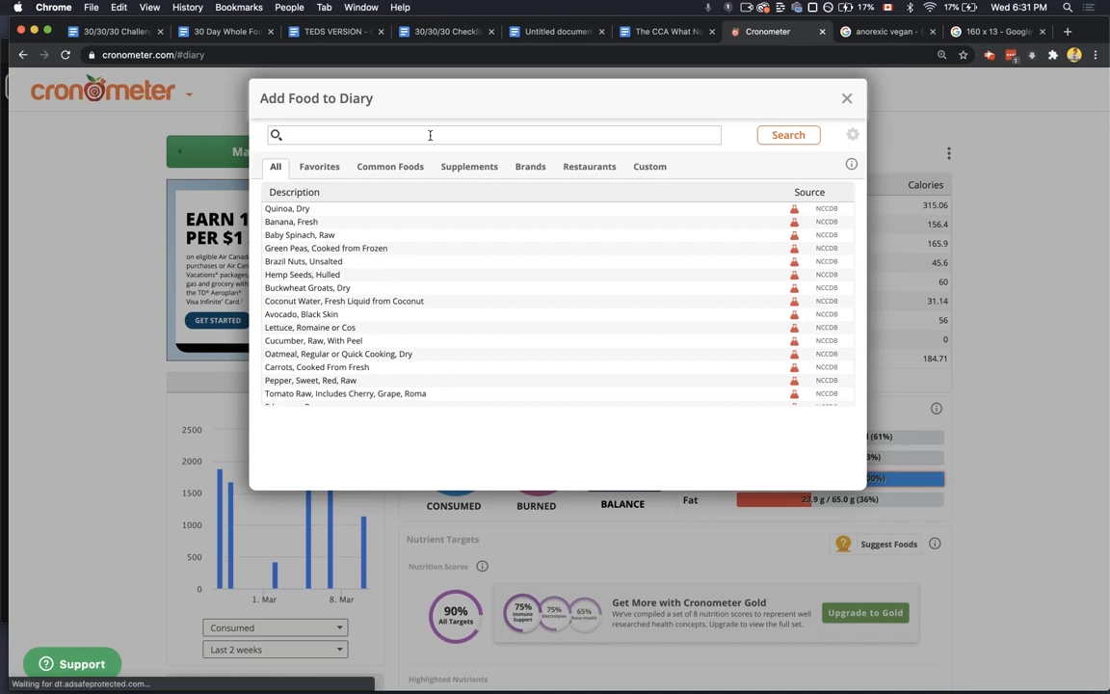
text(lettuce)
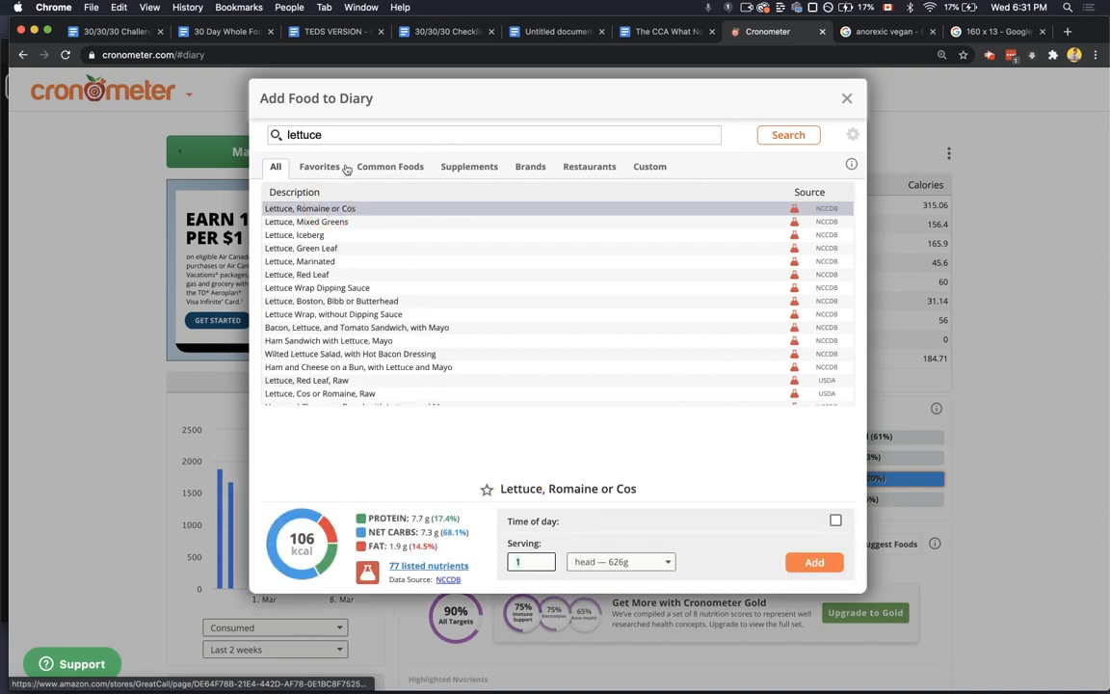
mouse_move(556, 364)
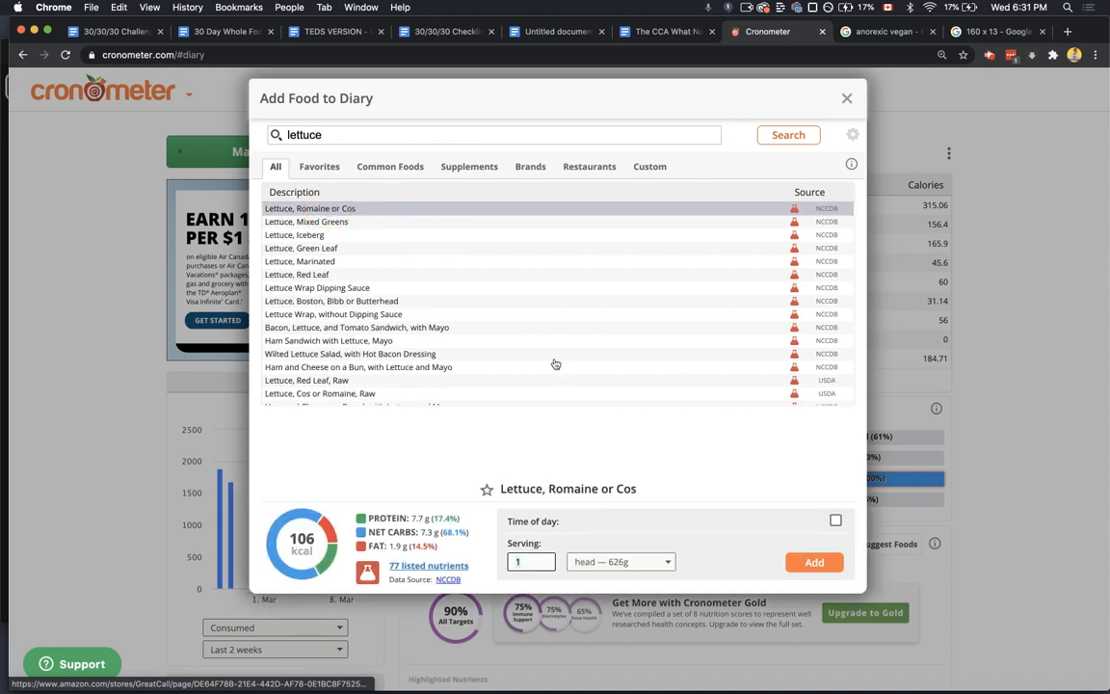
click(530, 562)
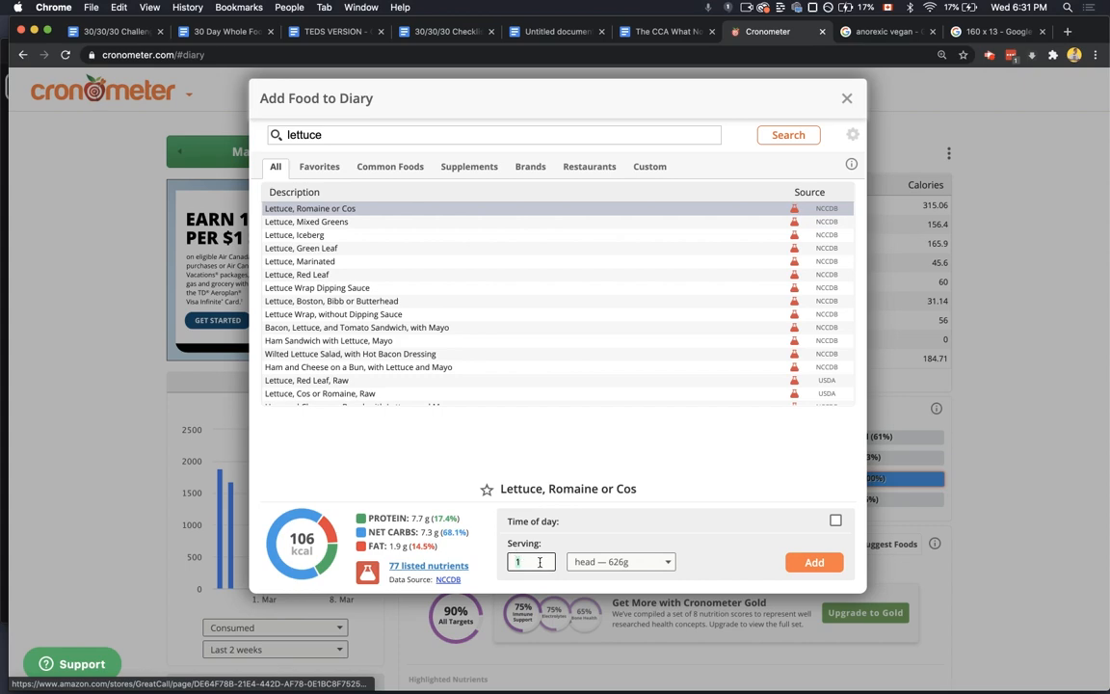
click(814, 562)
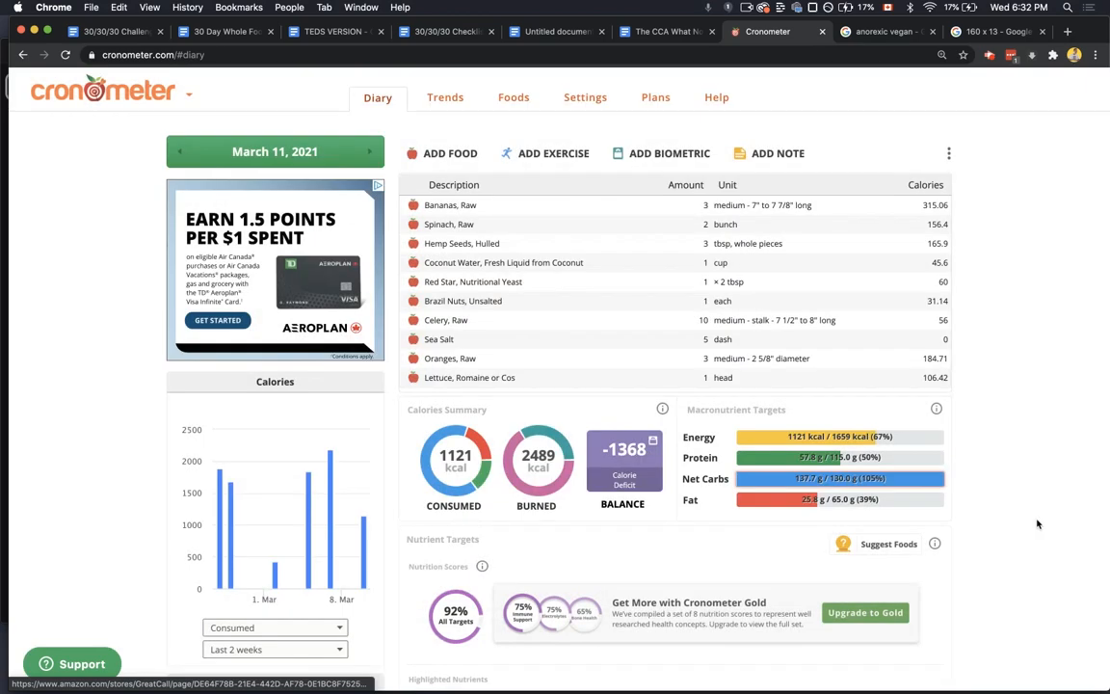
scroll(down, 3)
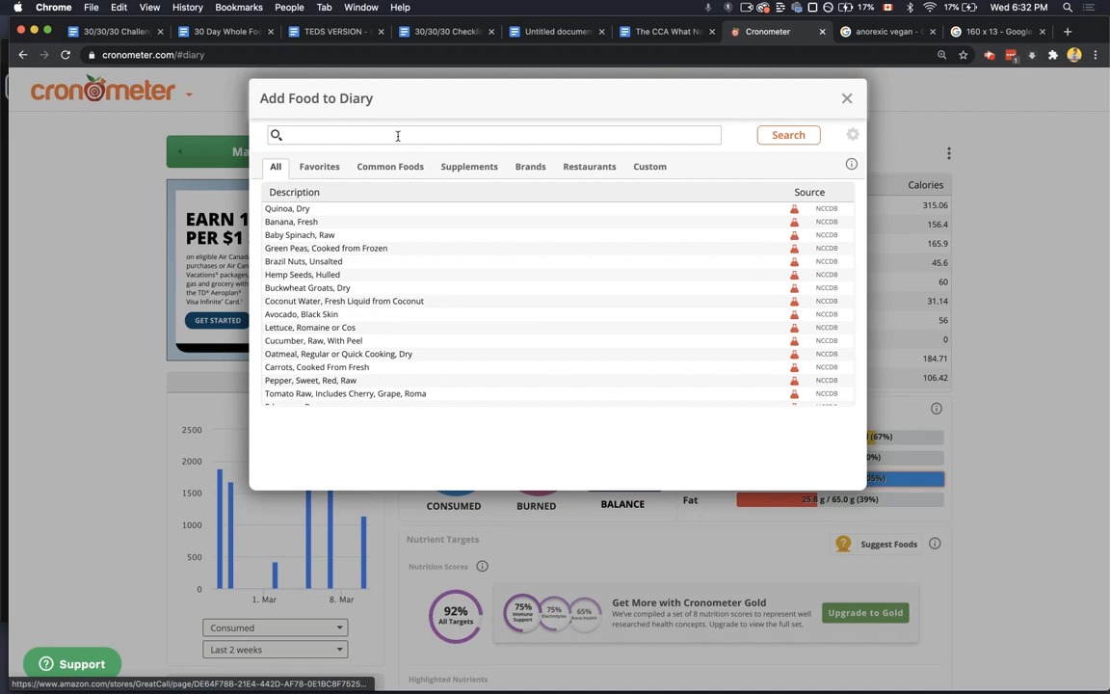
click(846, 98)
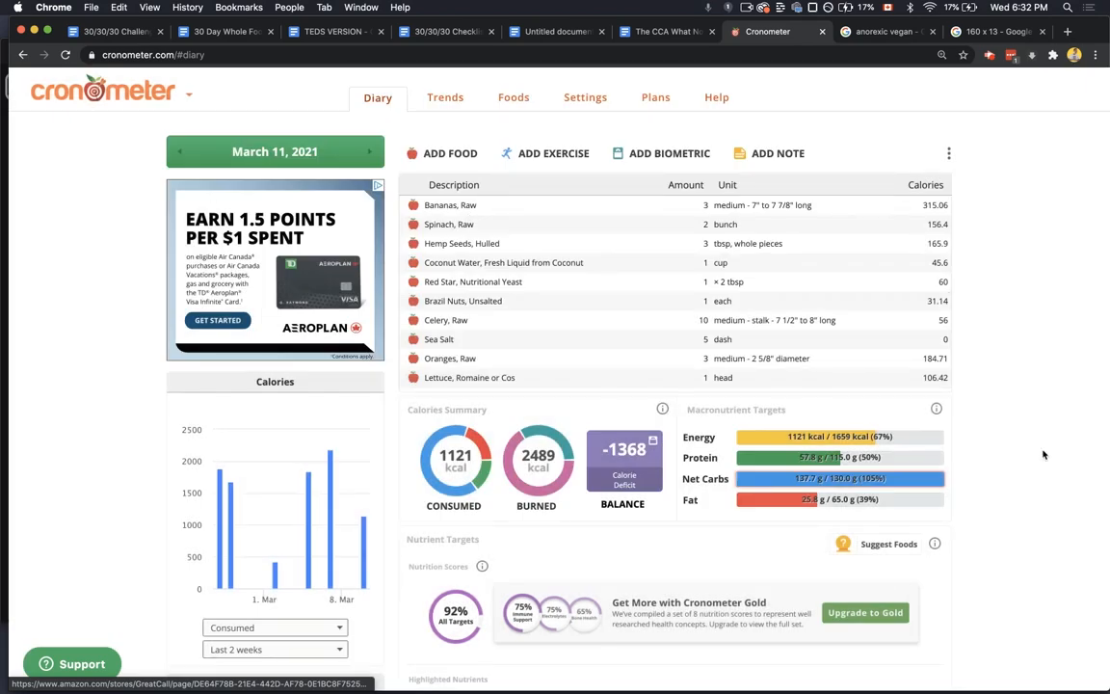
- Log 2 tbsp shelled unsalted pumpkin seeds and check the targets
scroll(down, 3)
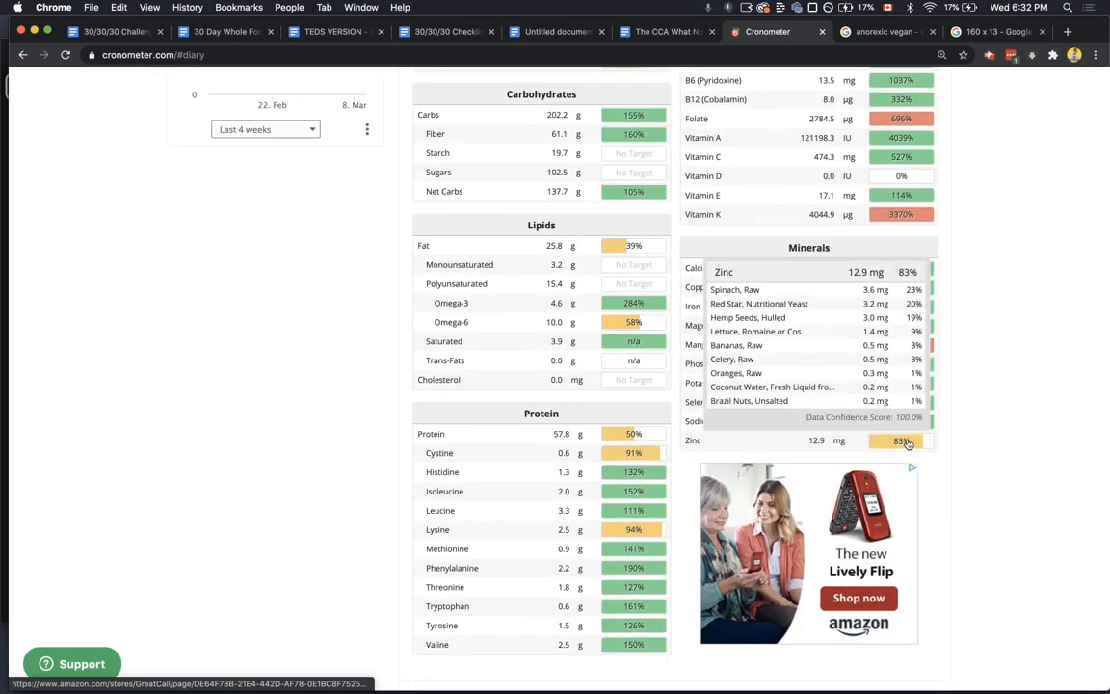
scroll(up, 3)
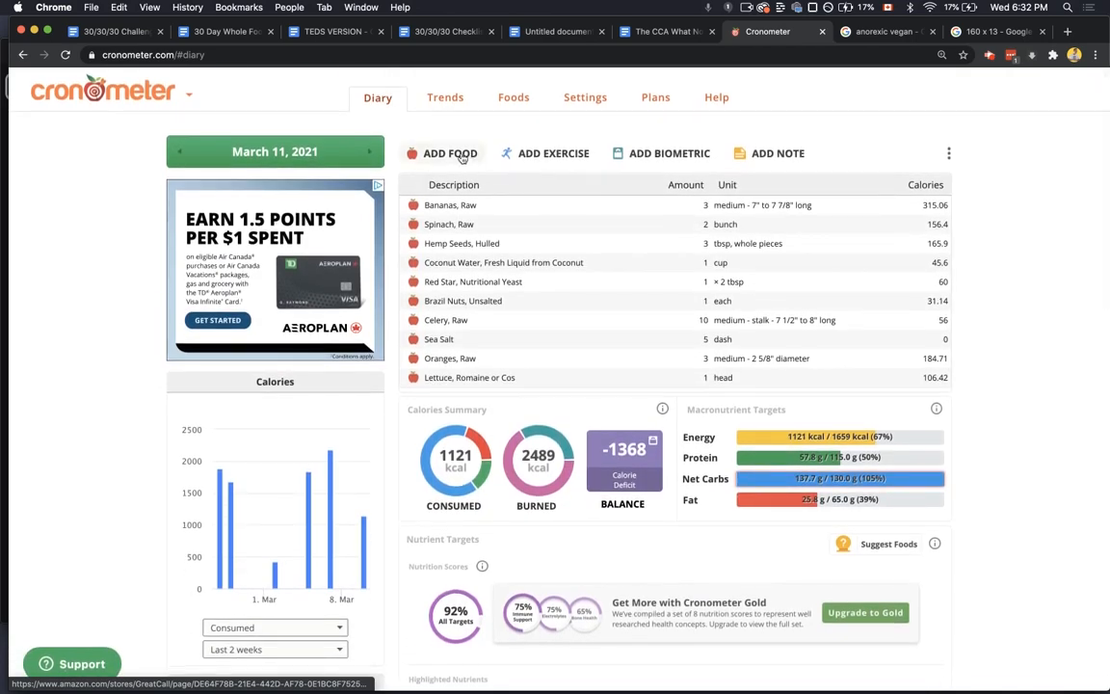
click(449, 153)
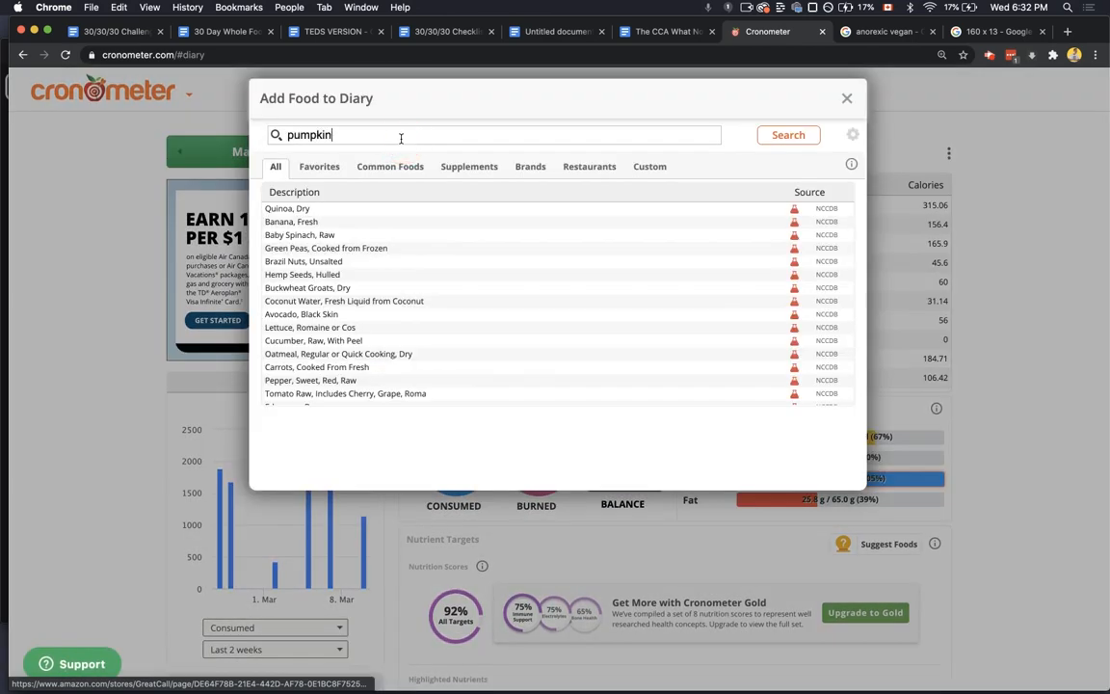
text(seed)
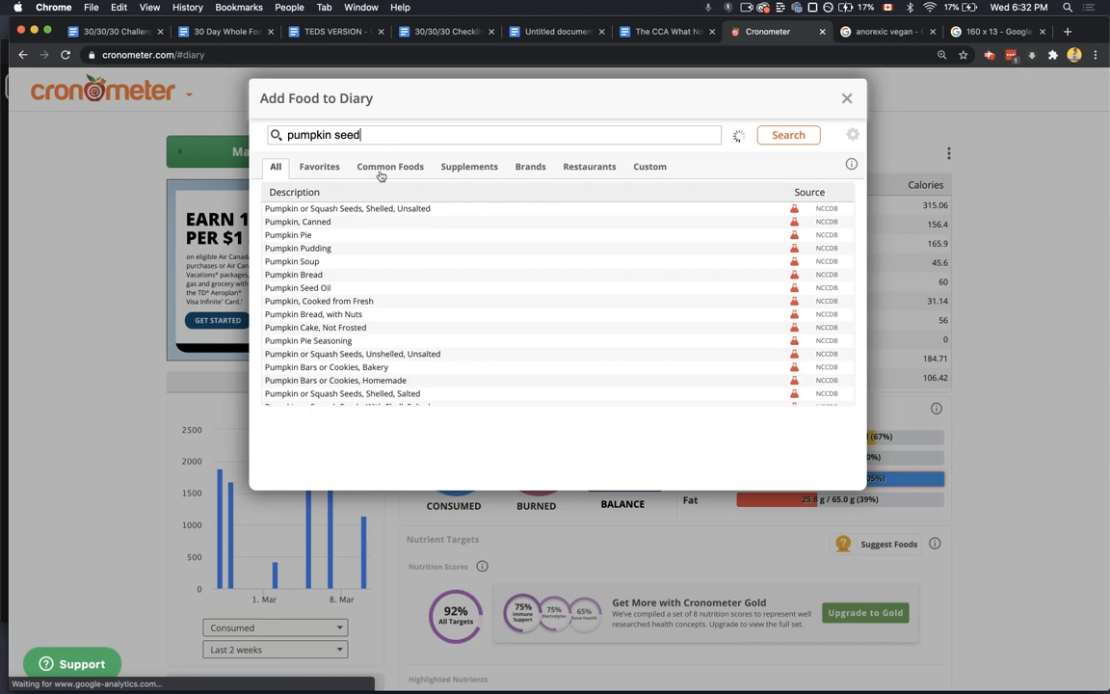
click(346, 208)
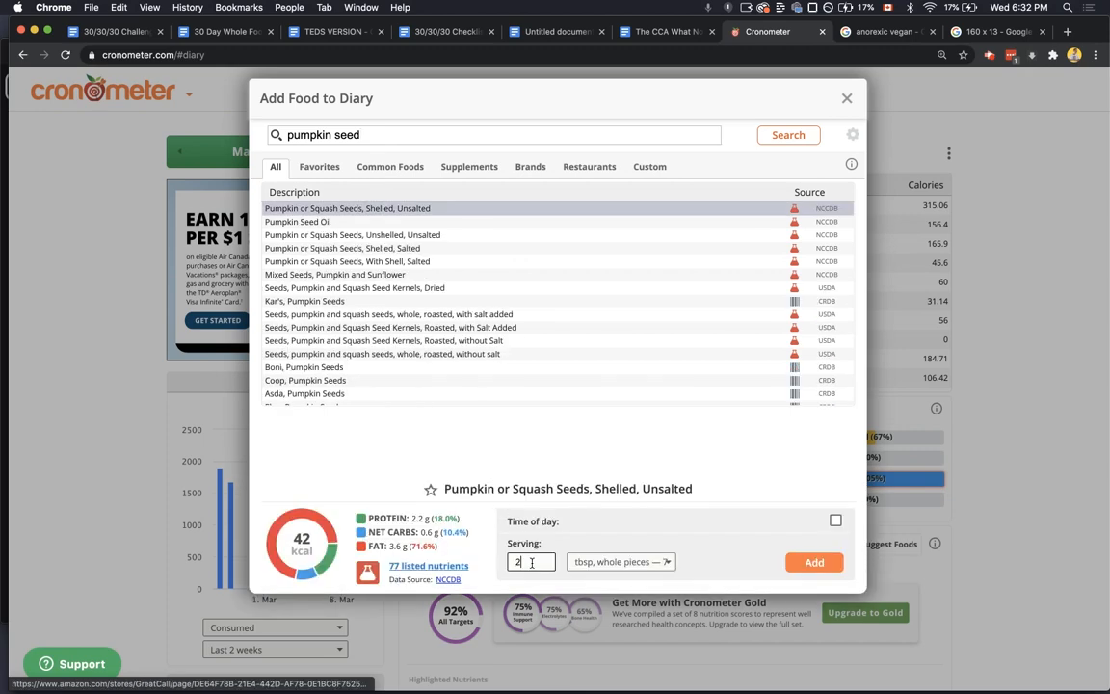
click(814, 562)
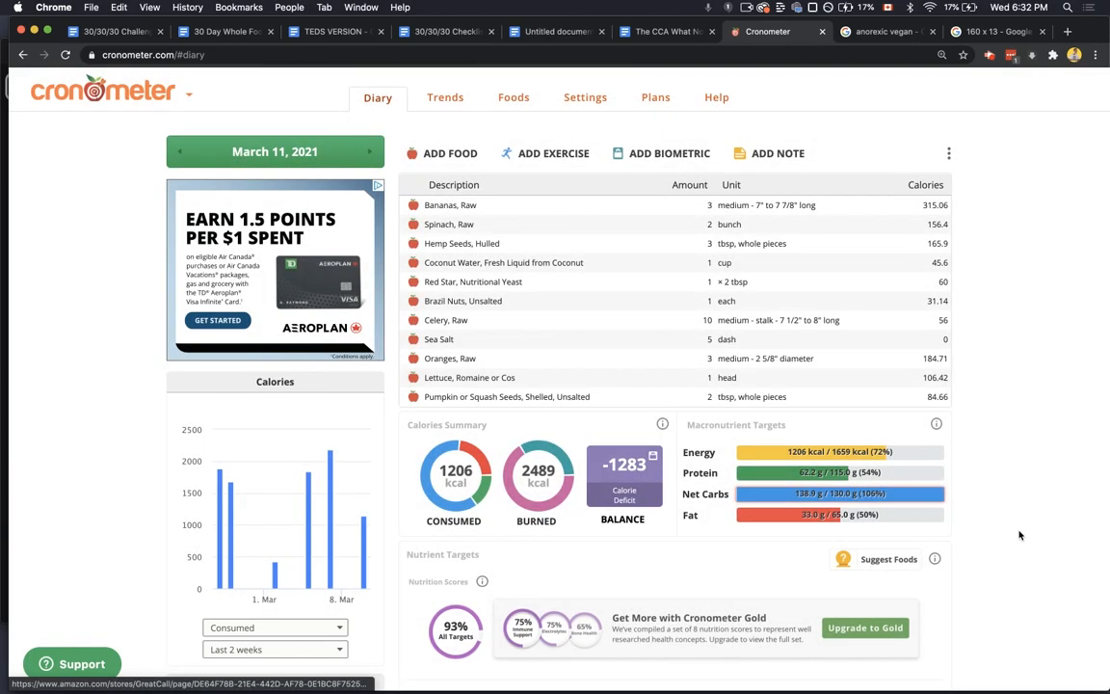
scroll(down, 3)
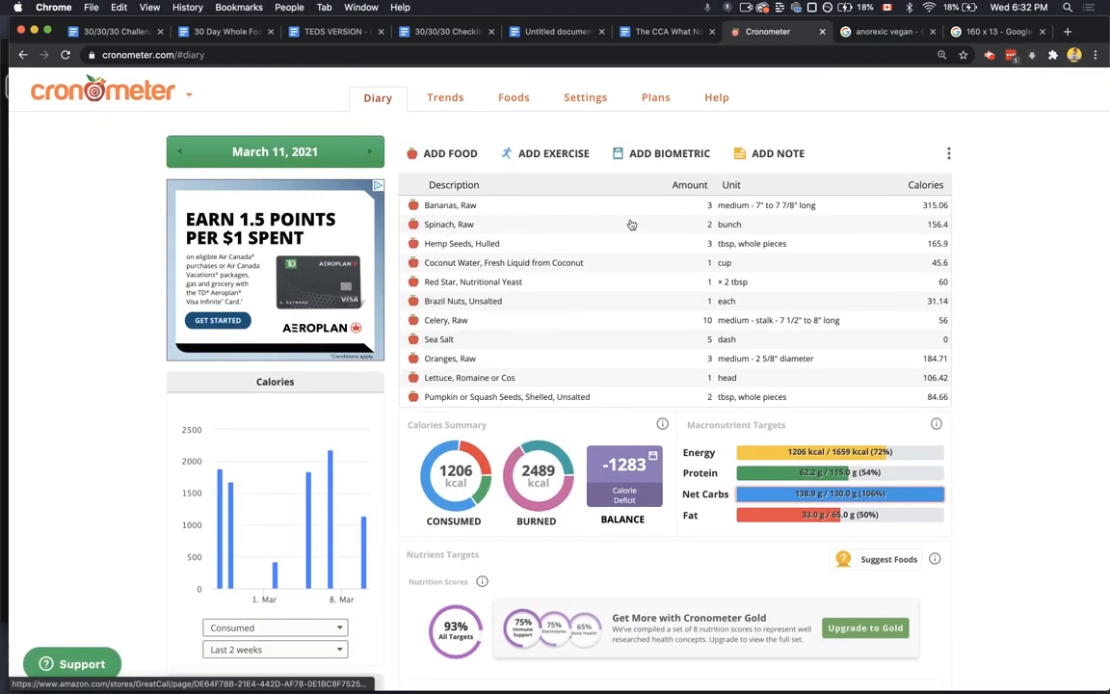
click(449, 153)
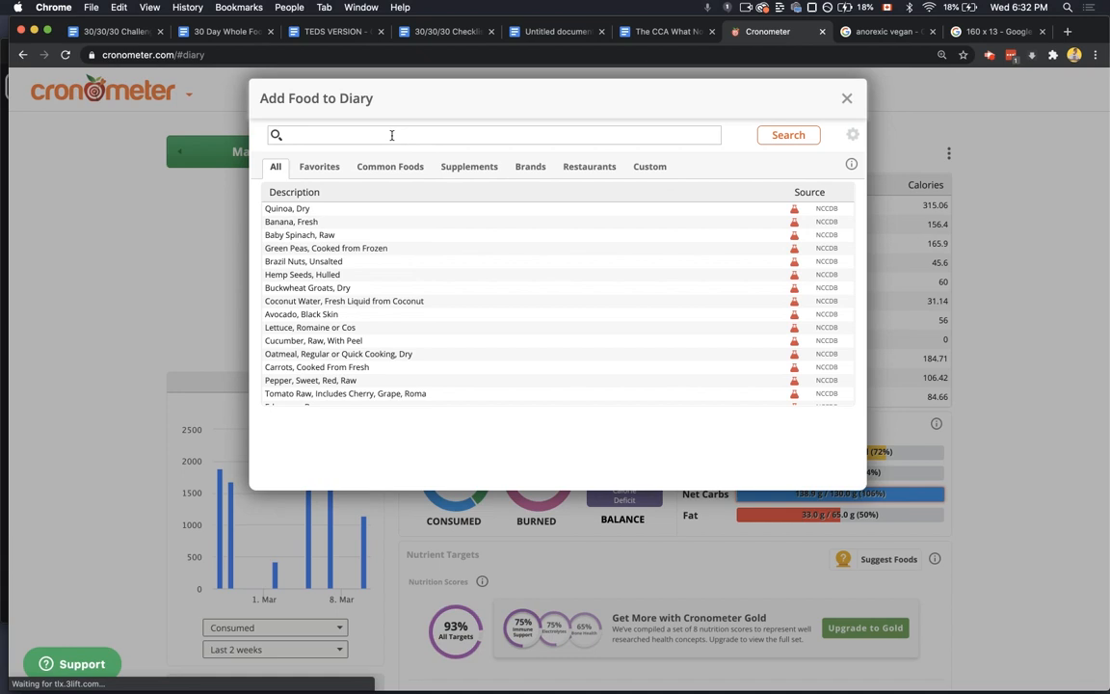
- Look up apricot, then log raw watermelon at 2000 g in the diary
text(apricot)
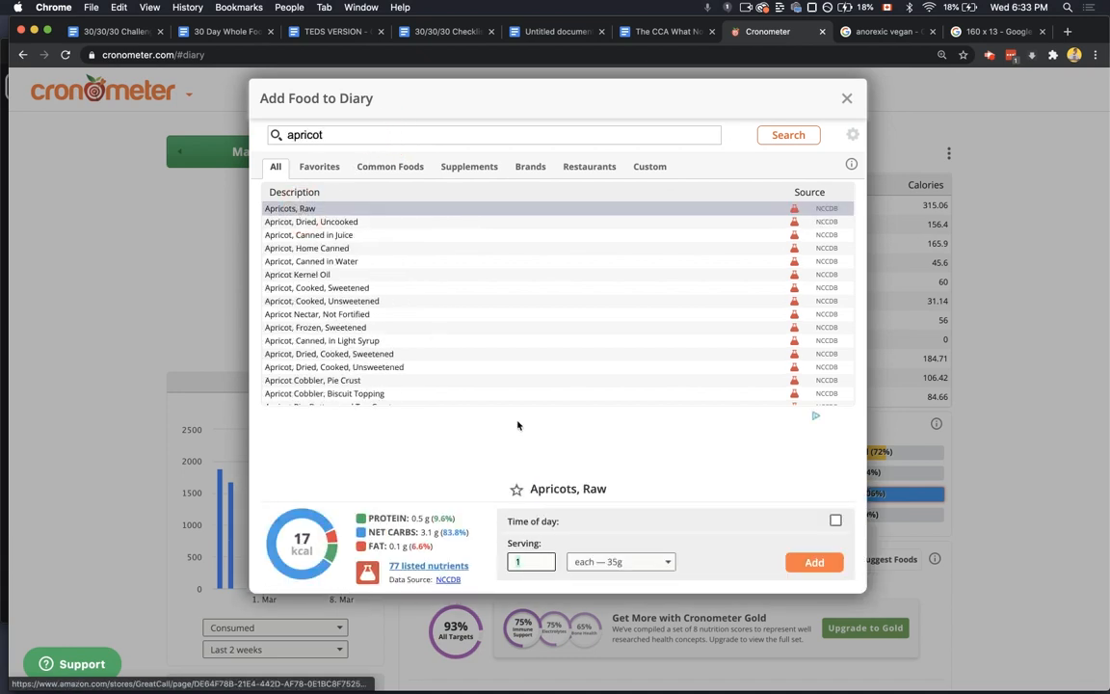
click(530, 562)
text(0)
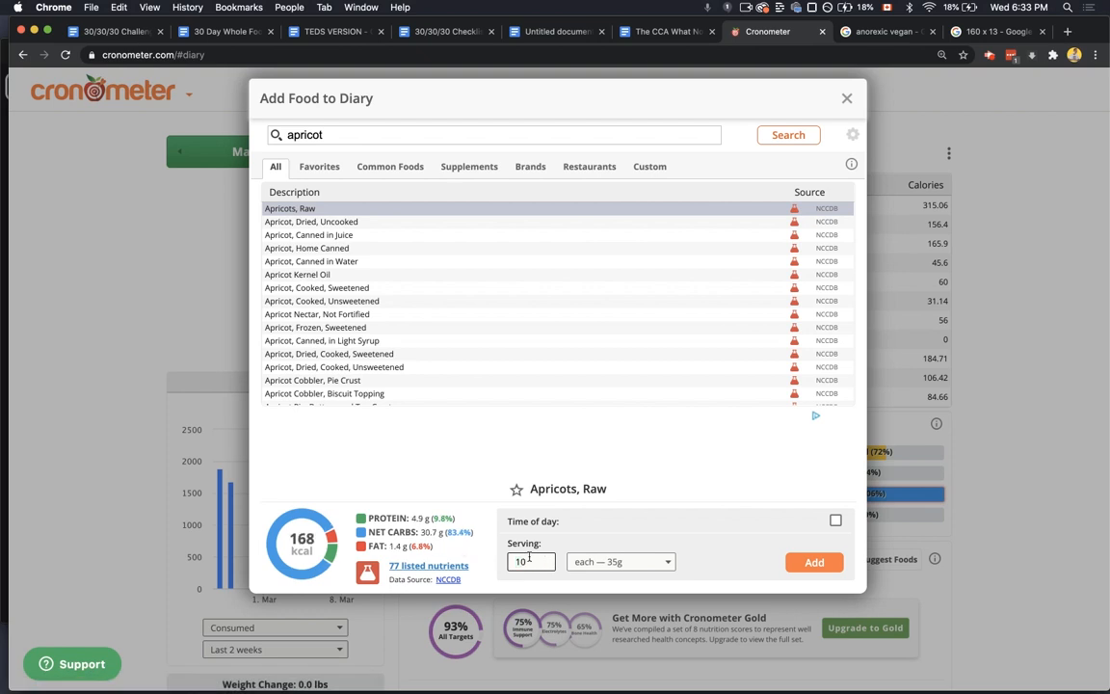
text(wat)
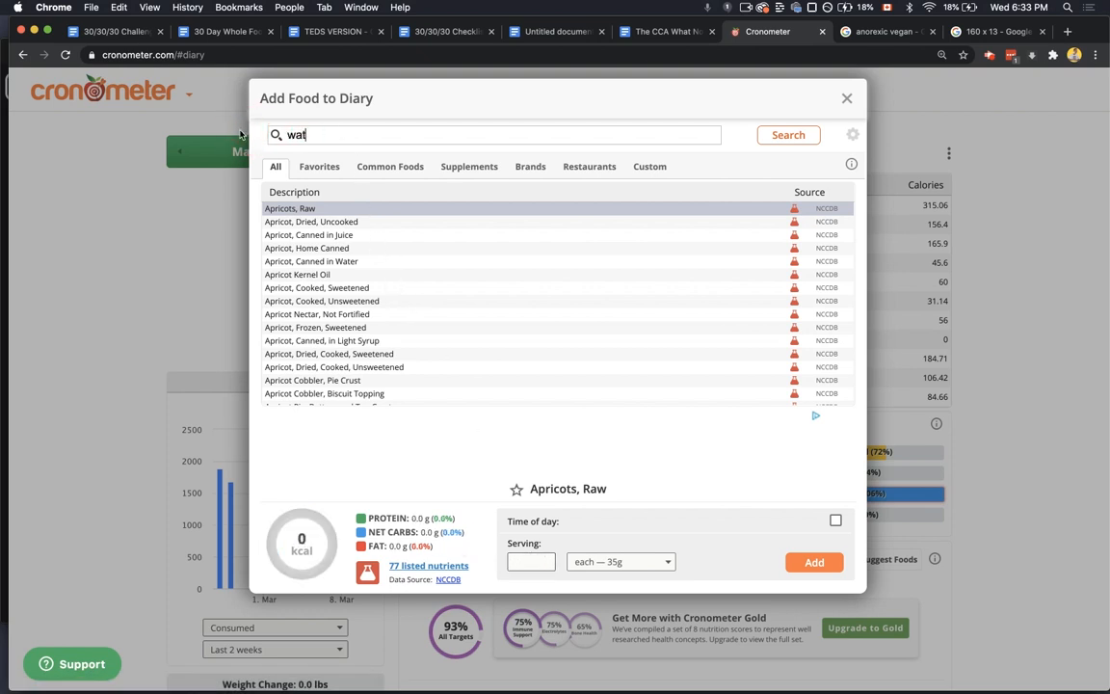
text(watermelon)
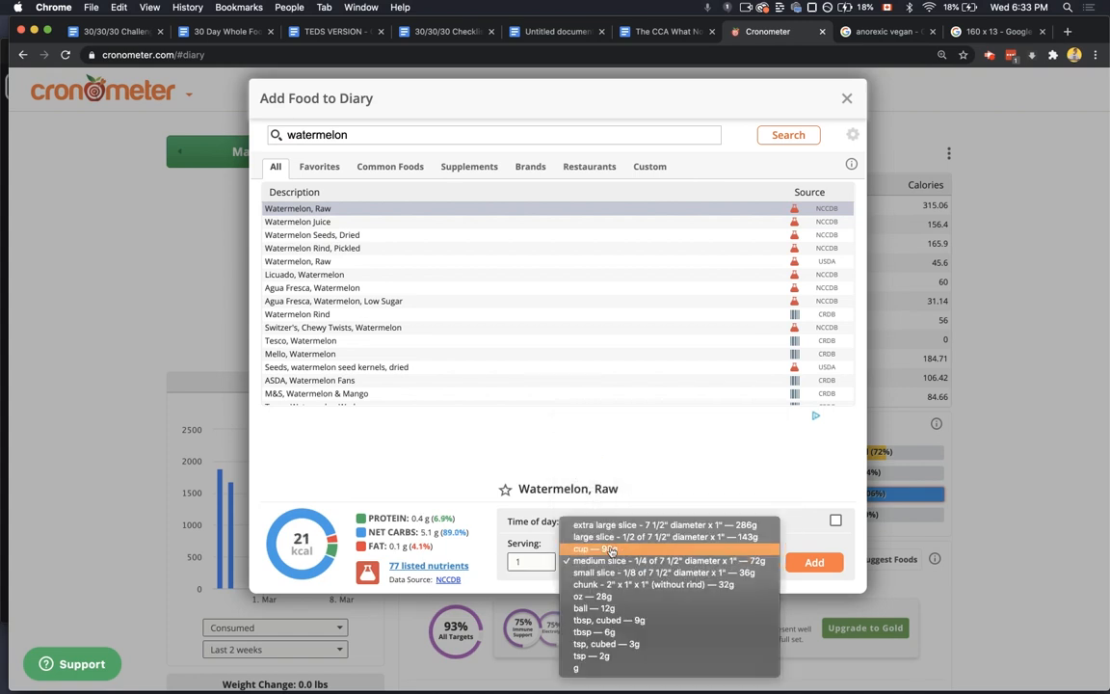
click(592, 548)
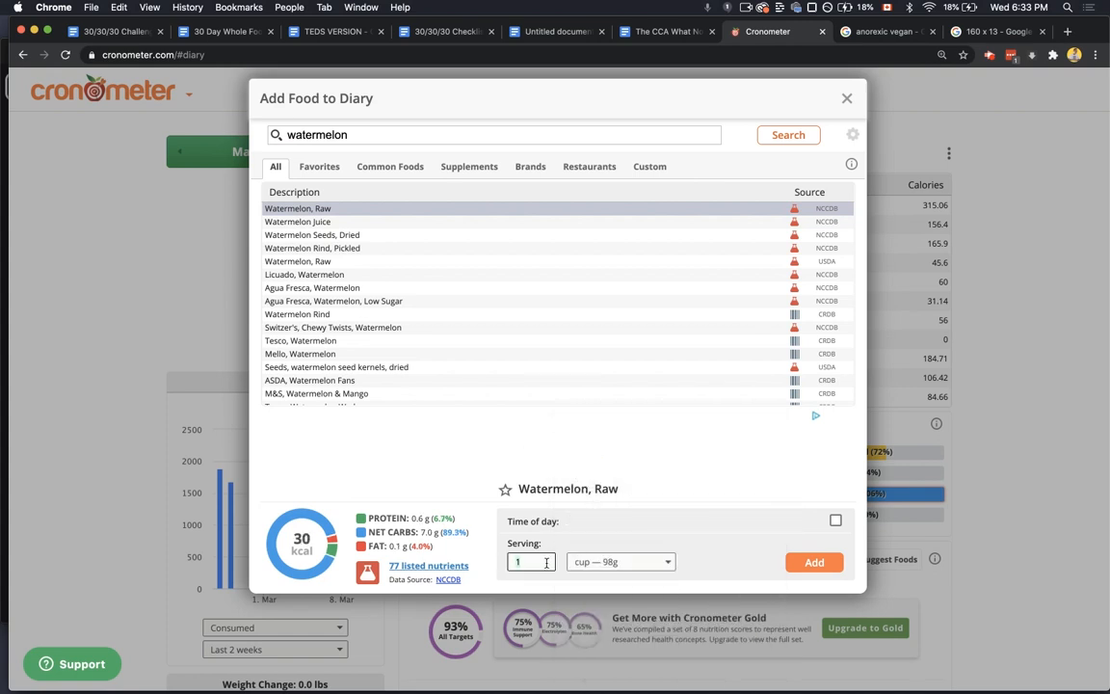
click(620, 561)
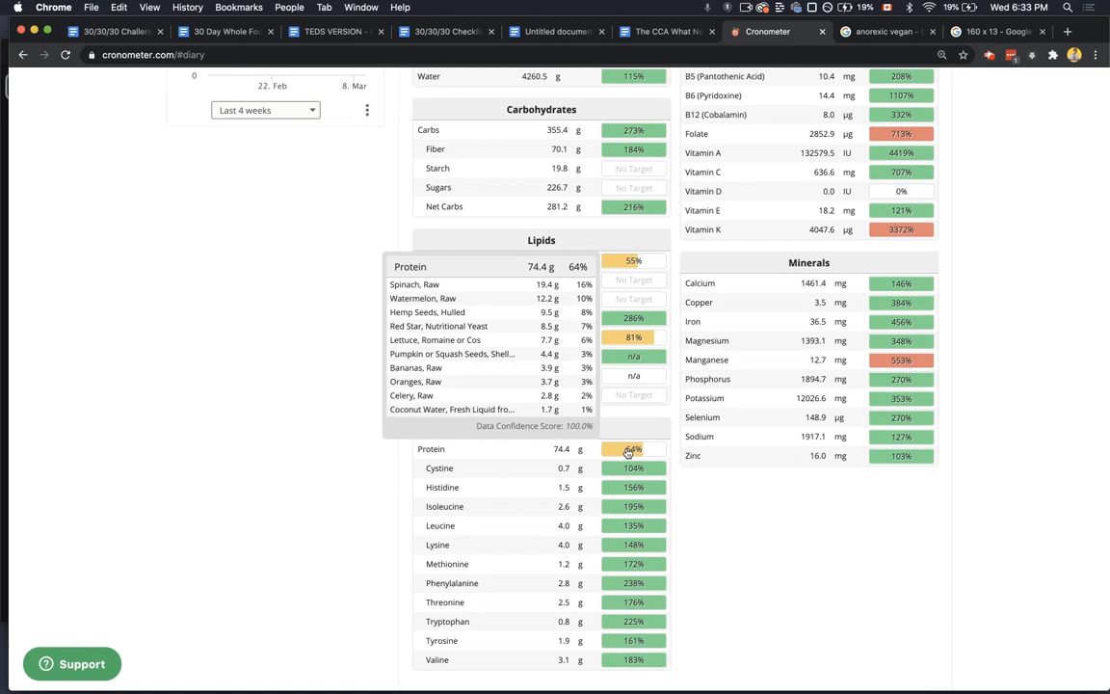
- Scroll up and down through the nutrient targets for the 1806 kcal day
scroll(up, 3)
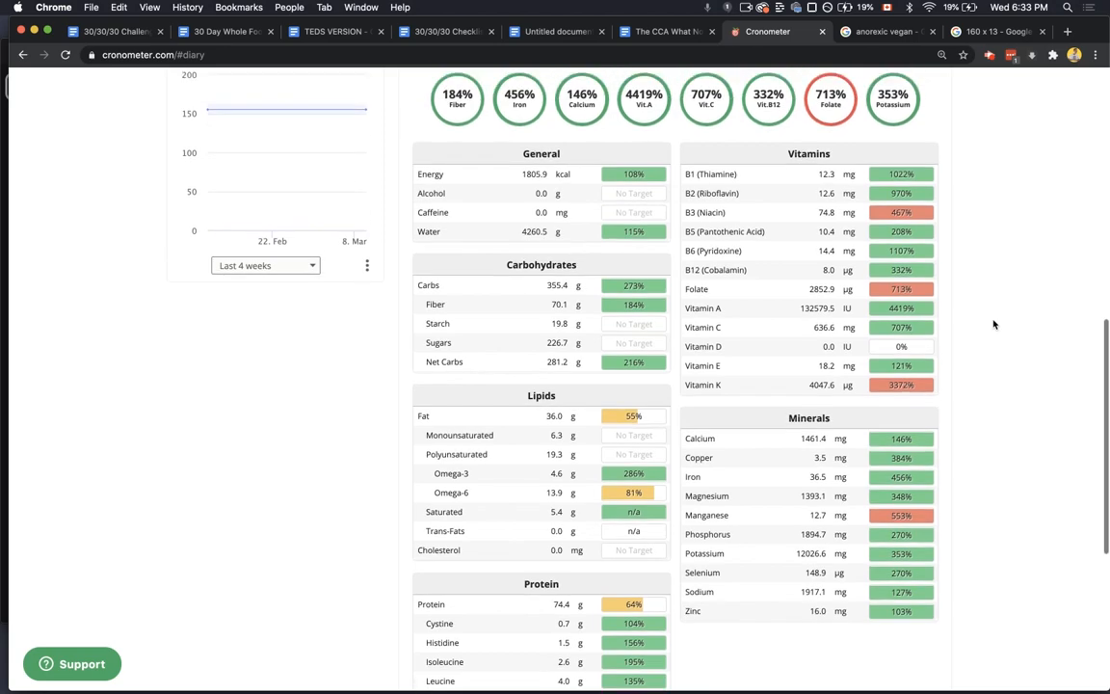
scroll(down, 3)
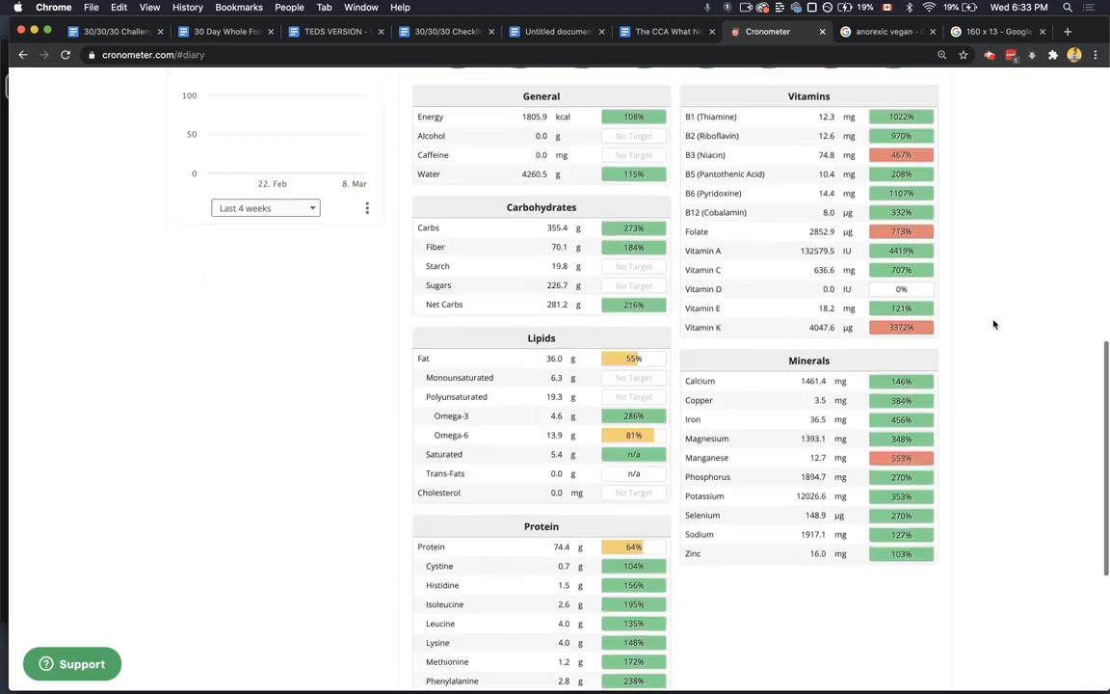
scroll(down, 3)
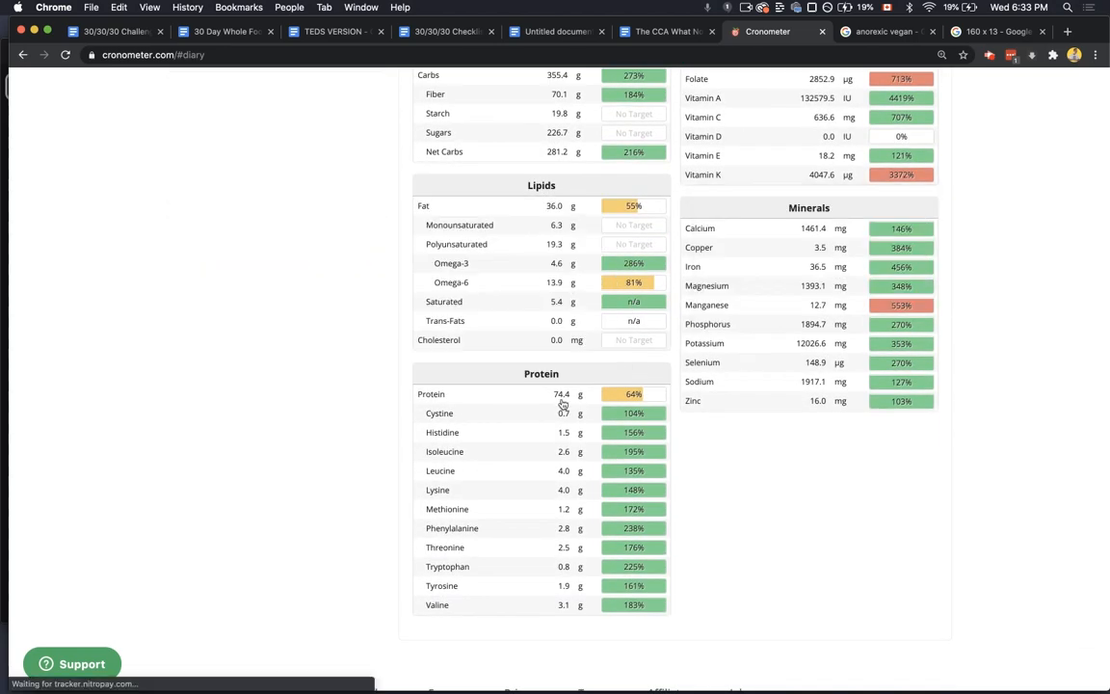
scroll(up, 3)
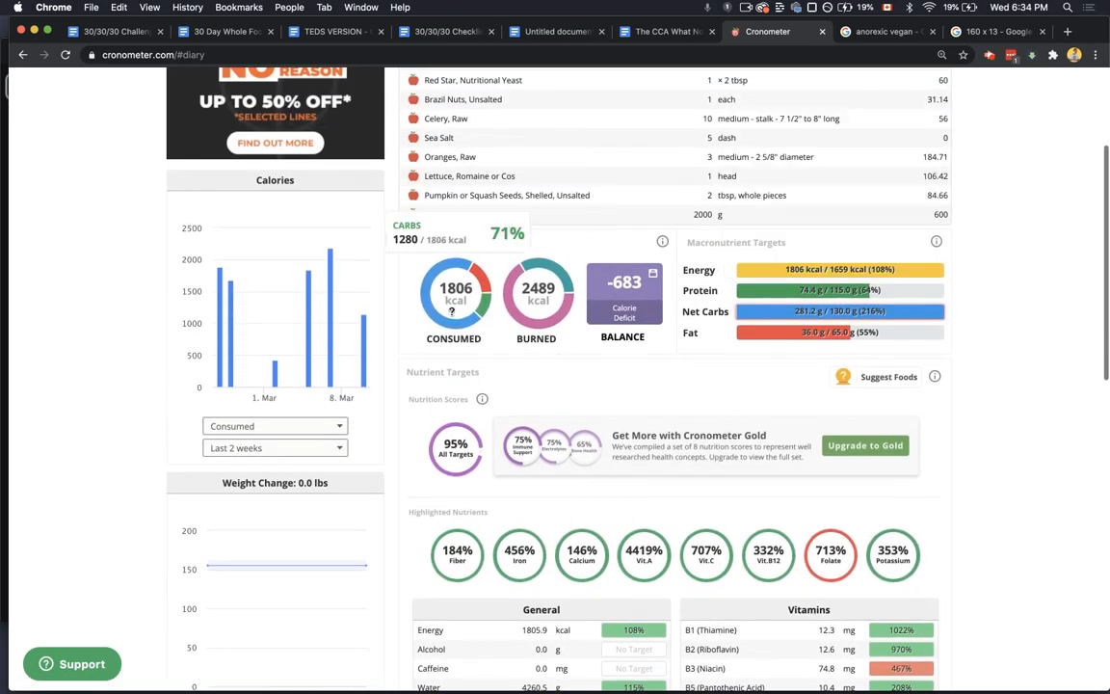
scroll(up, 3)
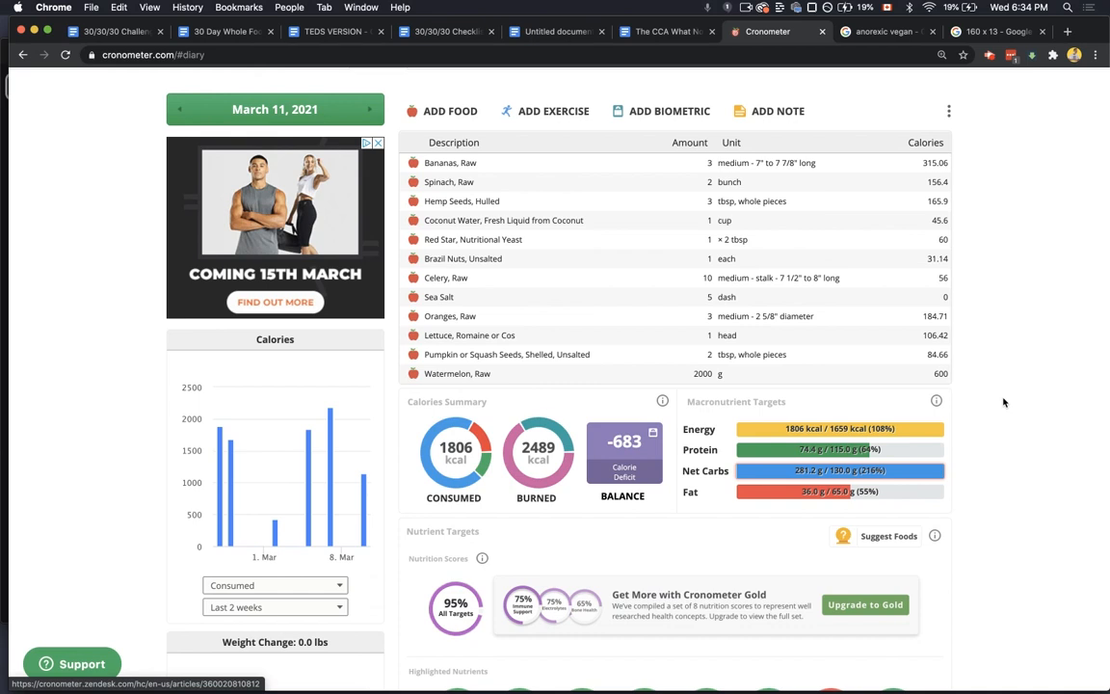
scroll(up, 3)
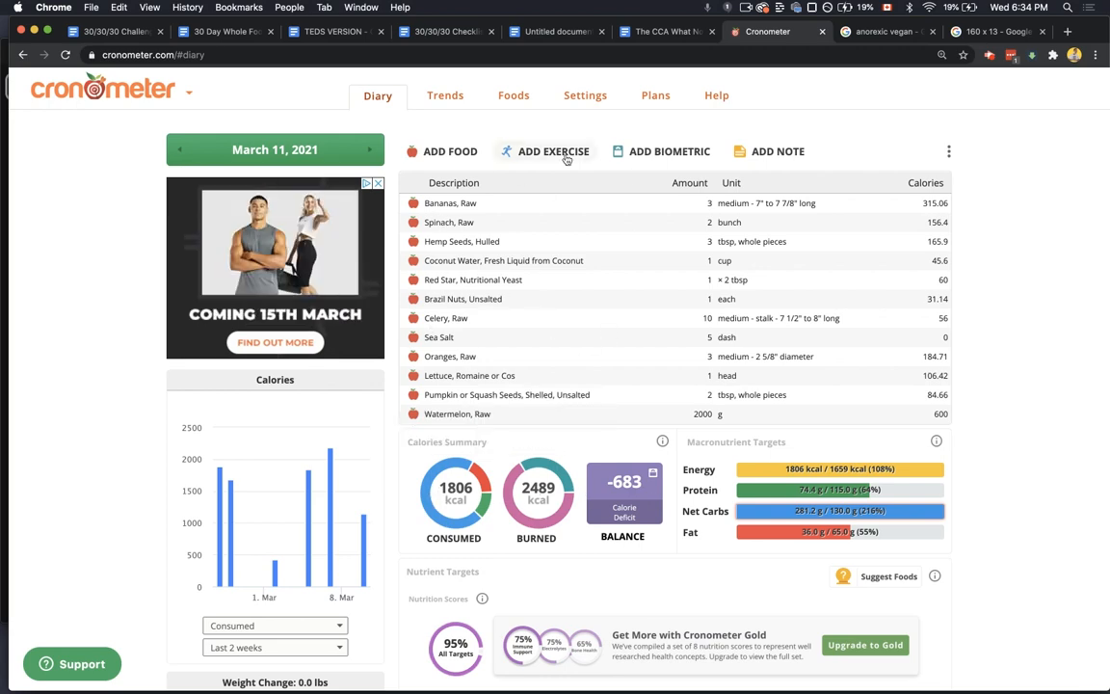
scroll(down, 3)
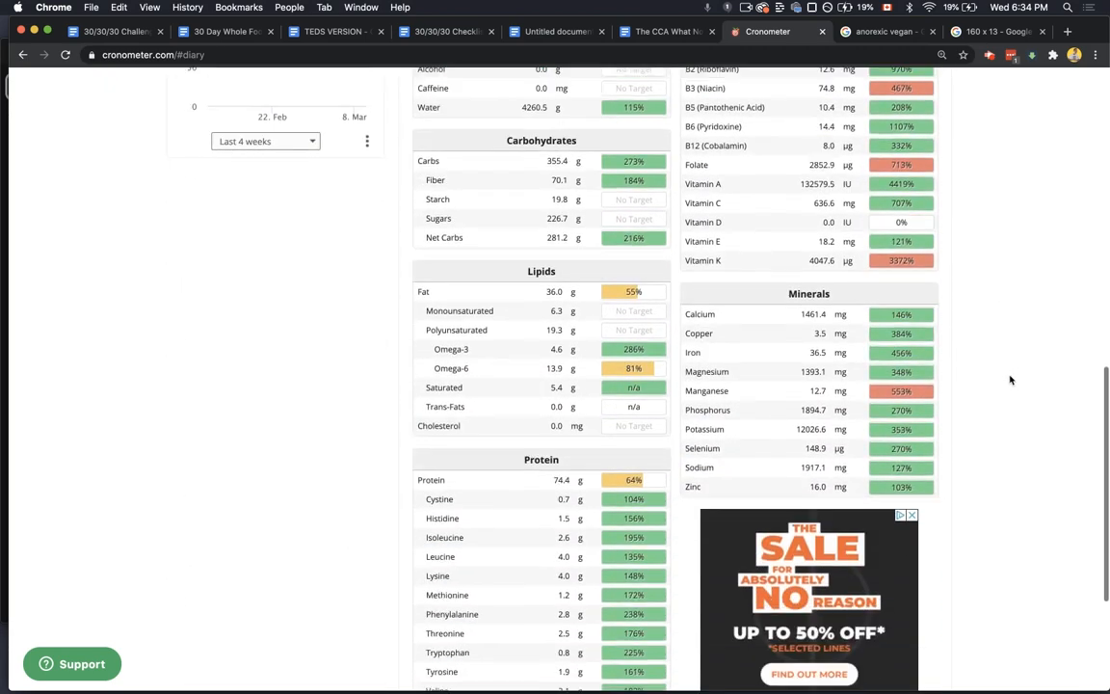
scroll(down, 3)
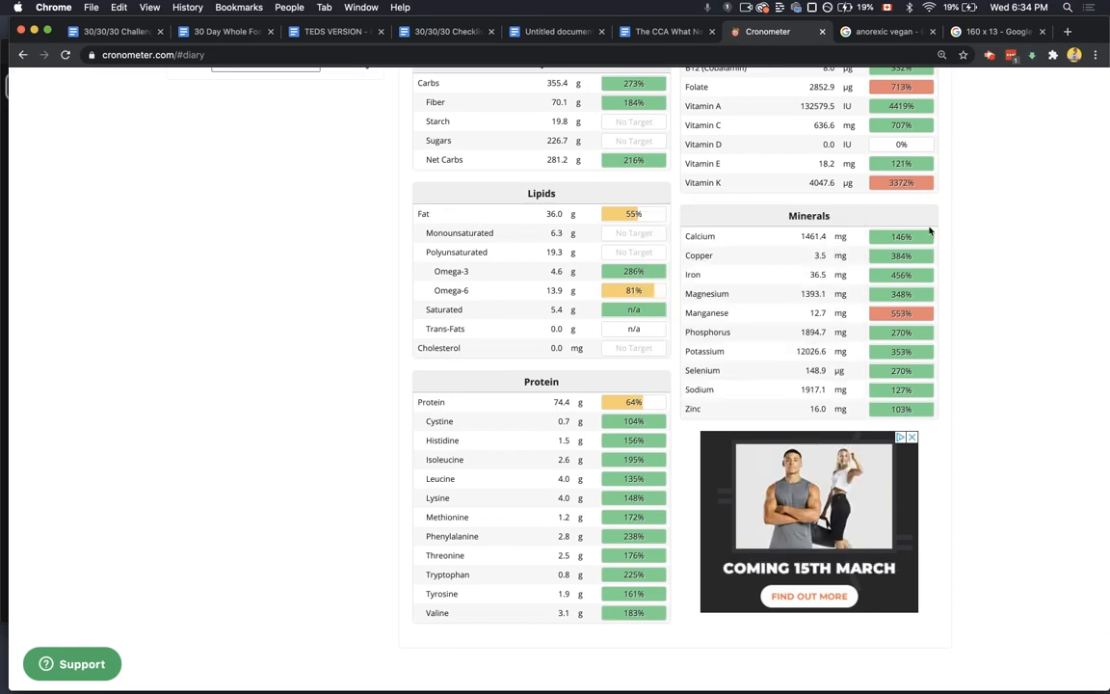
scroll(up, 3)
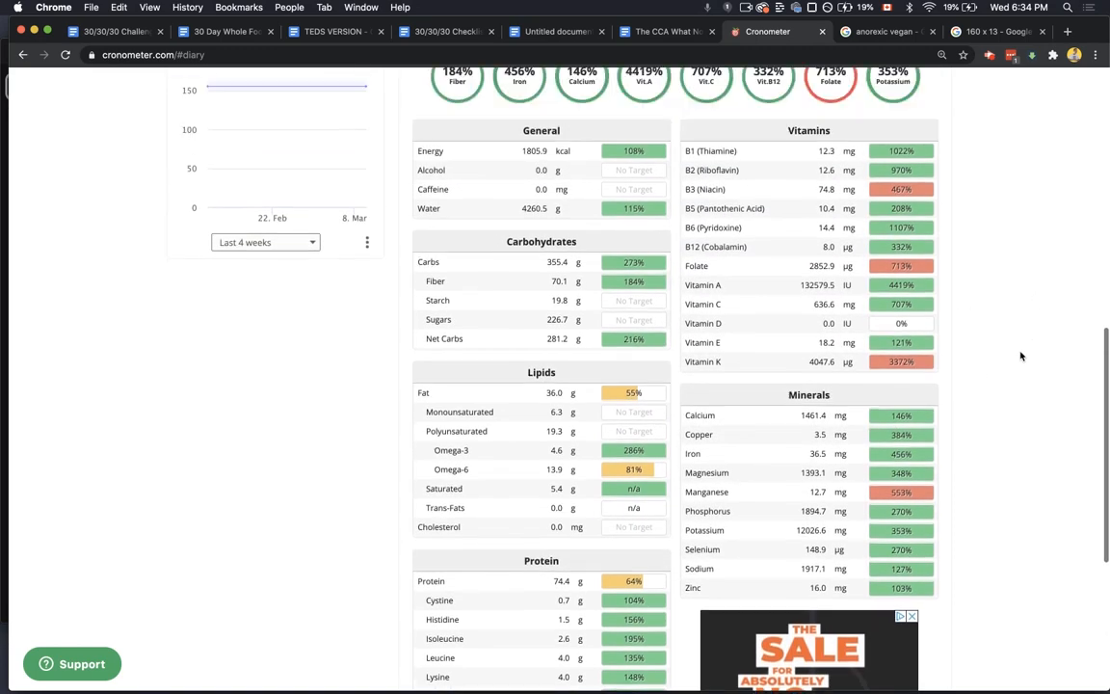
scroll(up, 3)
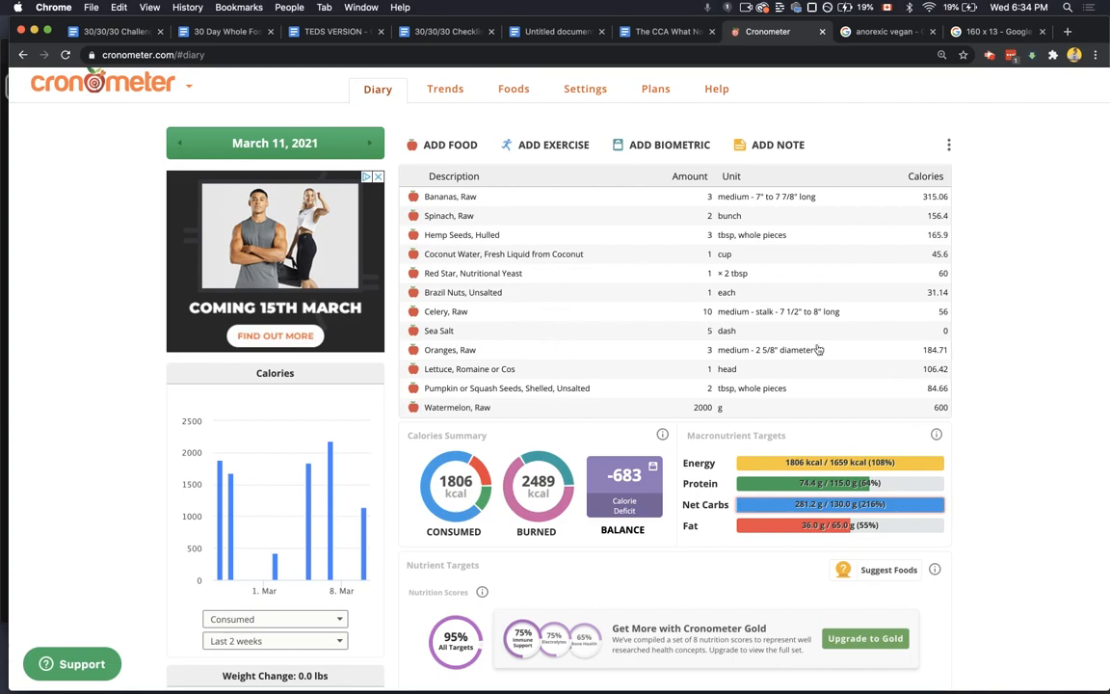
scroll(down, 3)
text(quinoa)
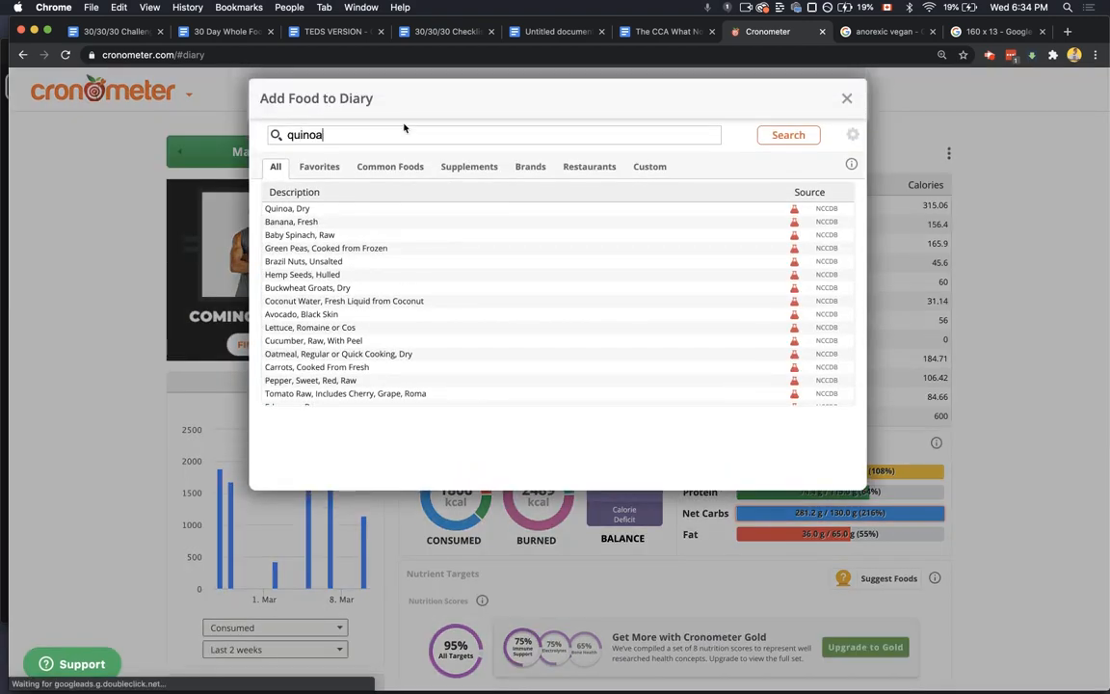
- Log 2 cups of Quinoa, Cooked to the March 11 diary
click(295, 222)
text(2)
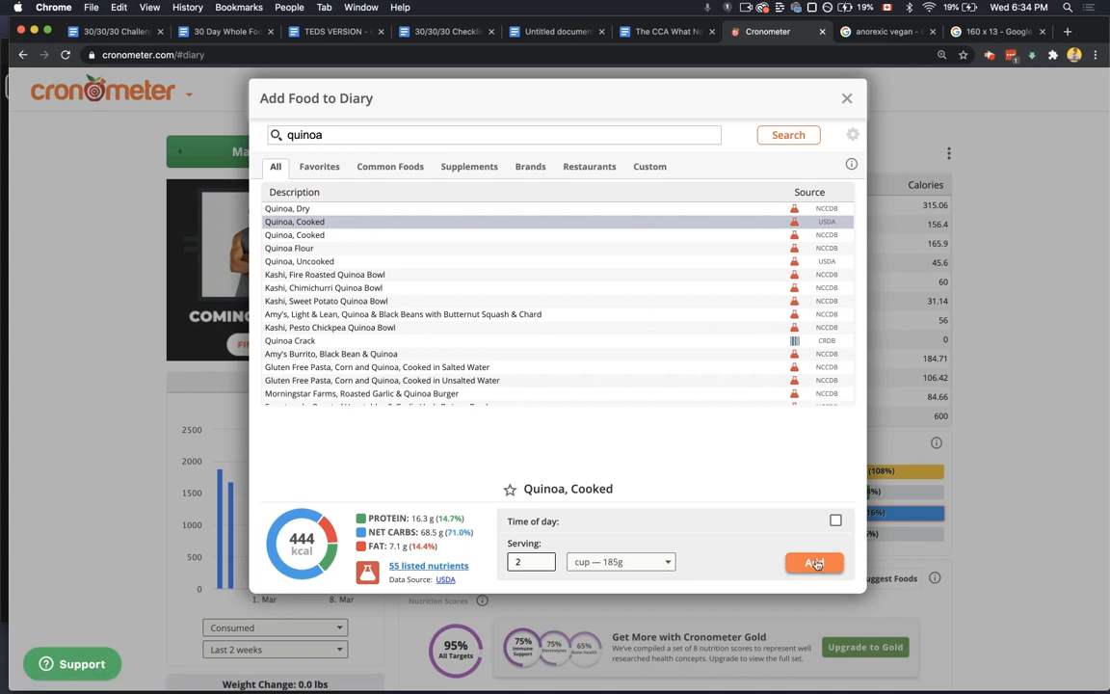
click(814, 562)
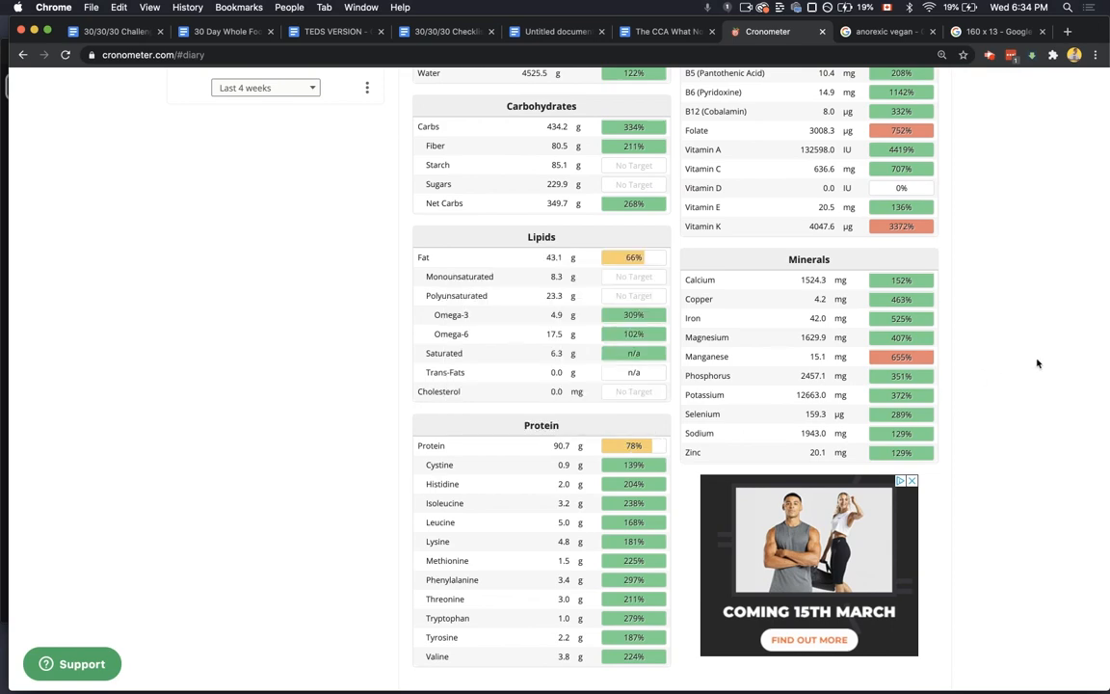
- Review the raised nutrient totals, now at 2250 kcal consumed
scroll(up, 3)
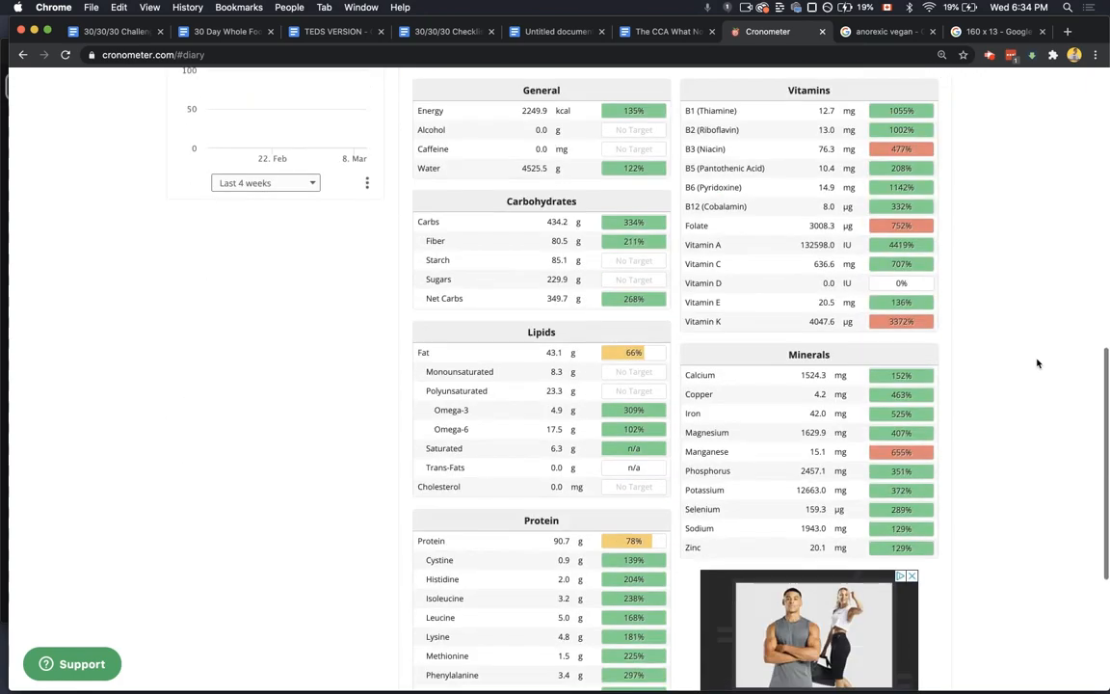
scroll(up, 3)
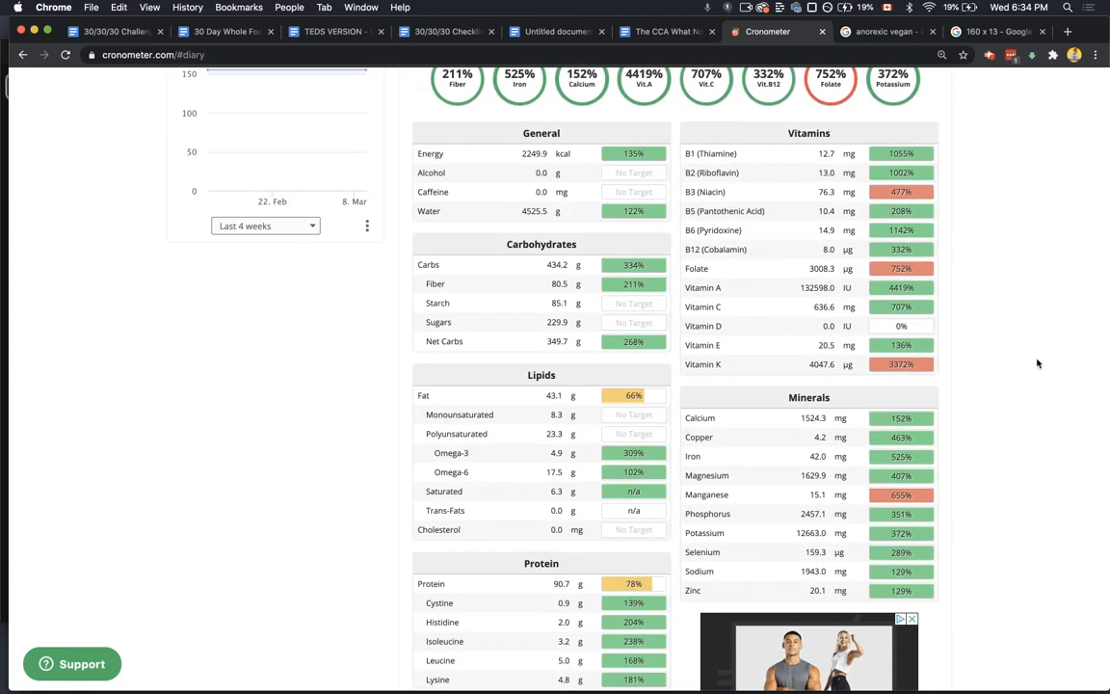
scroll(up, 3)
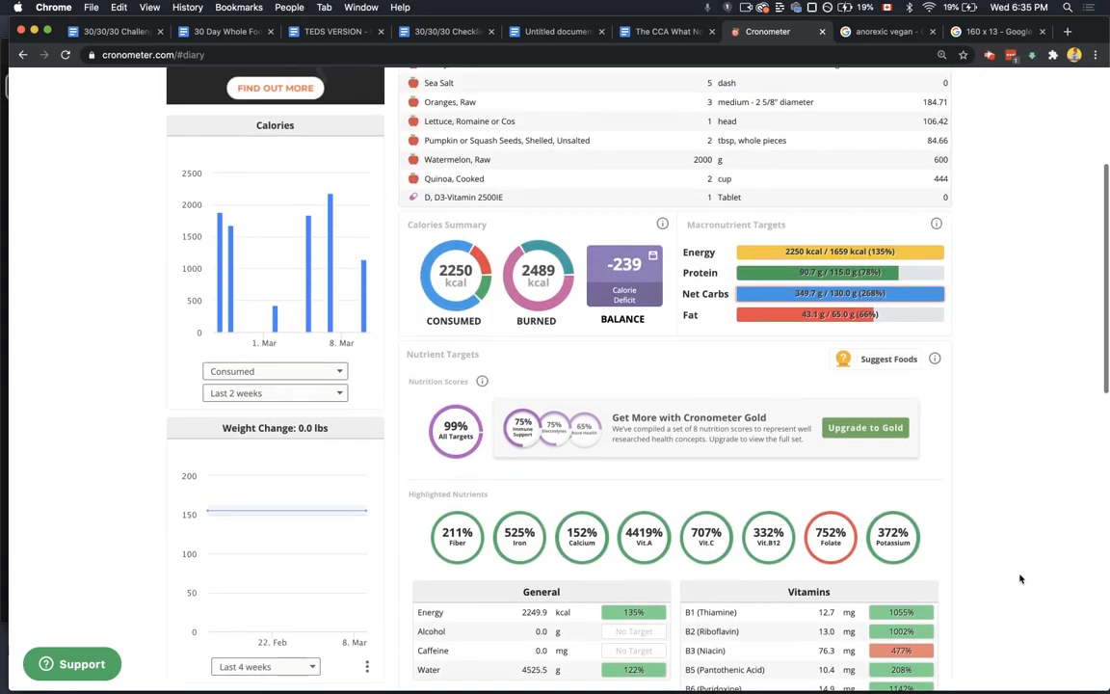
scroll(up, 3)
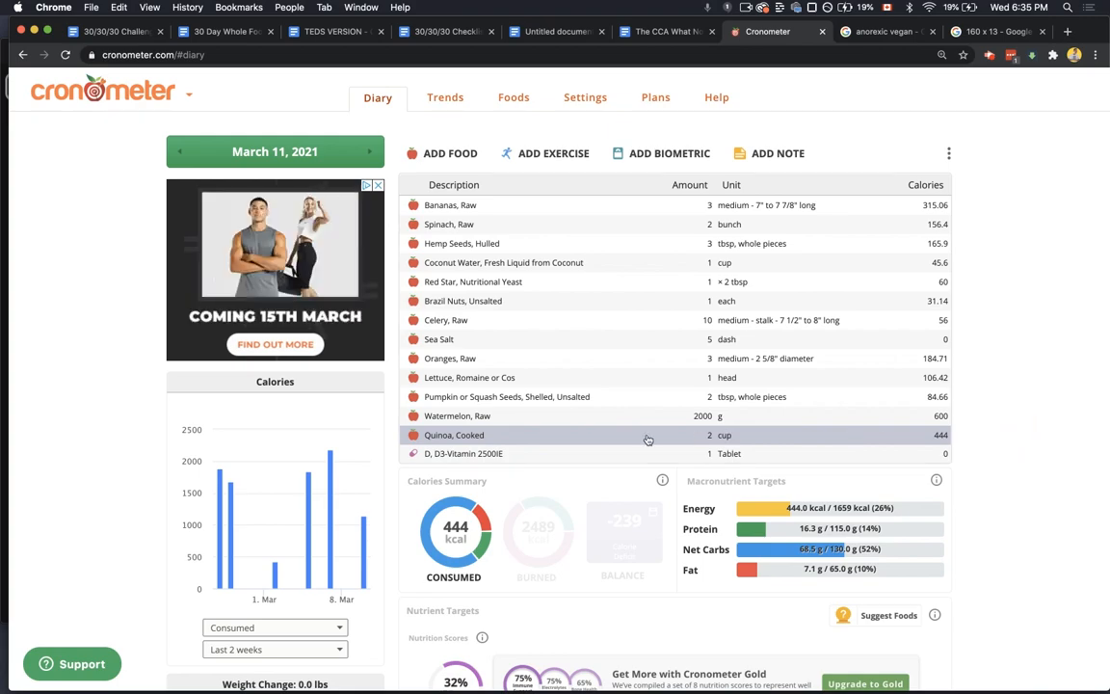
scroll(down, 3)
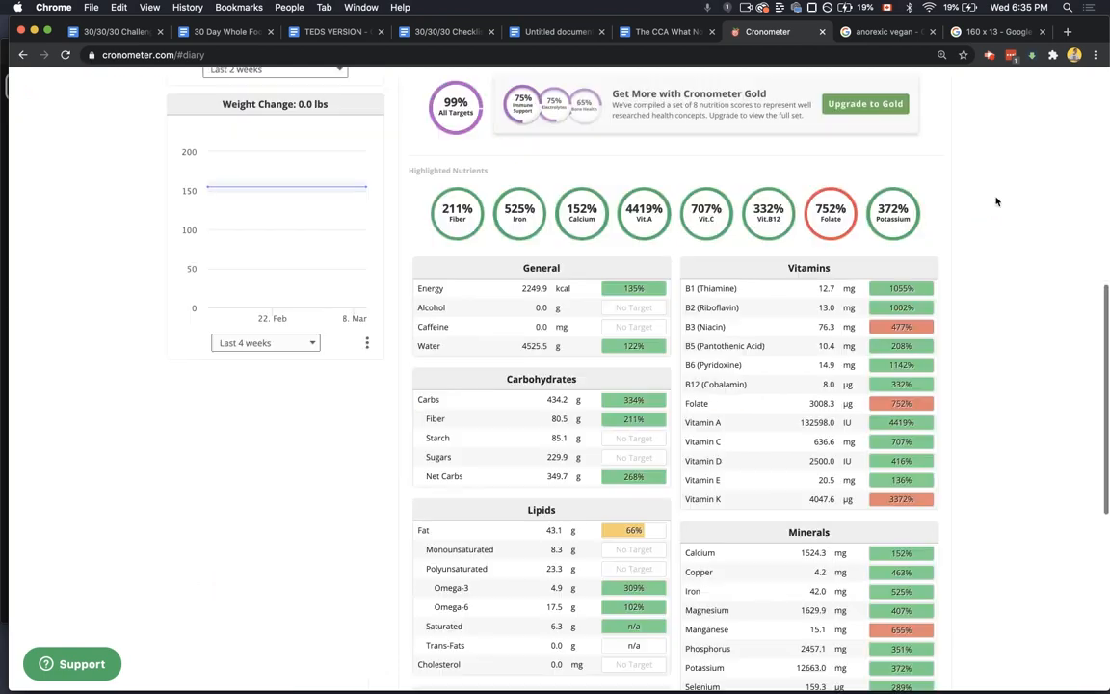
scroll(down, 3)
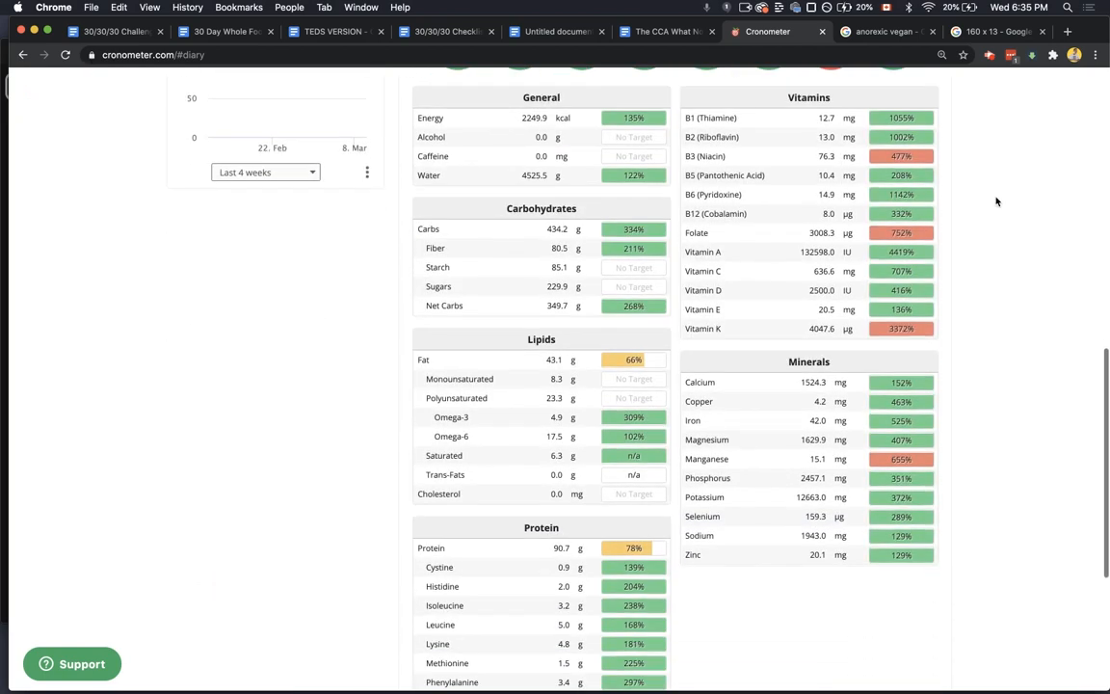
scroll(up, 3)
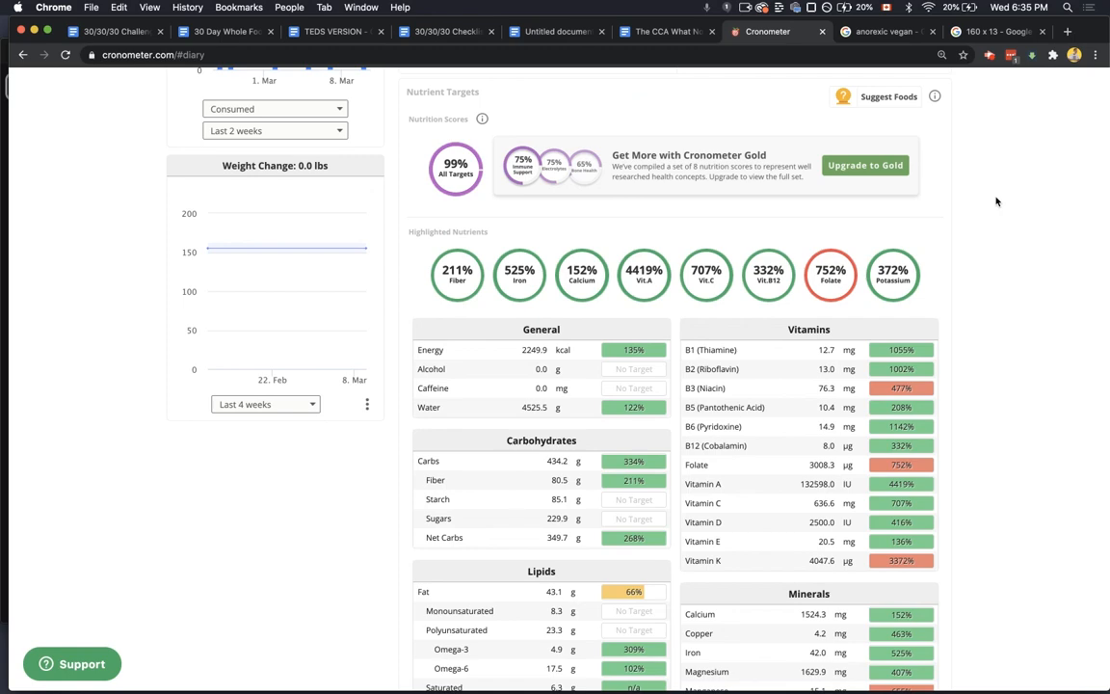
scroll(down, 3)
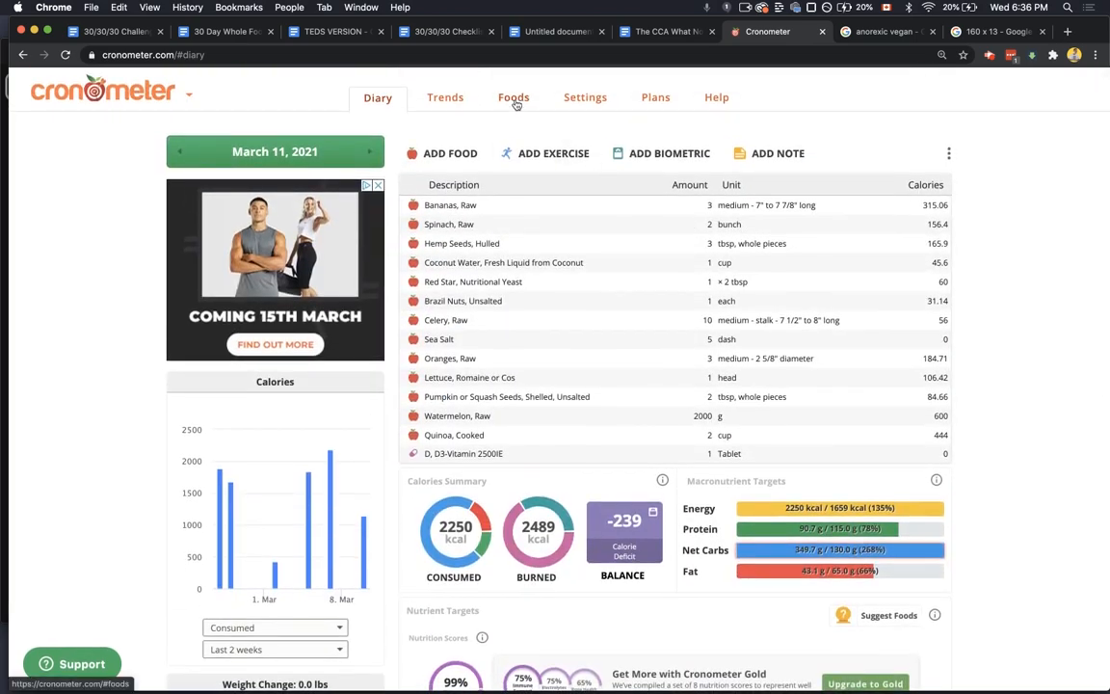
click(585, 96)
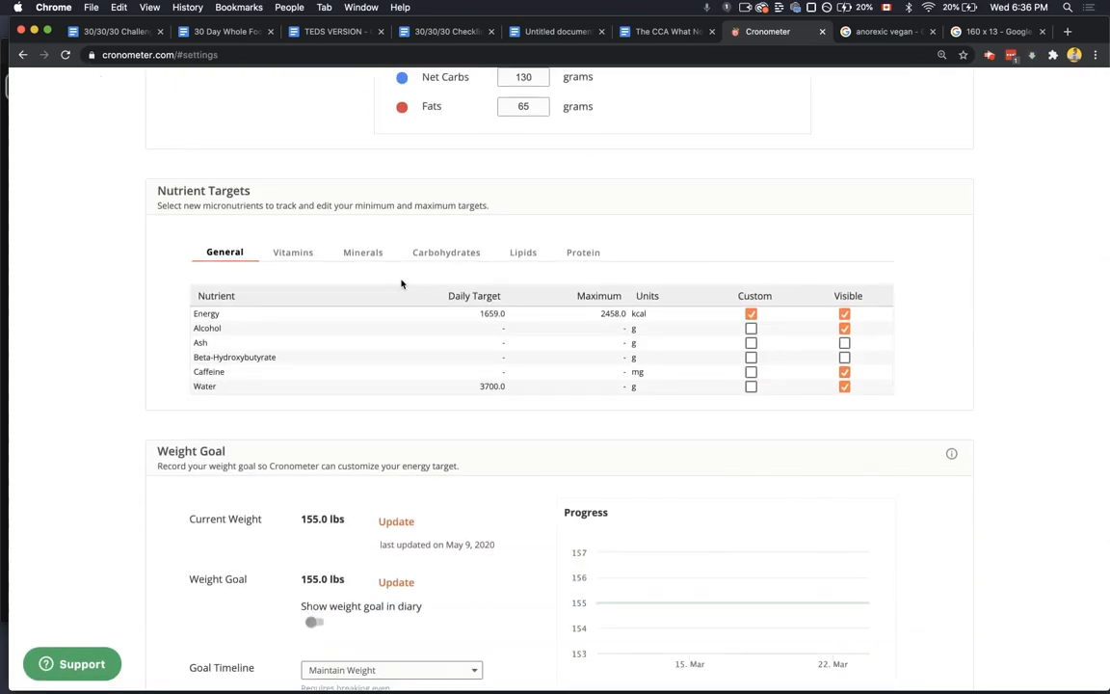
click(362, 252)
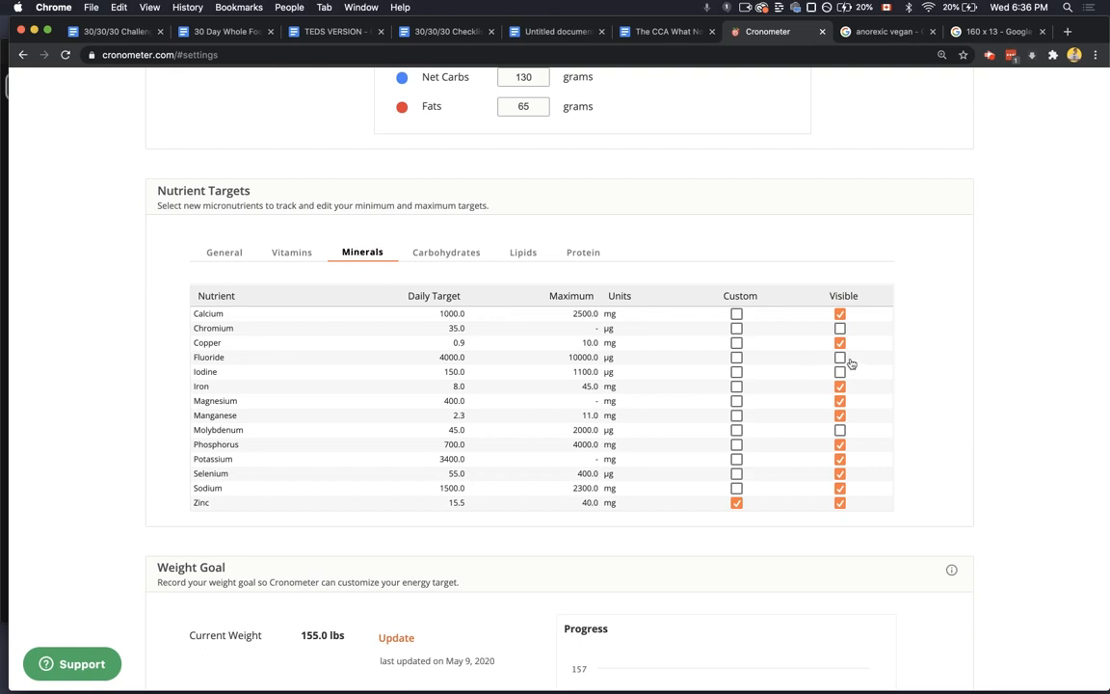
click(839, 372)
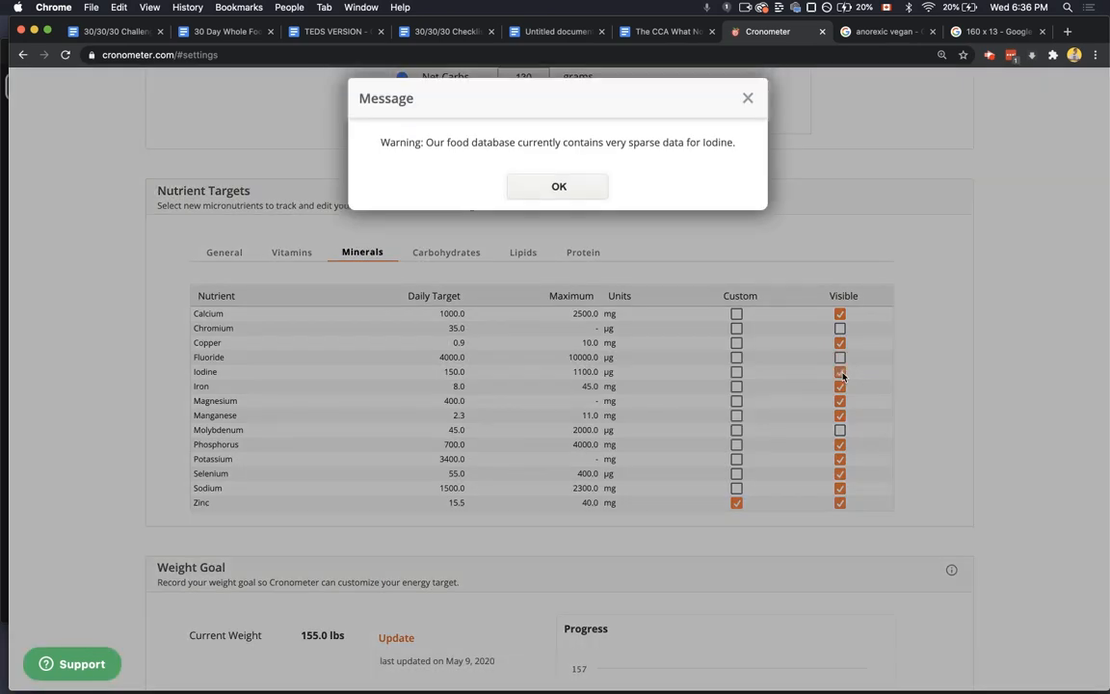
click(559, 186)
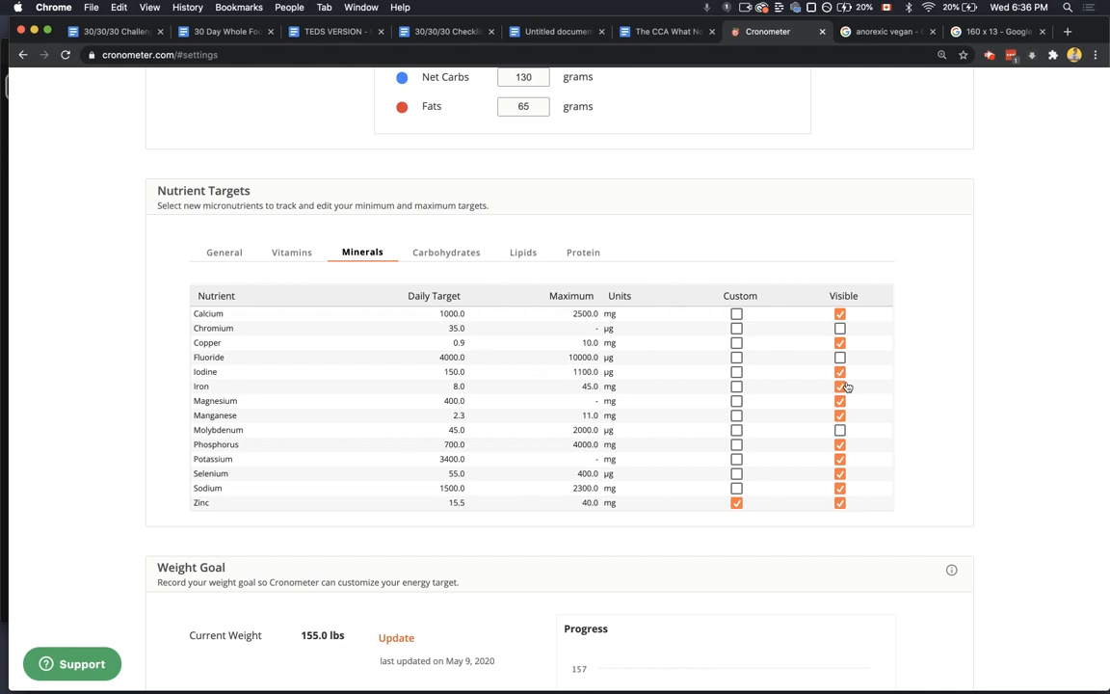
click(840, 386)
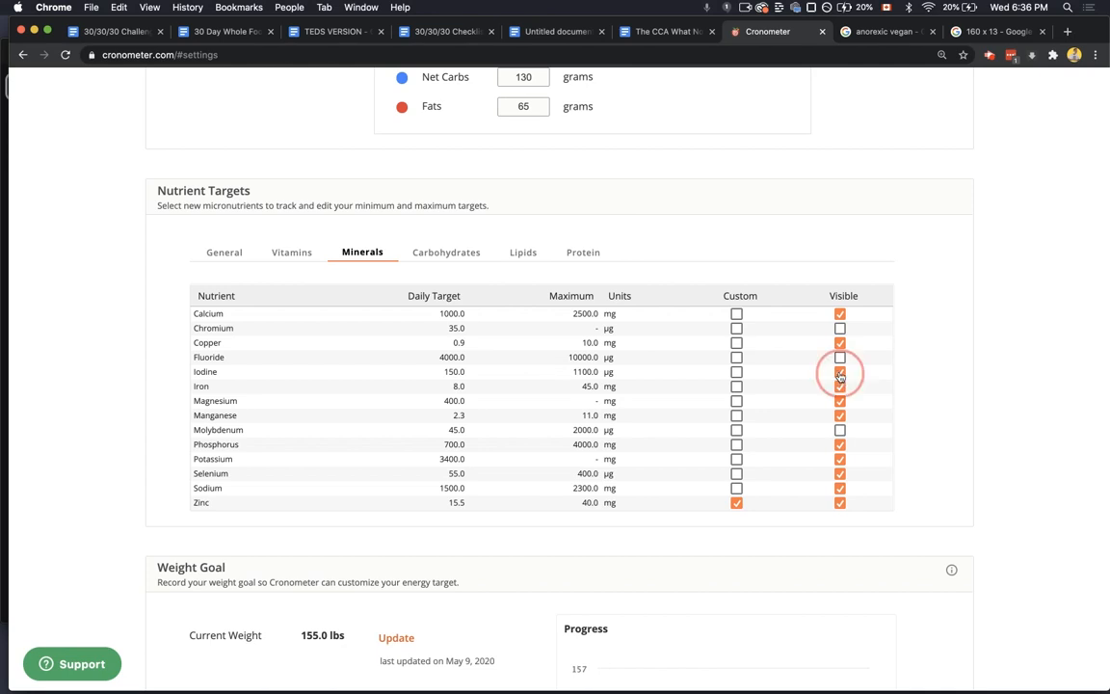
click(839, 372)
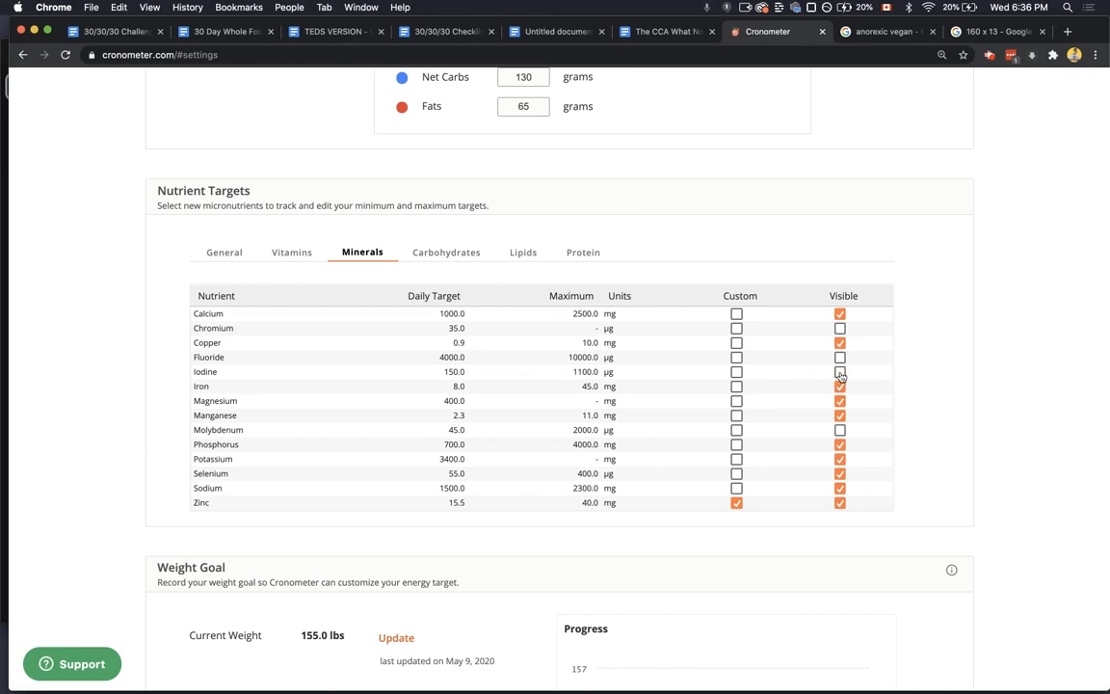
click(839, 328)
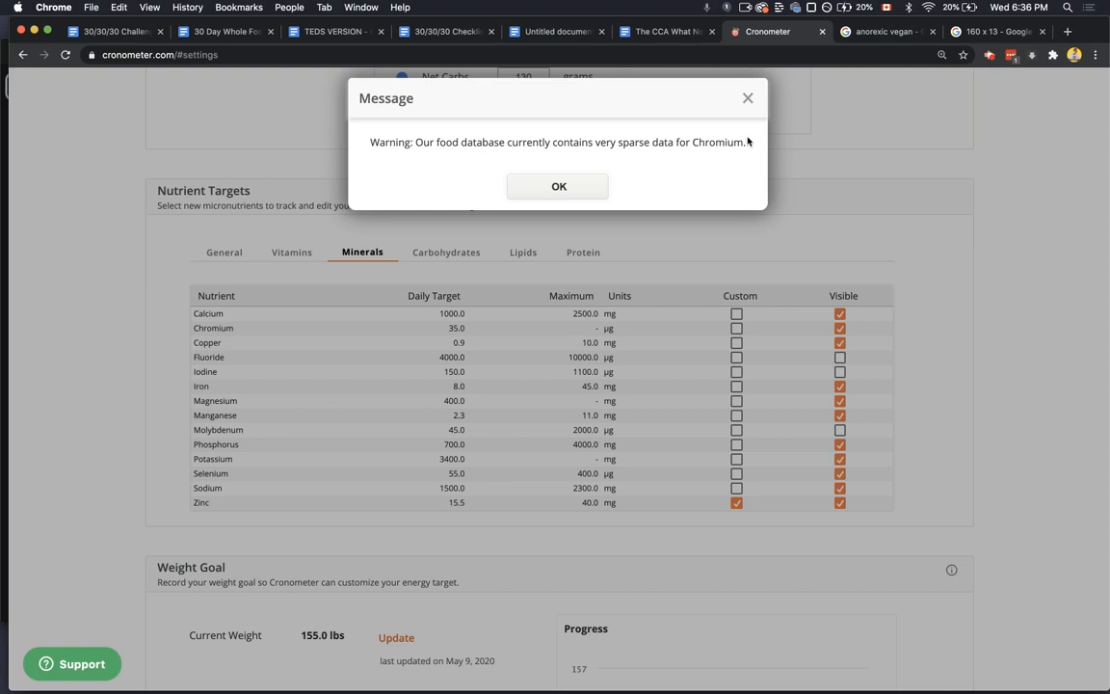
click(559, 186)
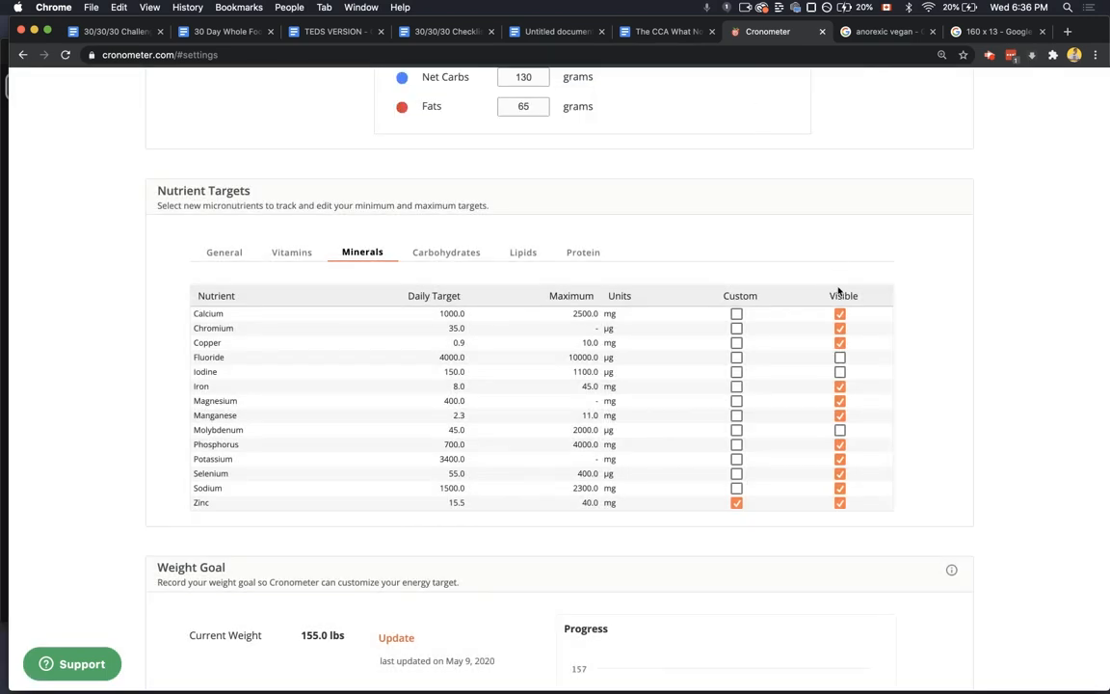
click(840, 328)
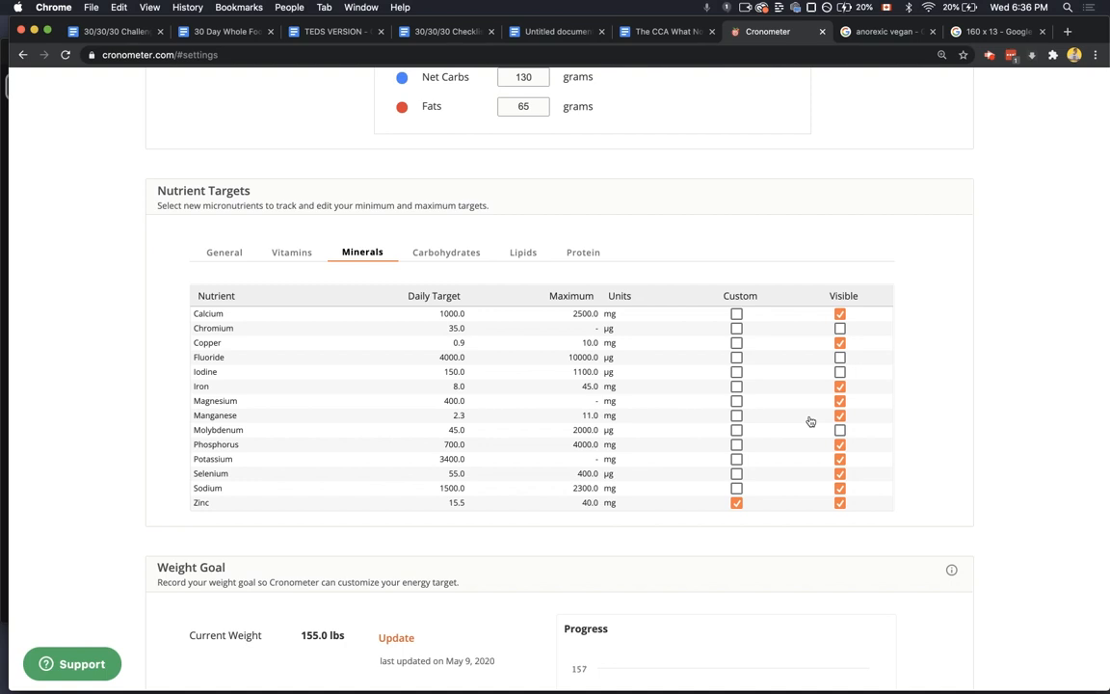
mouse_move(826, 437)
text(tedcarrboost.com)
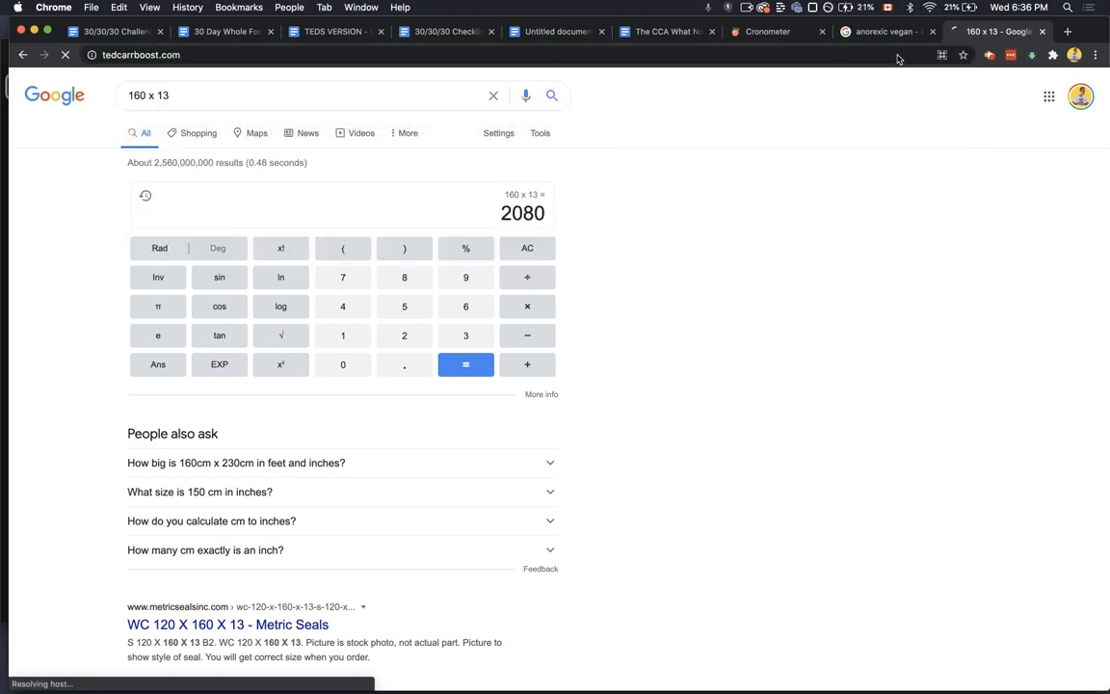
- View the Daily Green Boost 8 oz product page and enlarge its photos to the nutrition label
click(993, 31)
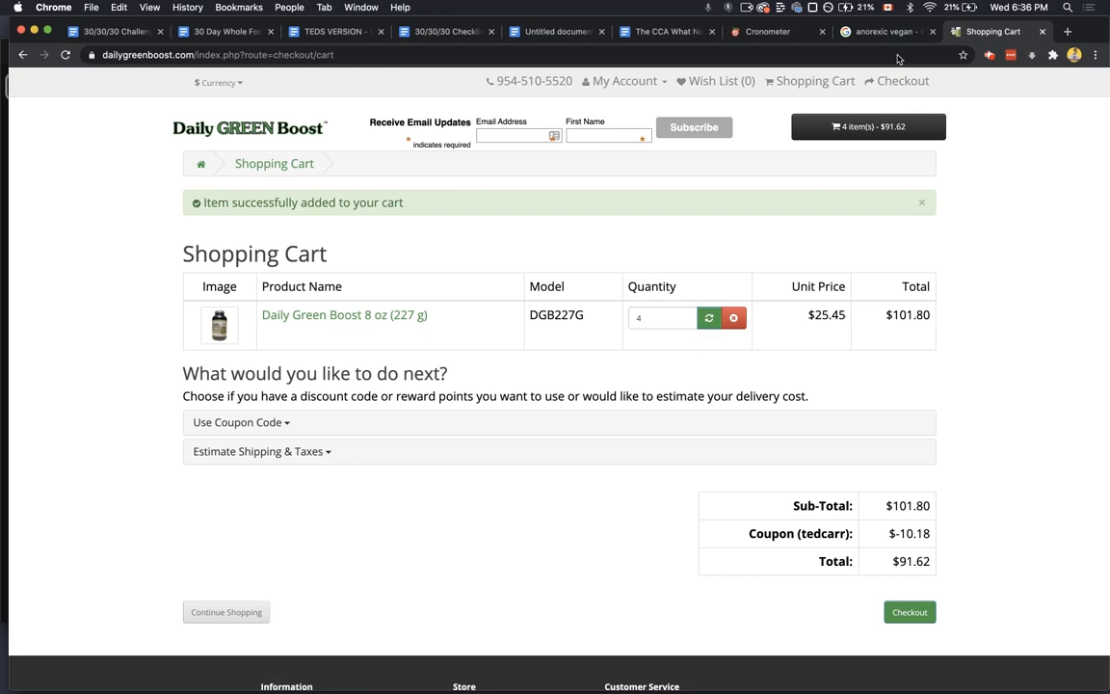
mouse_move(344, 314)
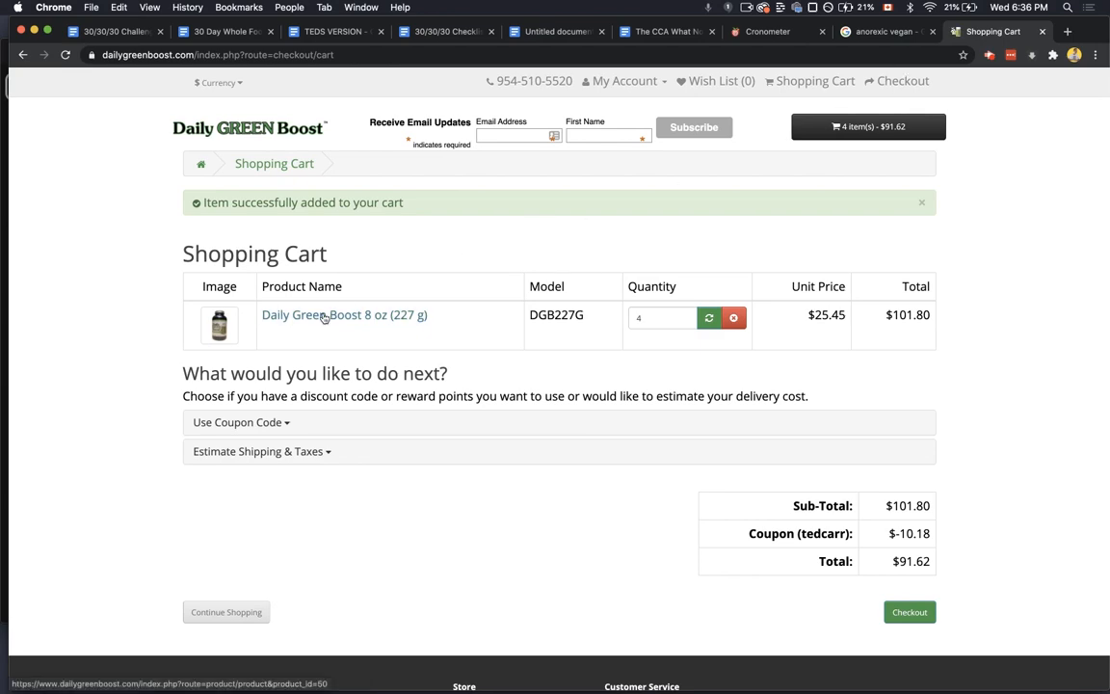
click(344, 314)
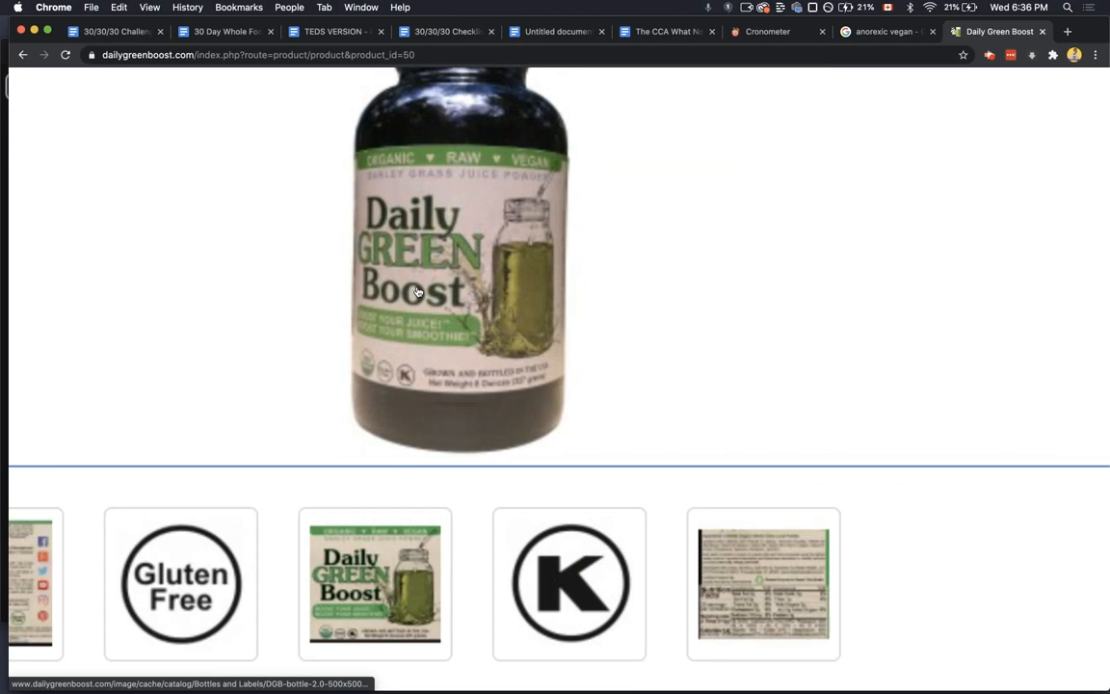
click(763, 583)
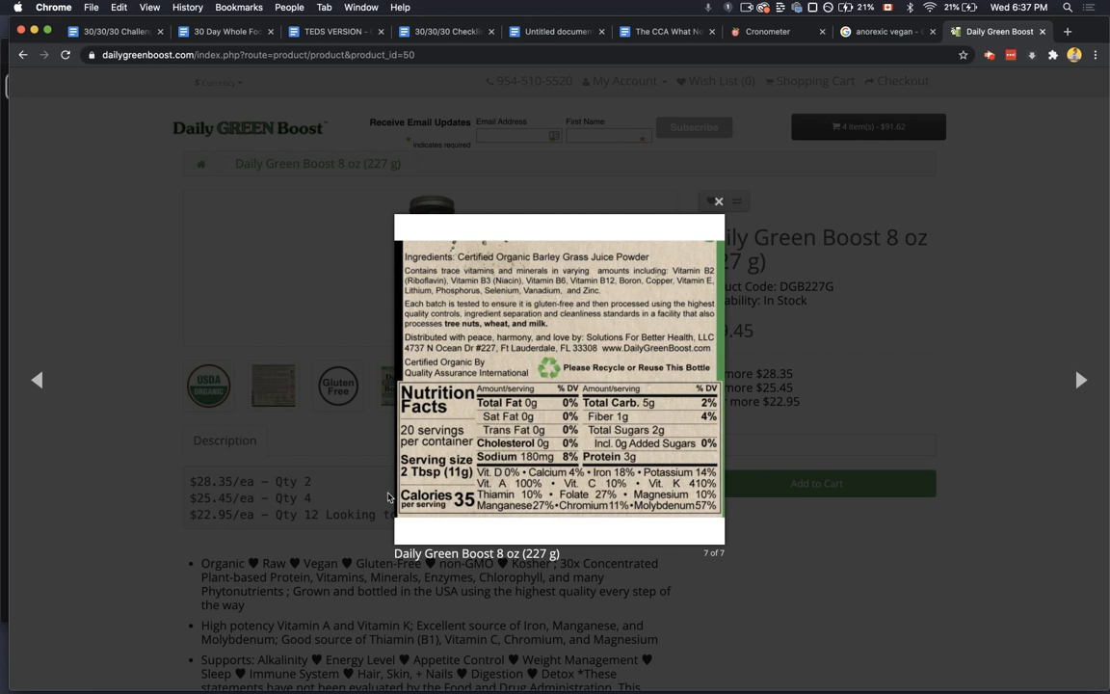
mouse_move(337, 607)
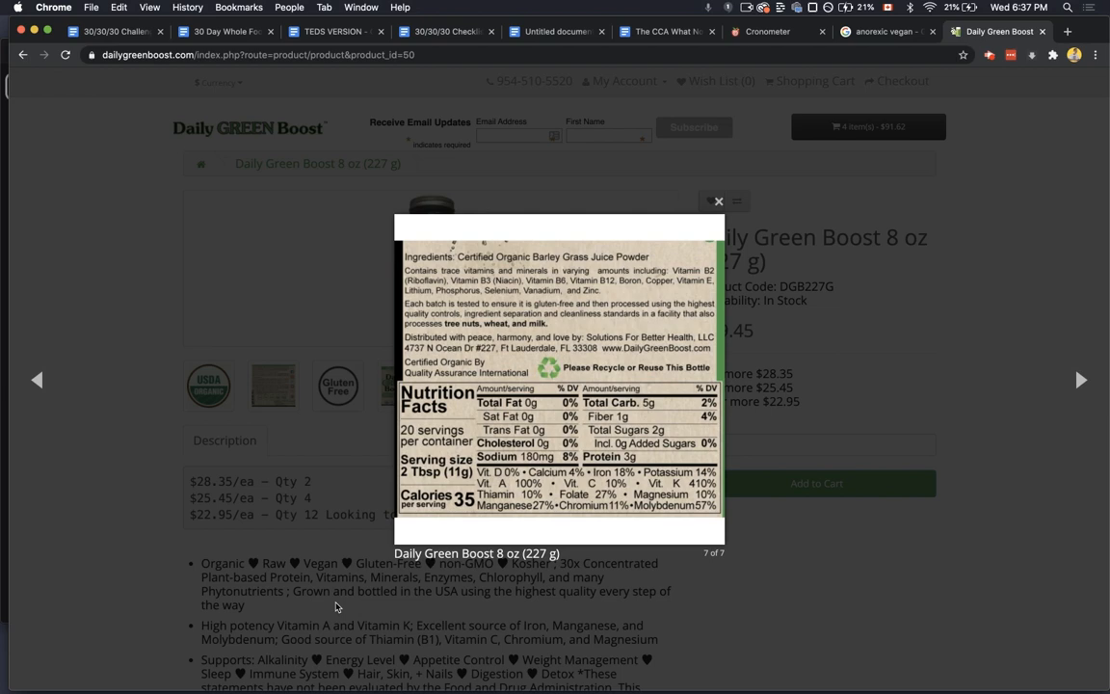
- Leave the enlarged label view and return to Cronometer
click(718, 202)
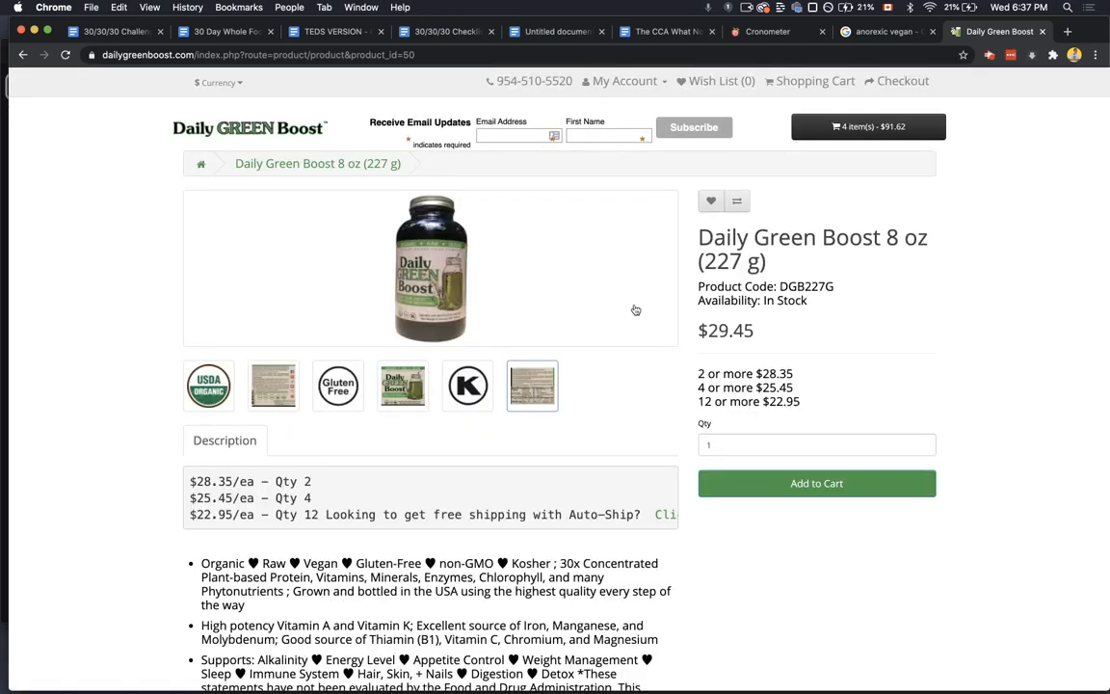
click(766, 32)
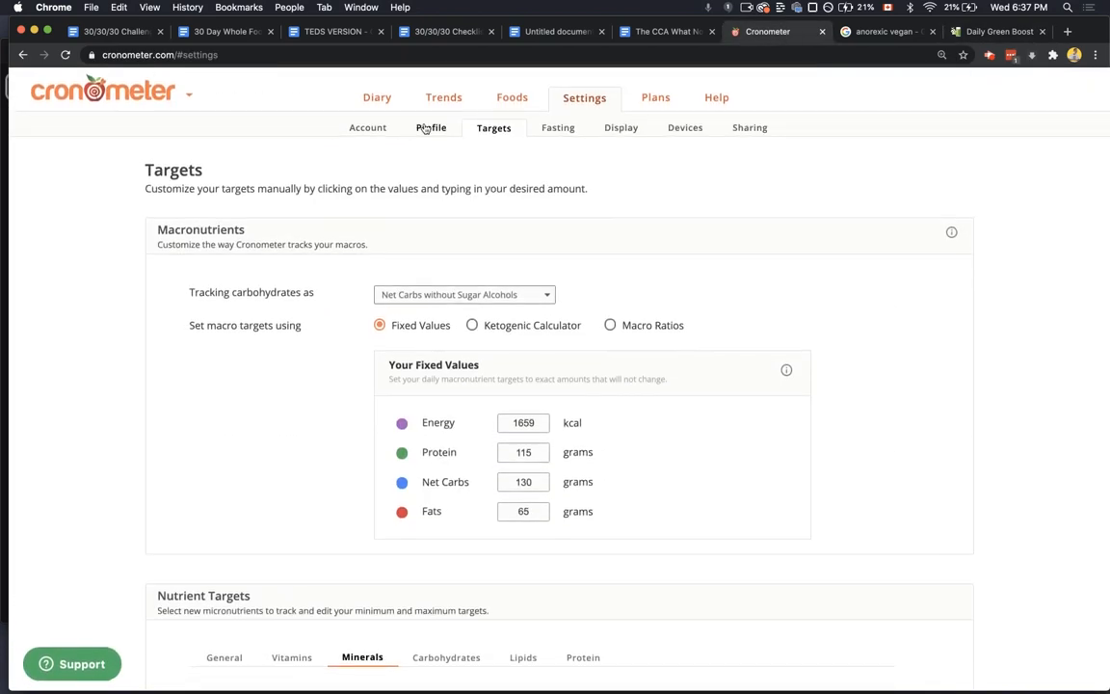
- Log 2 × 2 tbsp Daily Green Boost (70 kcal) on March 12 and check vitamin K at 546%
click(377, 96)
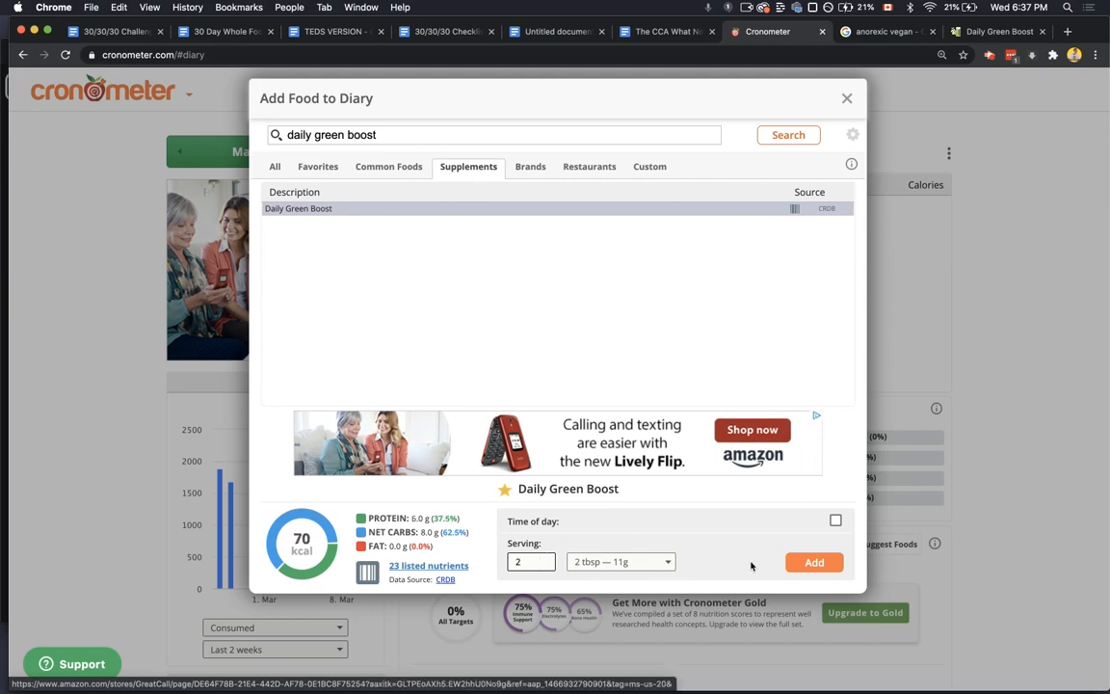
click(815, 562)
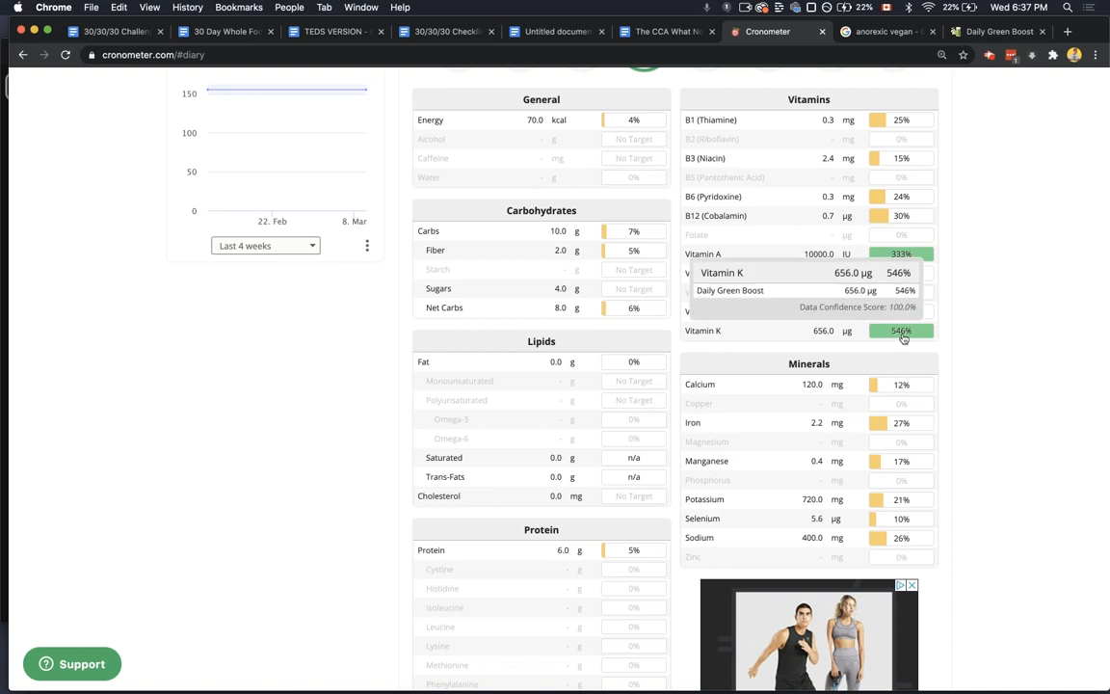
mouse_move(930, 336)
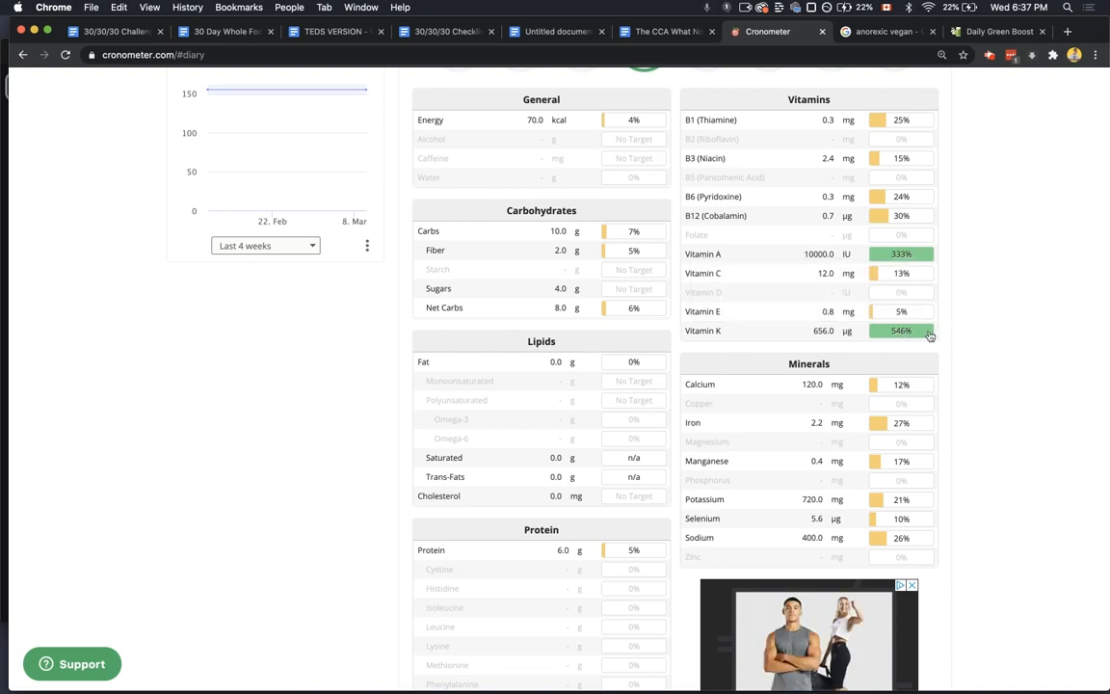
mouse_move(901, 331)
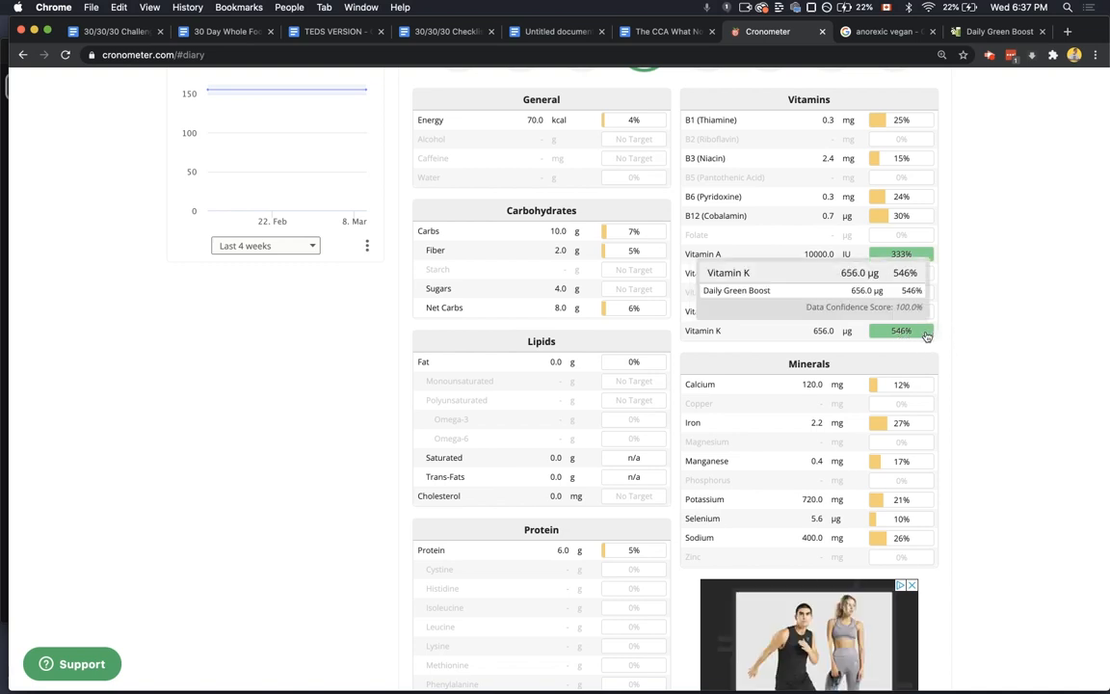
mouse_move(952, 337)
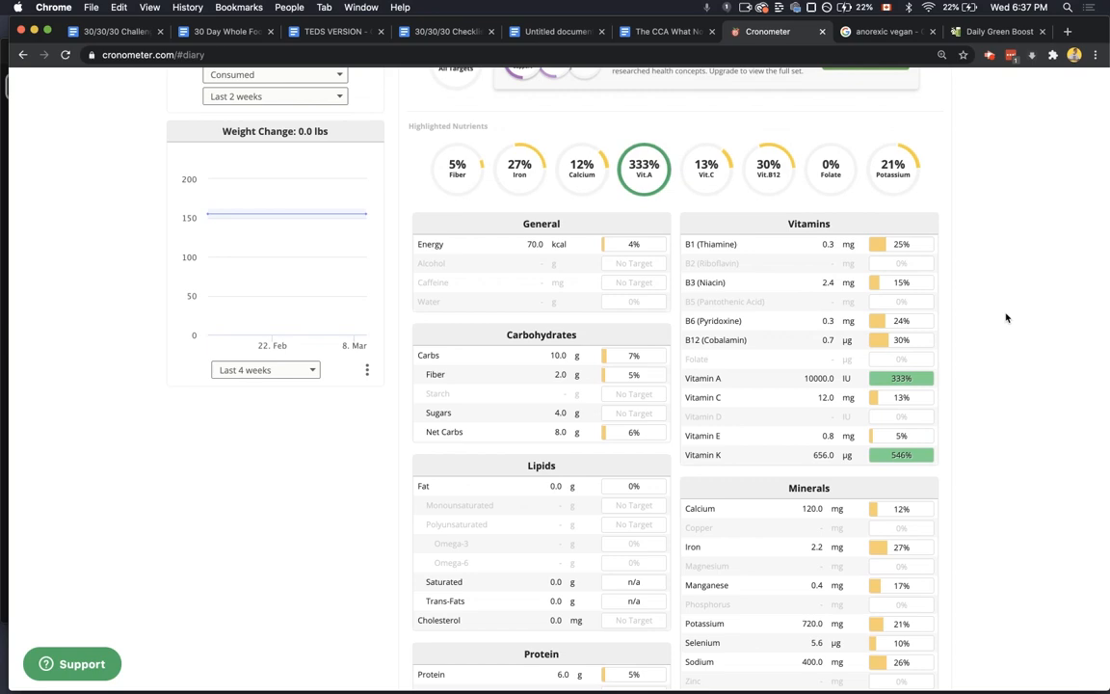
scroll(down, 3)
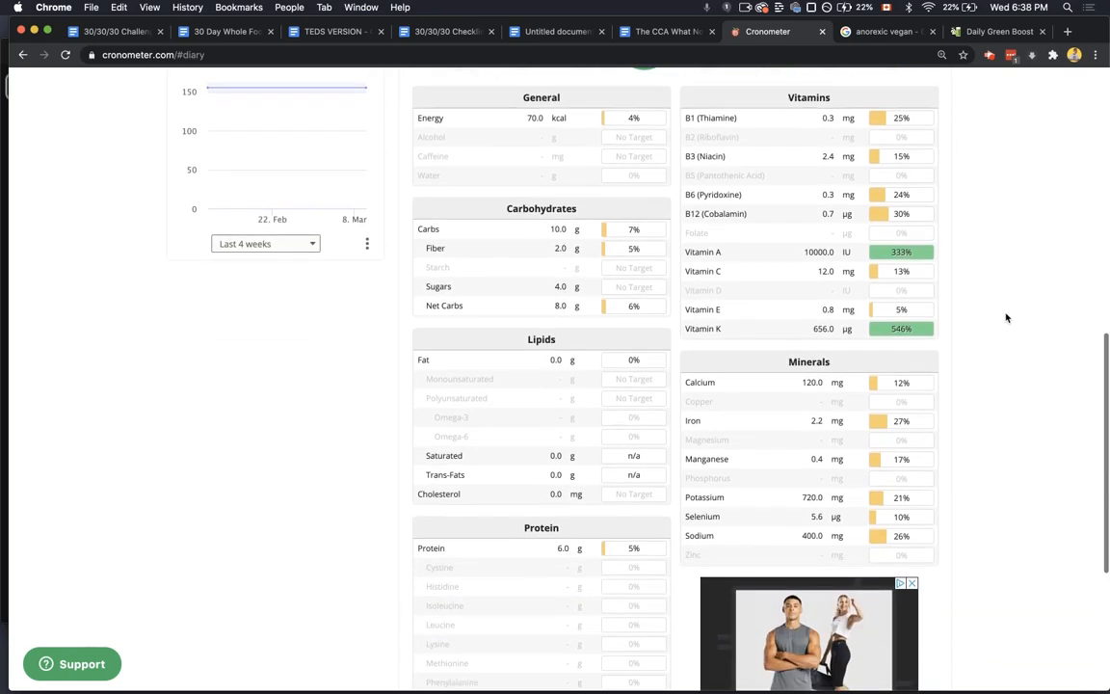
scroll(up, 3)
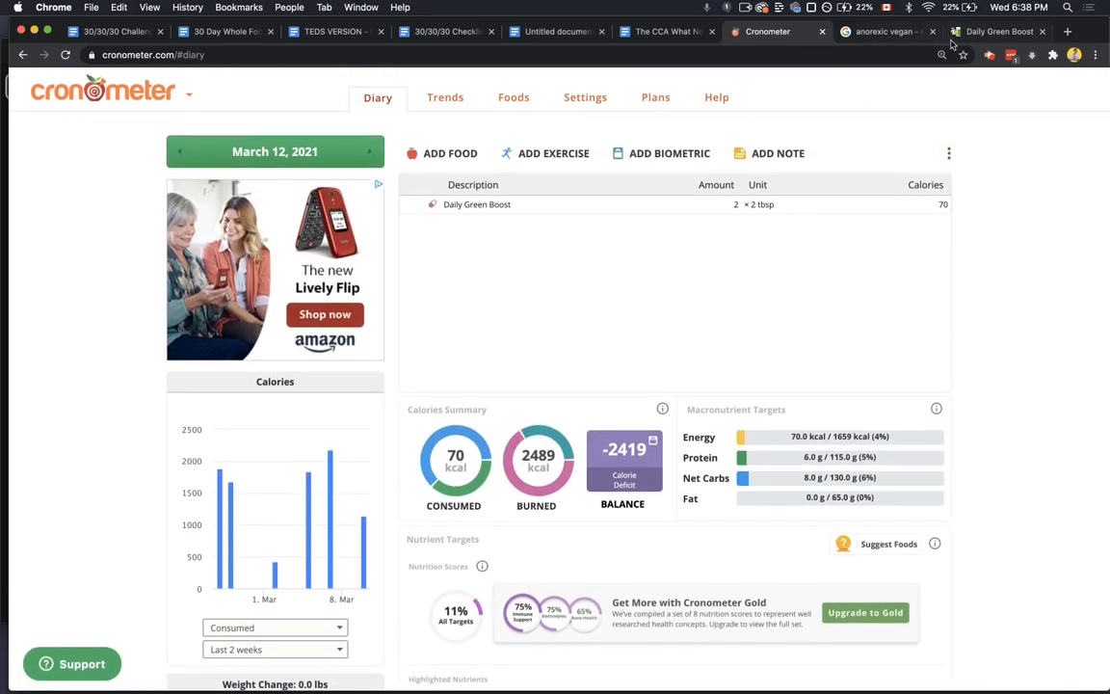
- Show the Daily Green Boost shopping cart, now empty at 0 items and $0.00
click(997, 31)
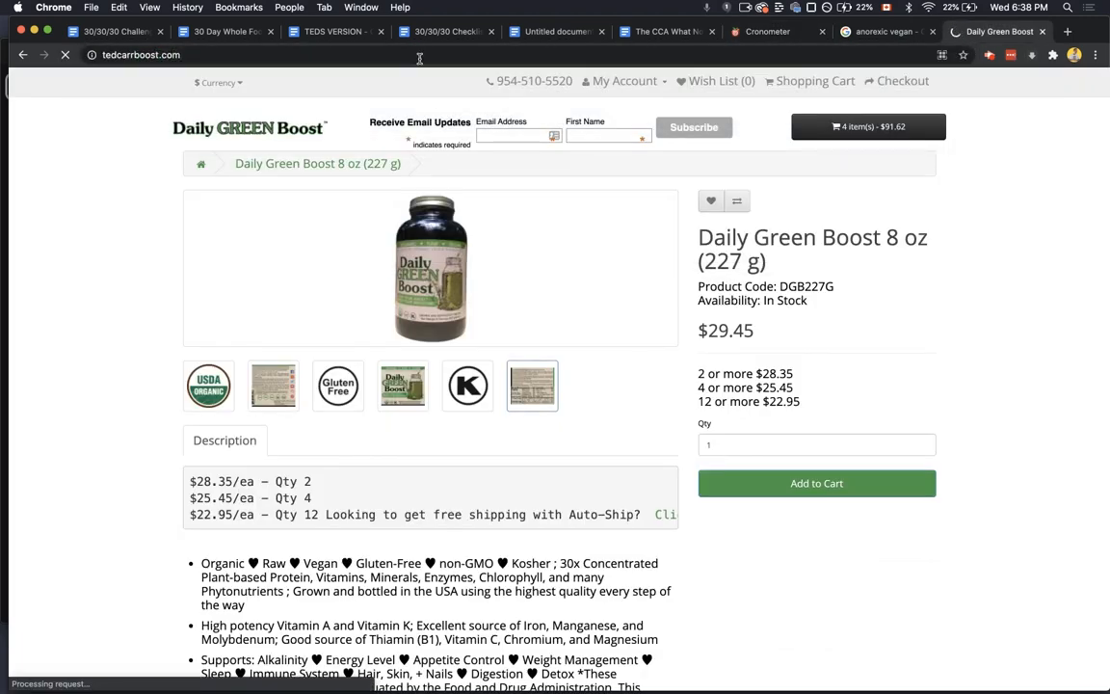
click(815, 80)
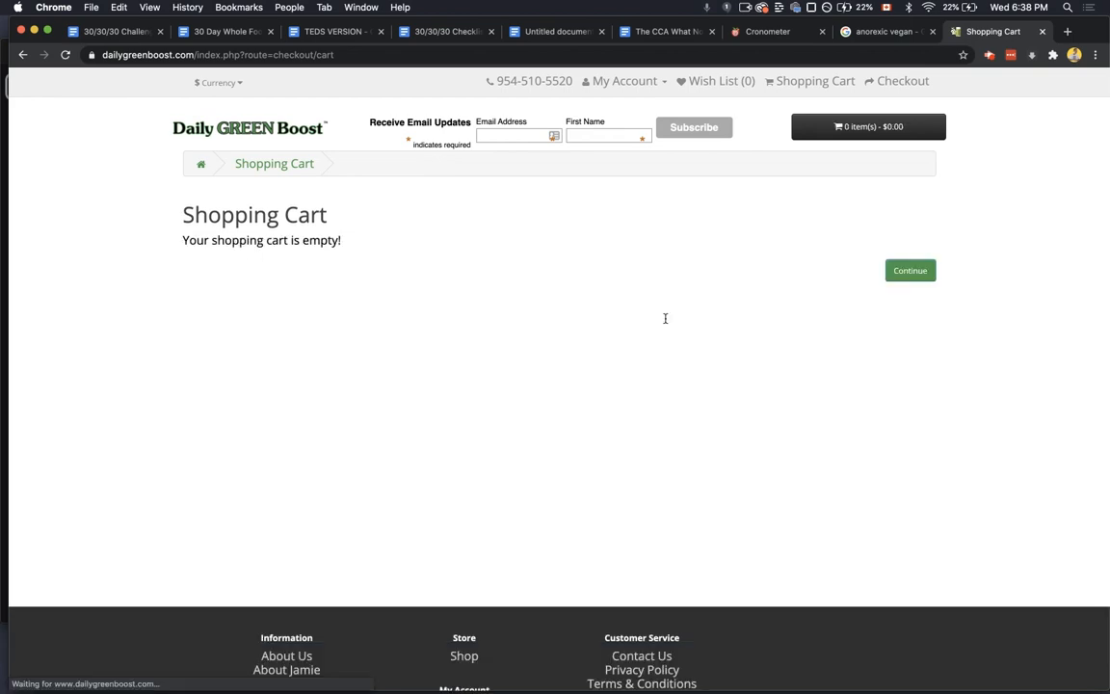